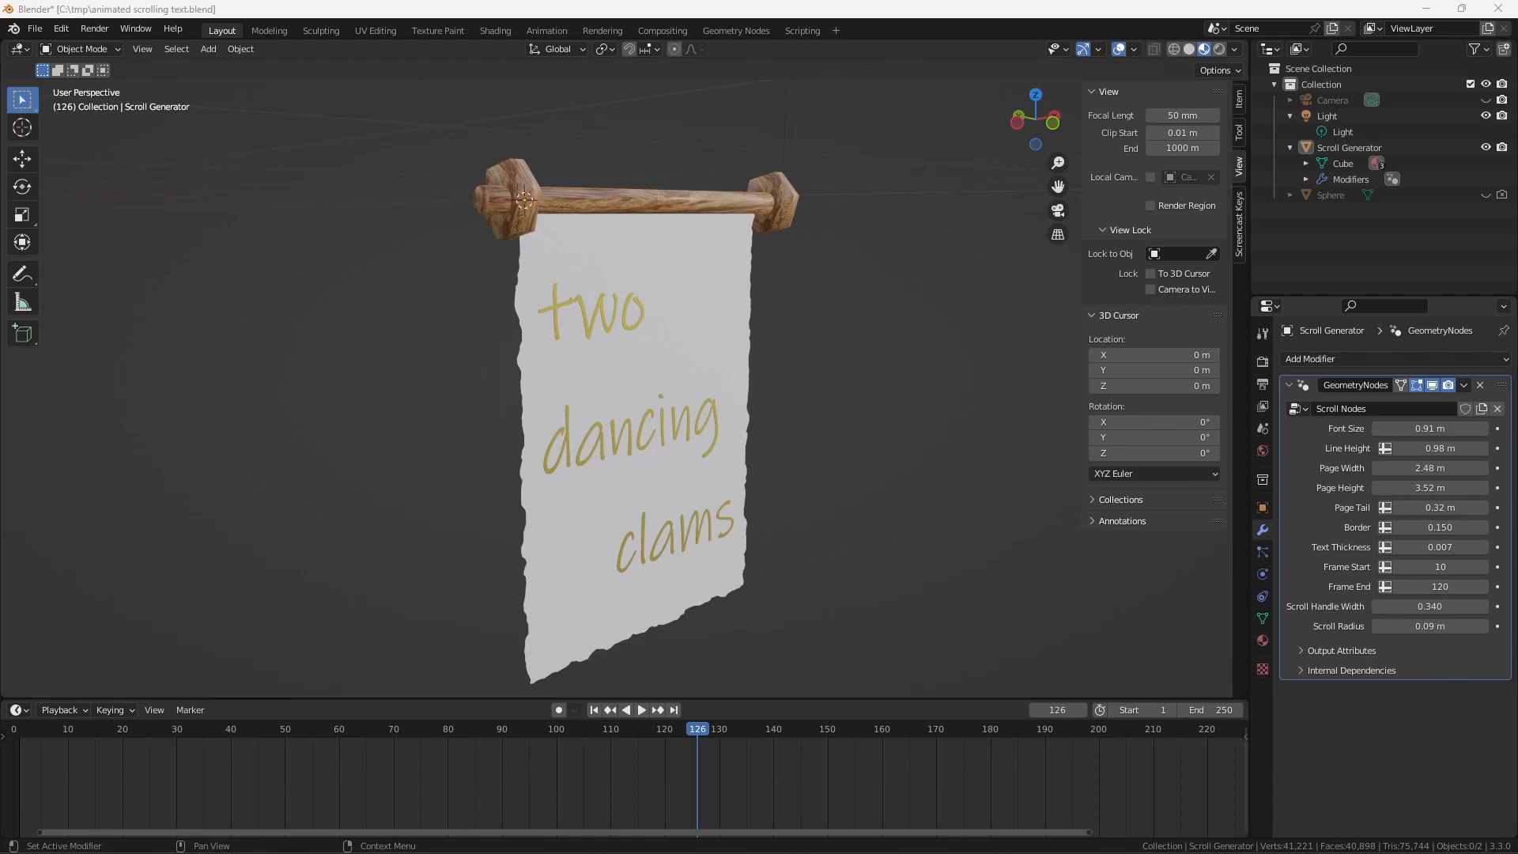
mouse_move(875, 481)
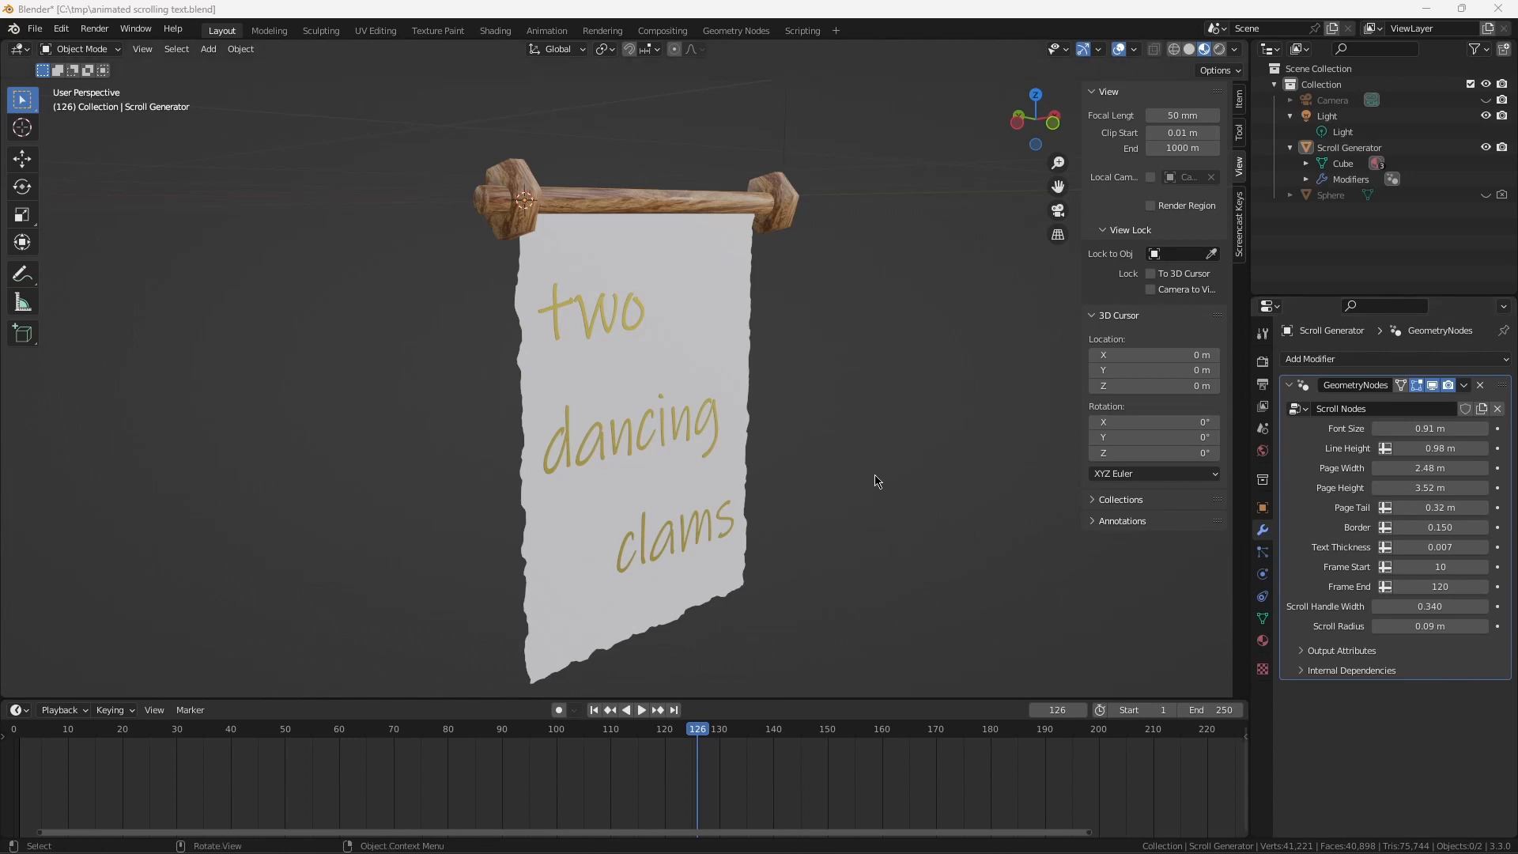
mouse_move(668, 247)
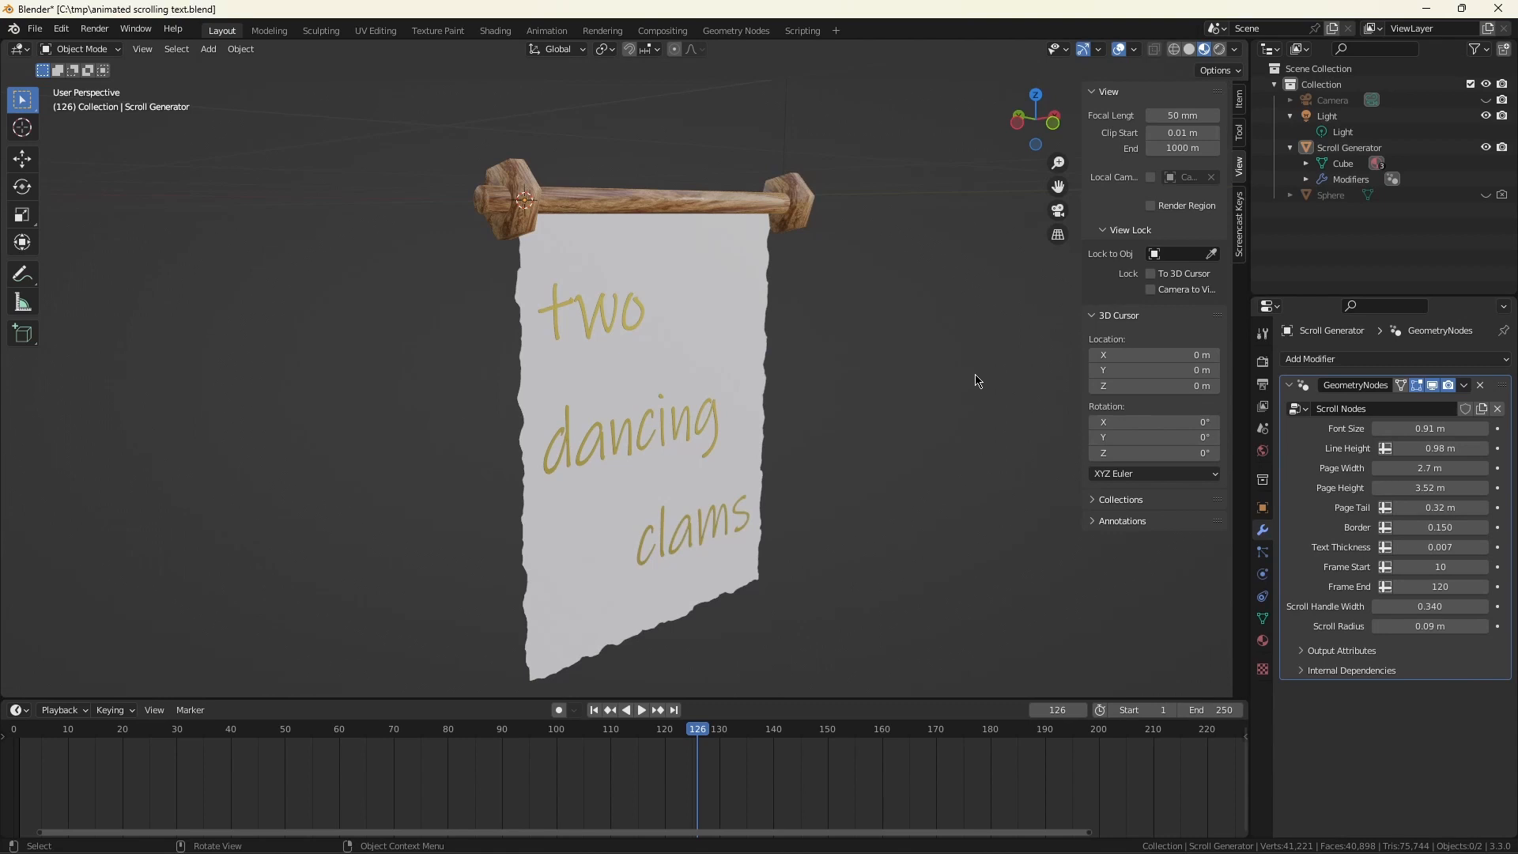
mouse_move(947, 384)
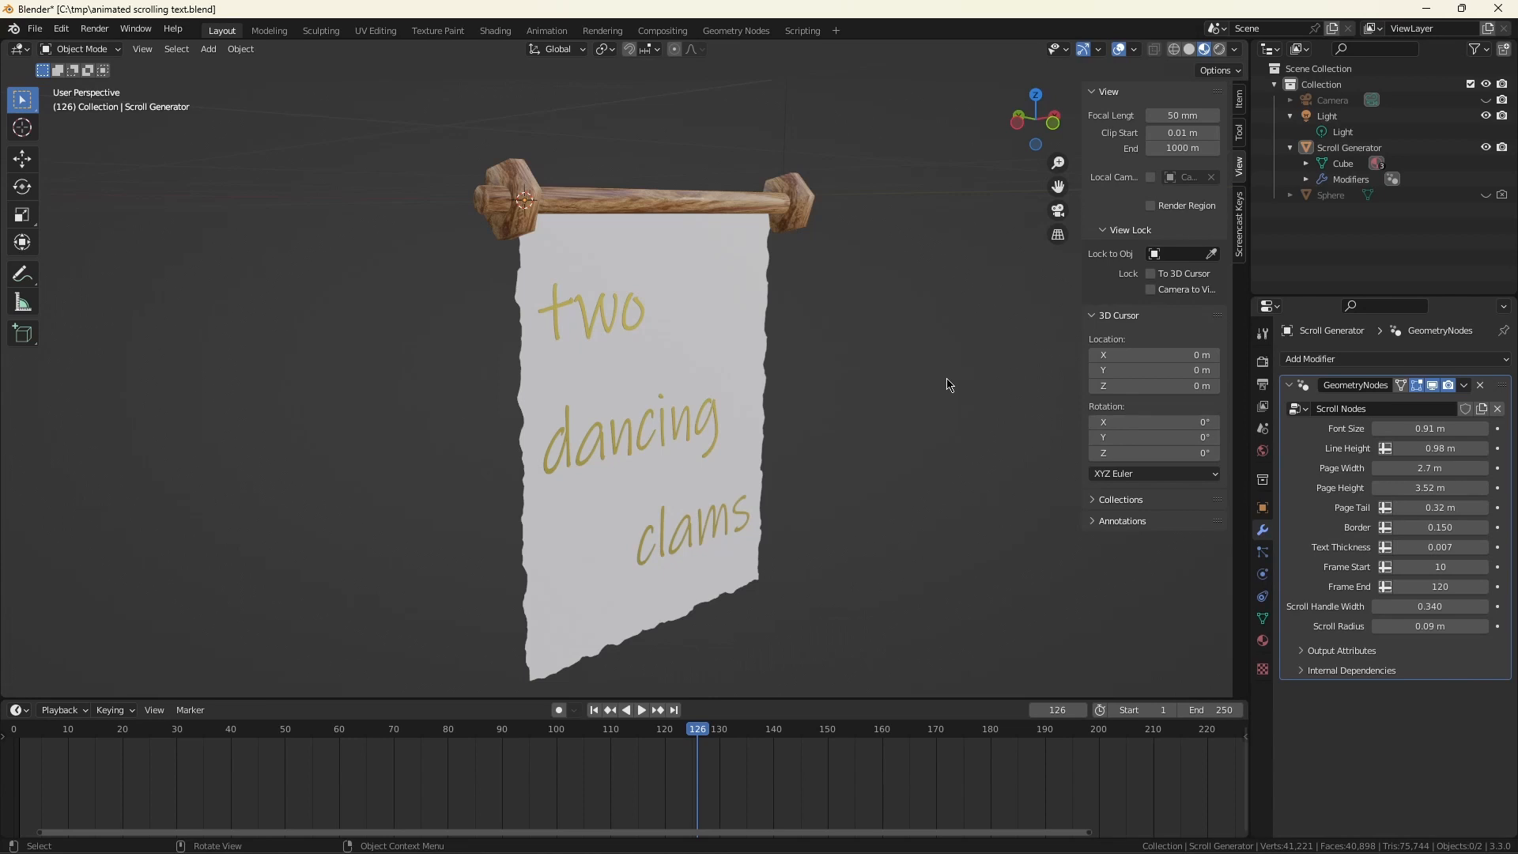
Step: Play the scroll animation and stop it partway through the scroll
left_click(641, 710)
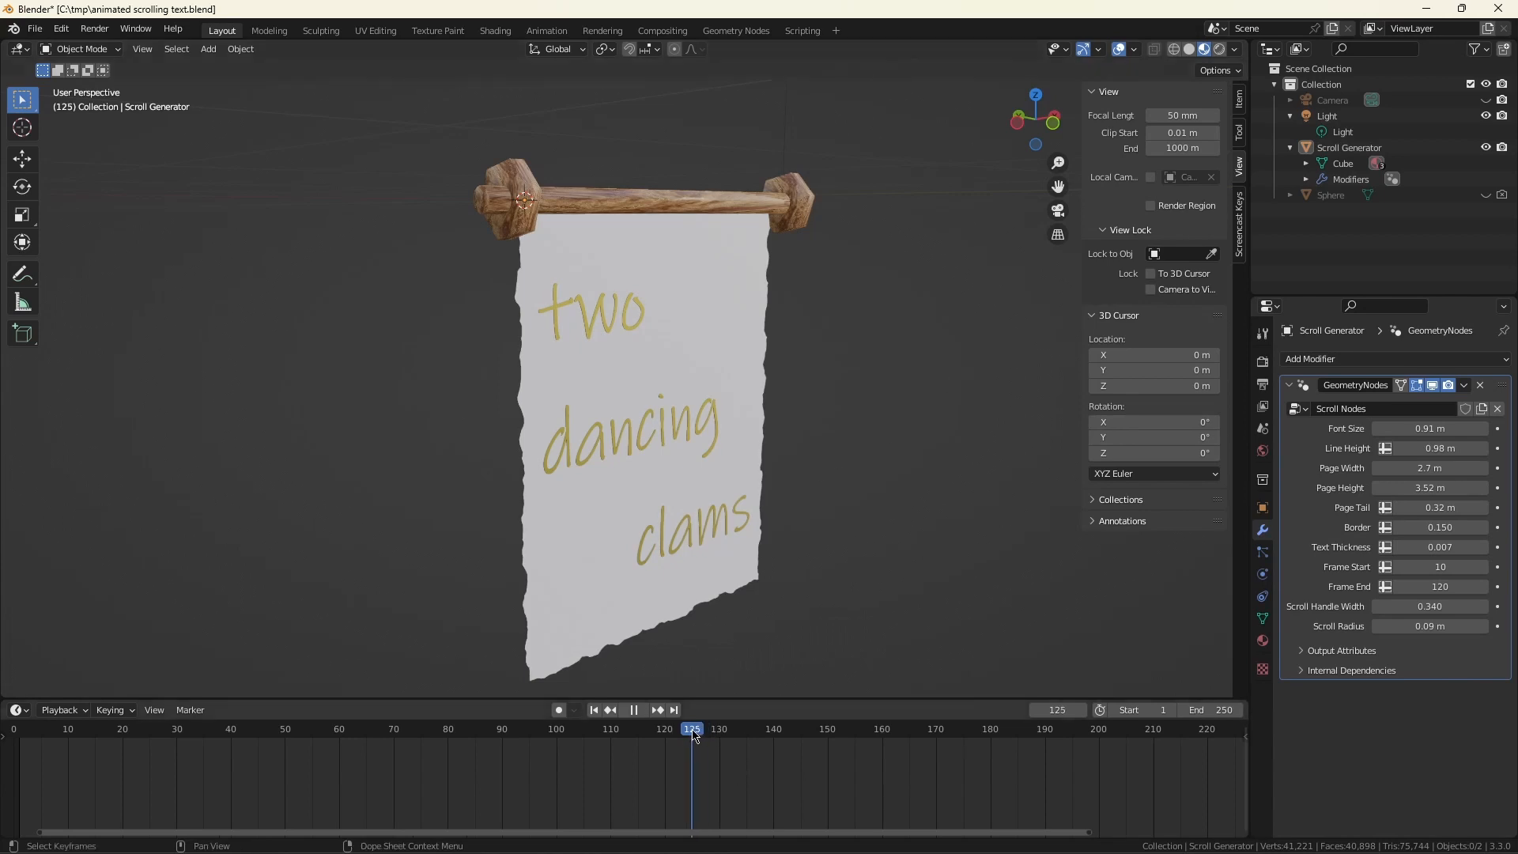
left_click(511, 729)
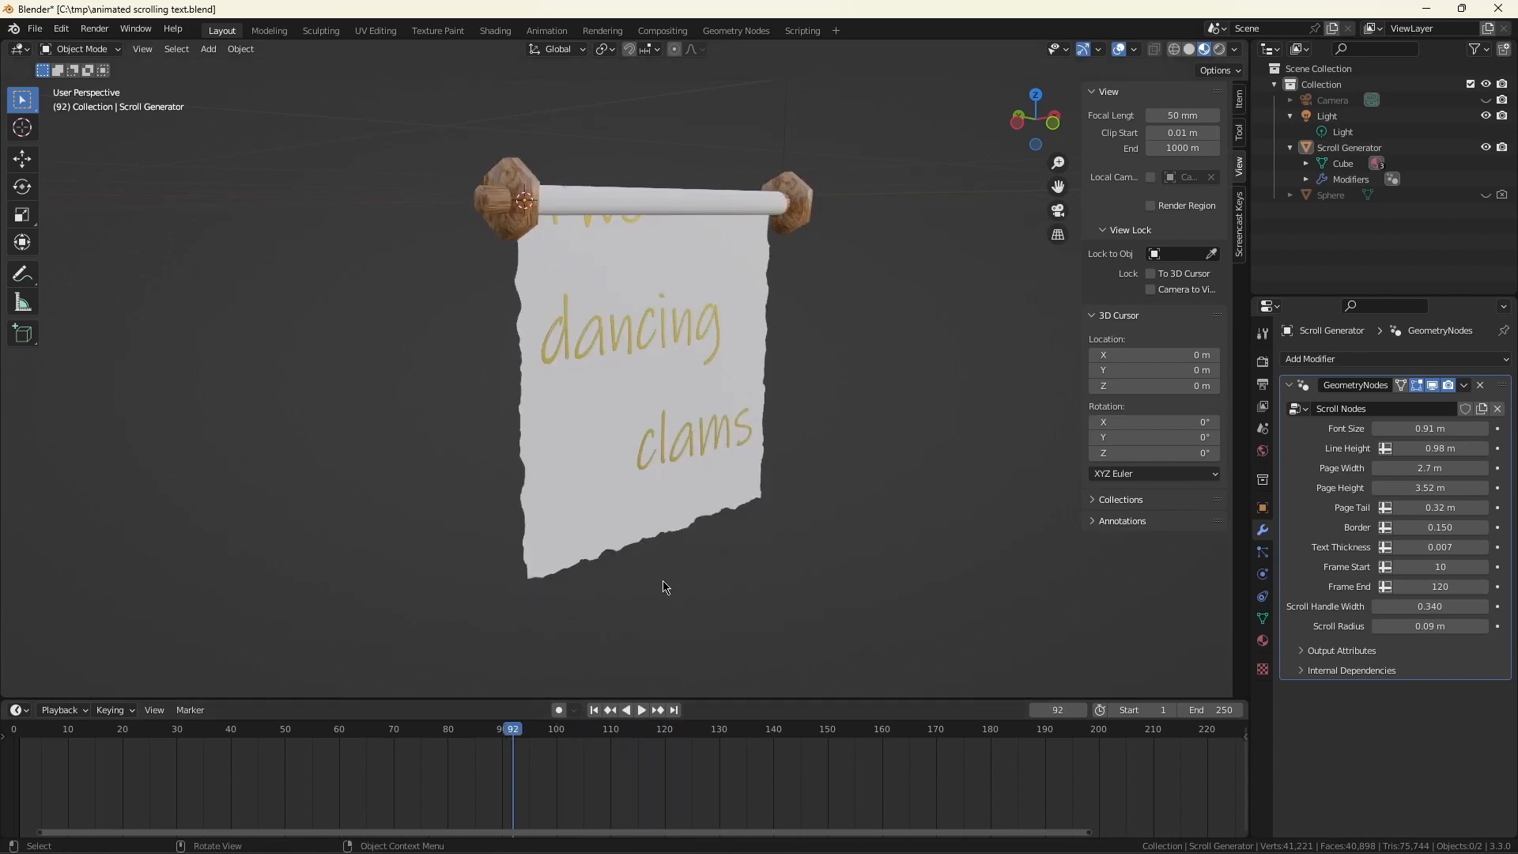
mouse_move(672, 256)
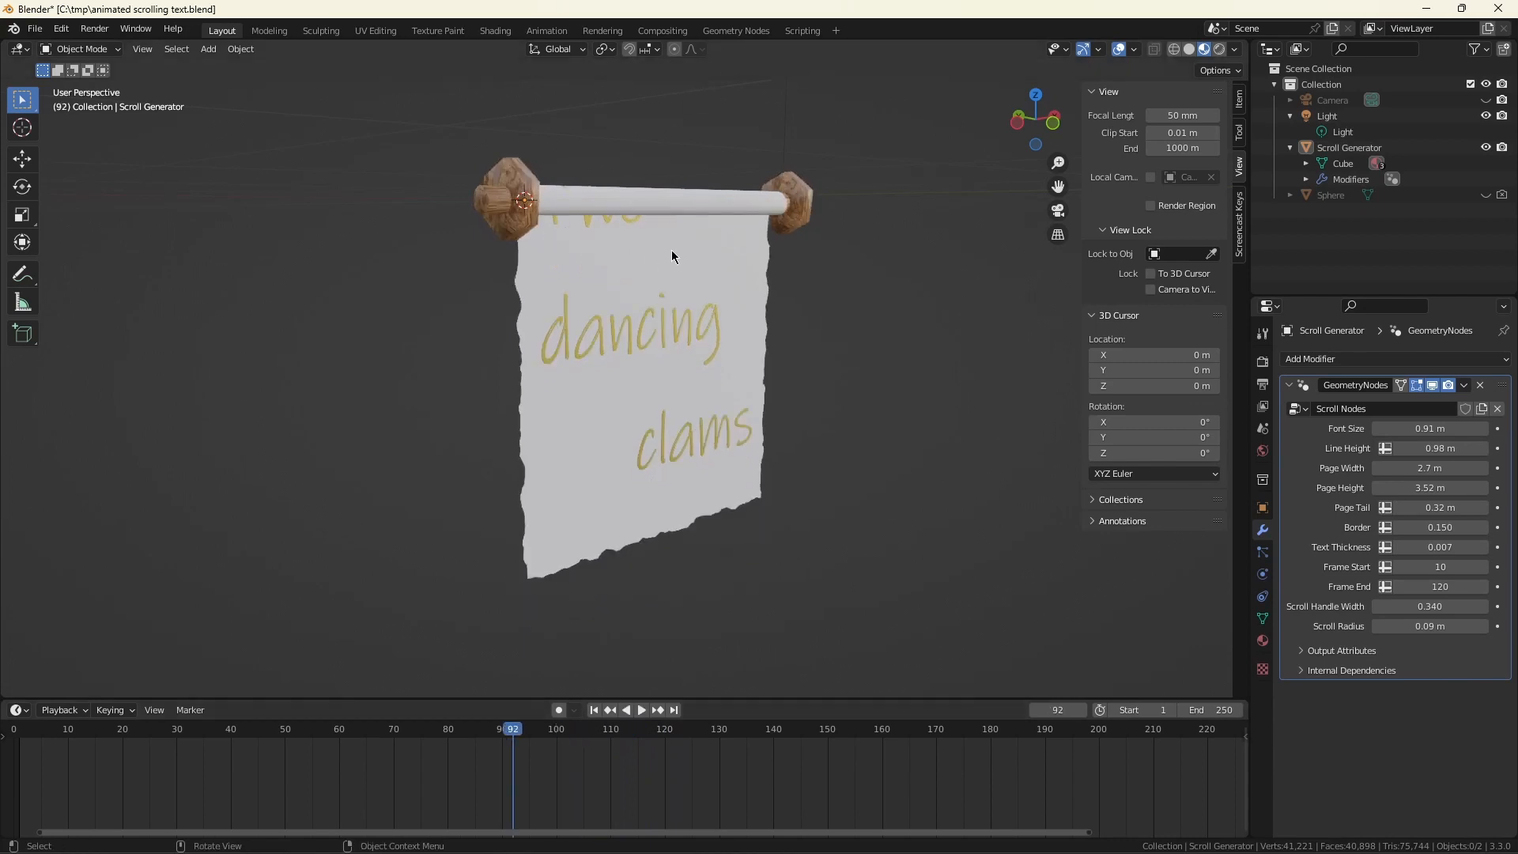
mouse_move(532, 239)
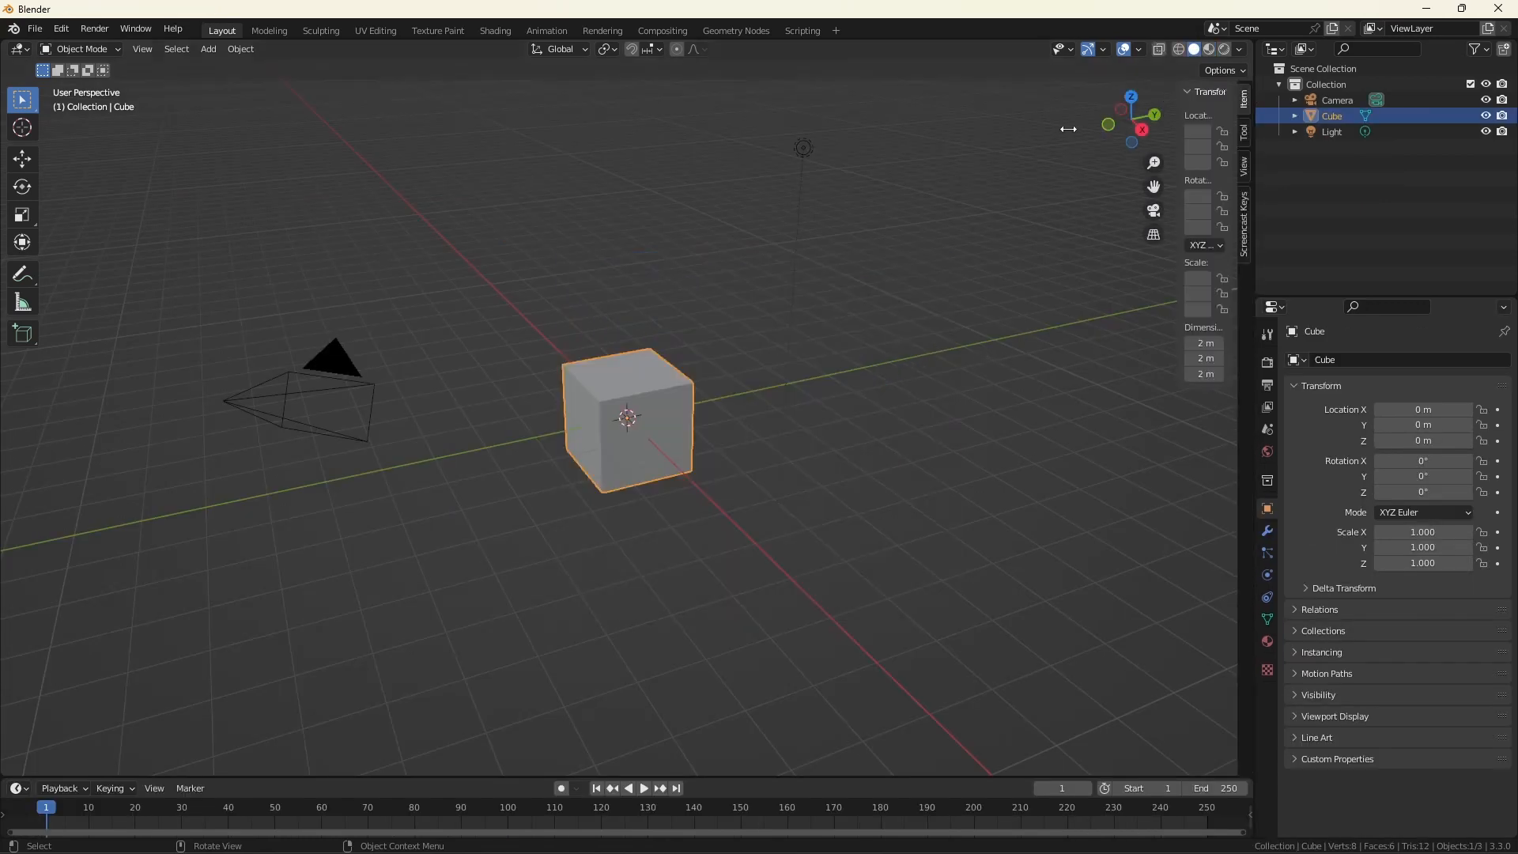
Step: Deselect the cube, open Preferences and search the add-ons for 'node'
left_click(1242, 218)
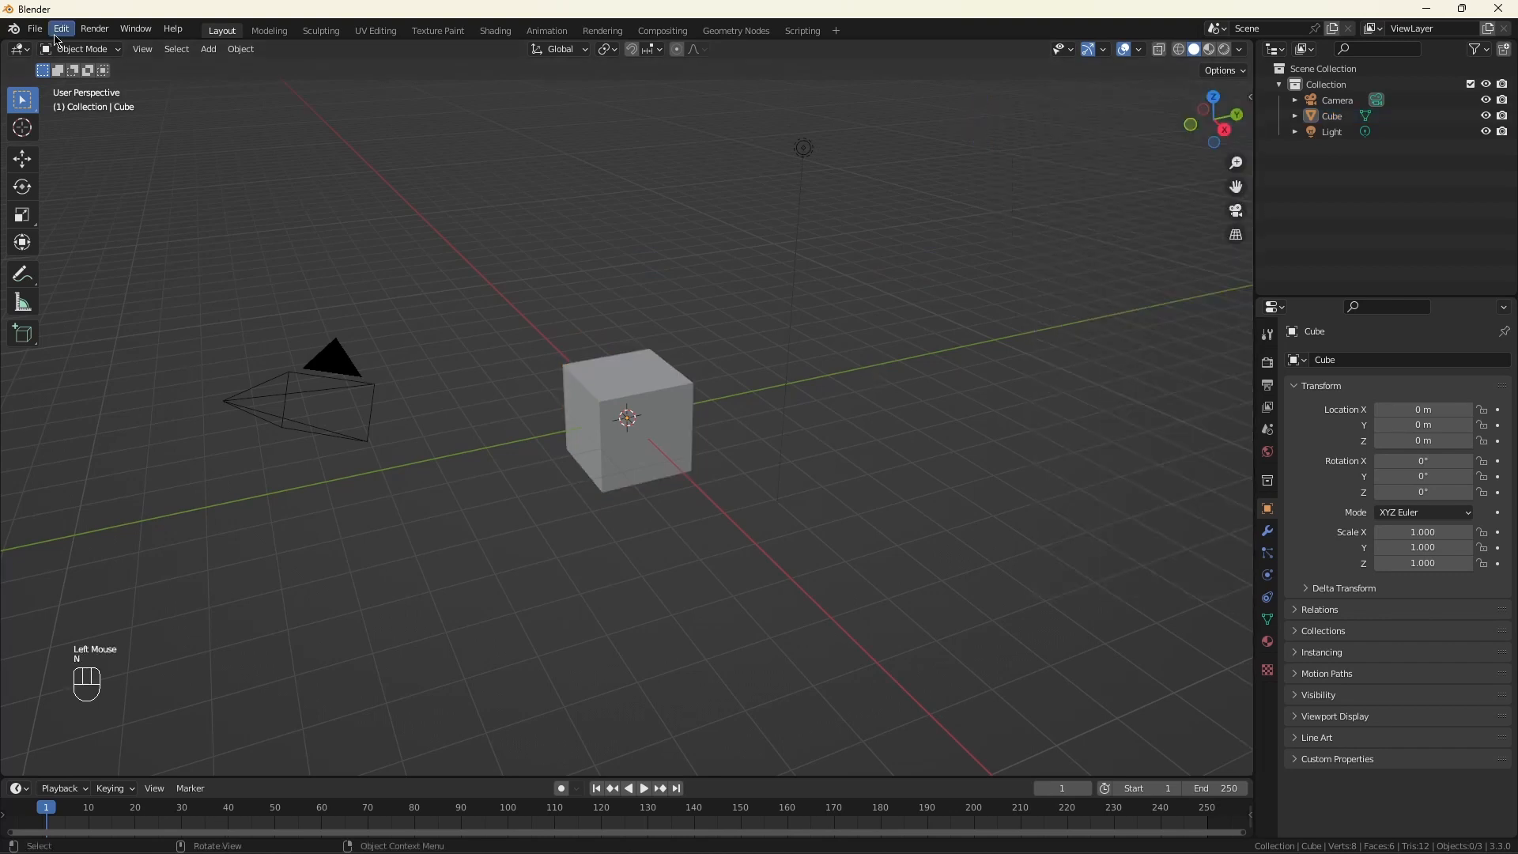
left_click(60, 28)
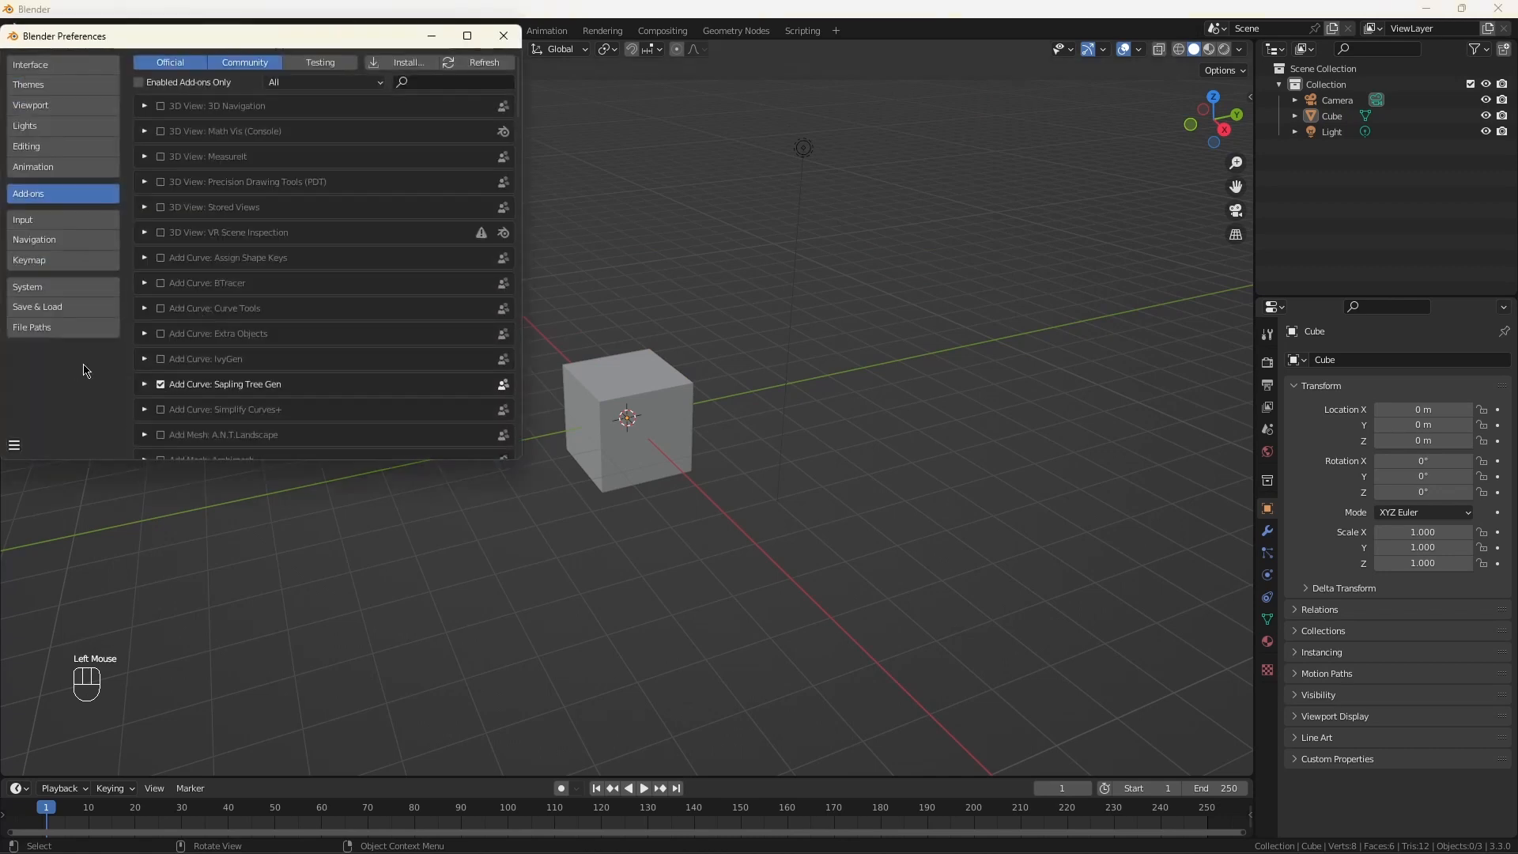
mouse_move(437, 82)
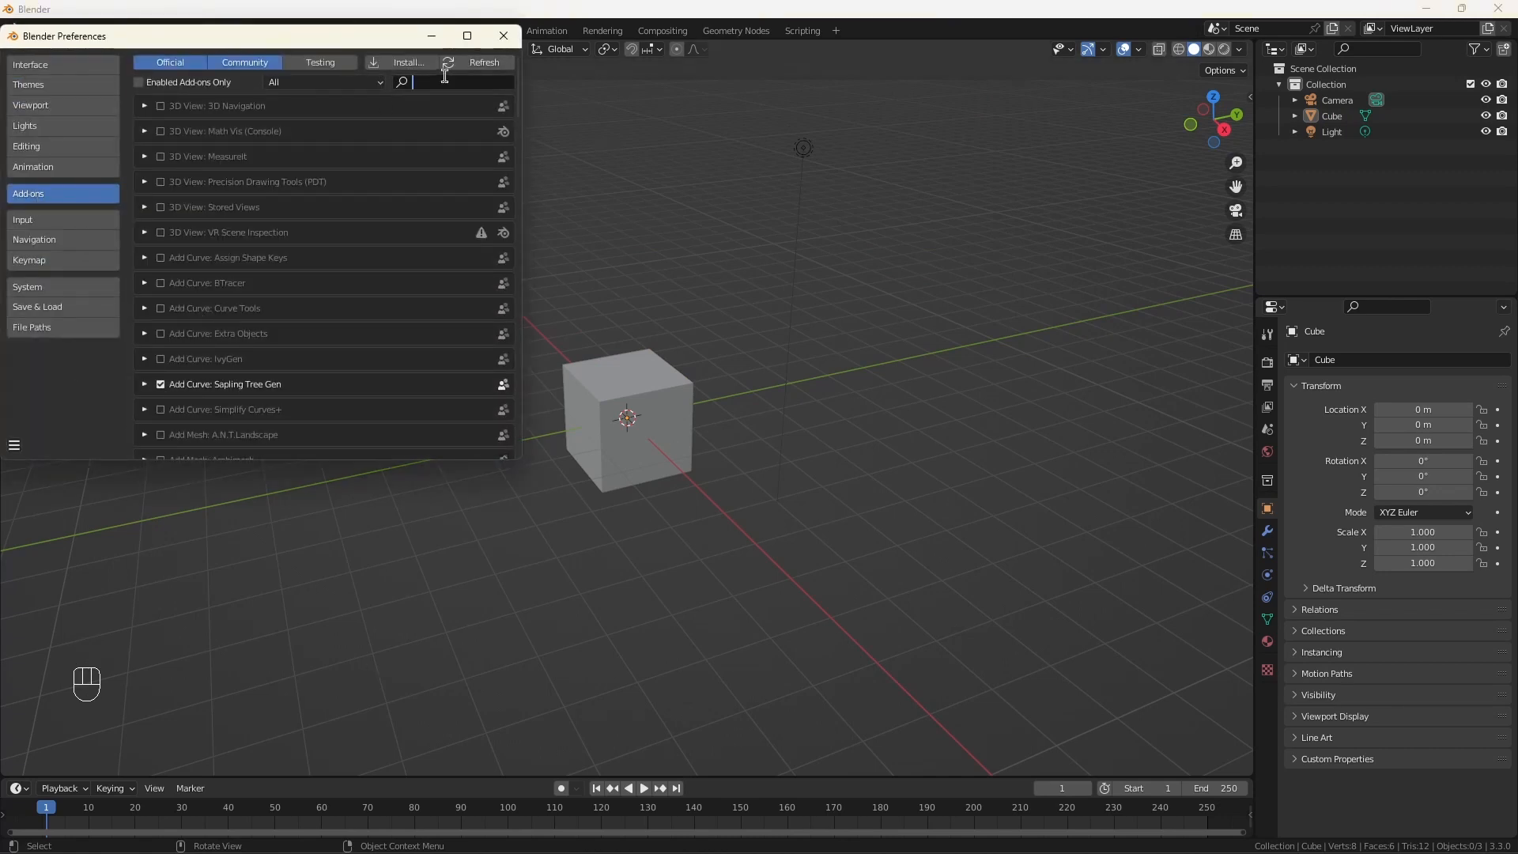
type("node")
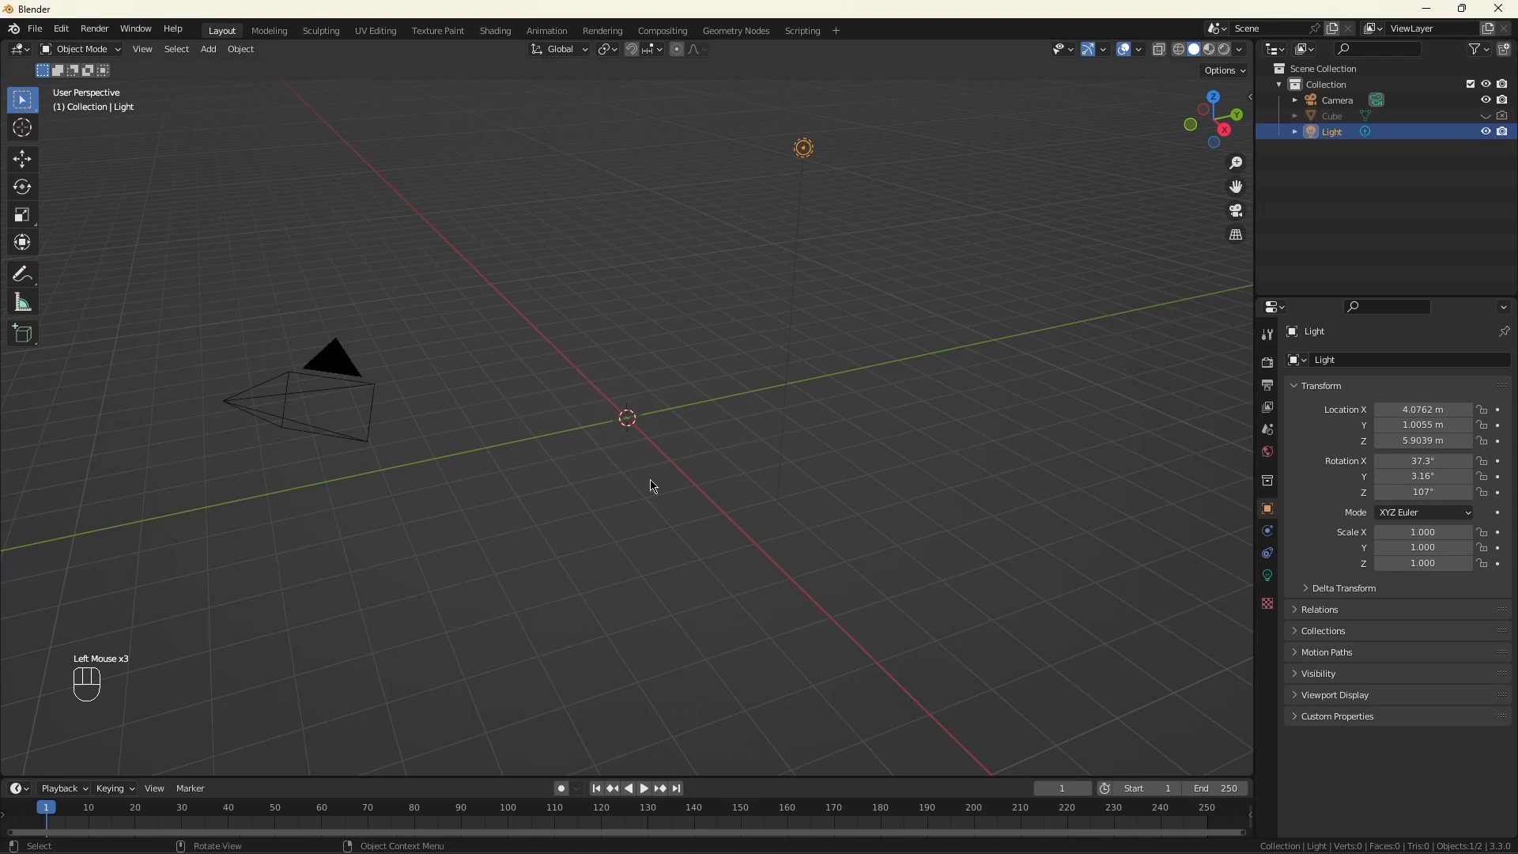
Step: Add a Plane mesh from the Shift+A add menu
key("shift+a")
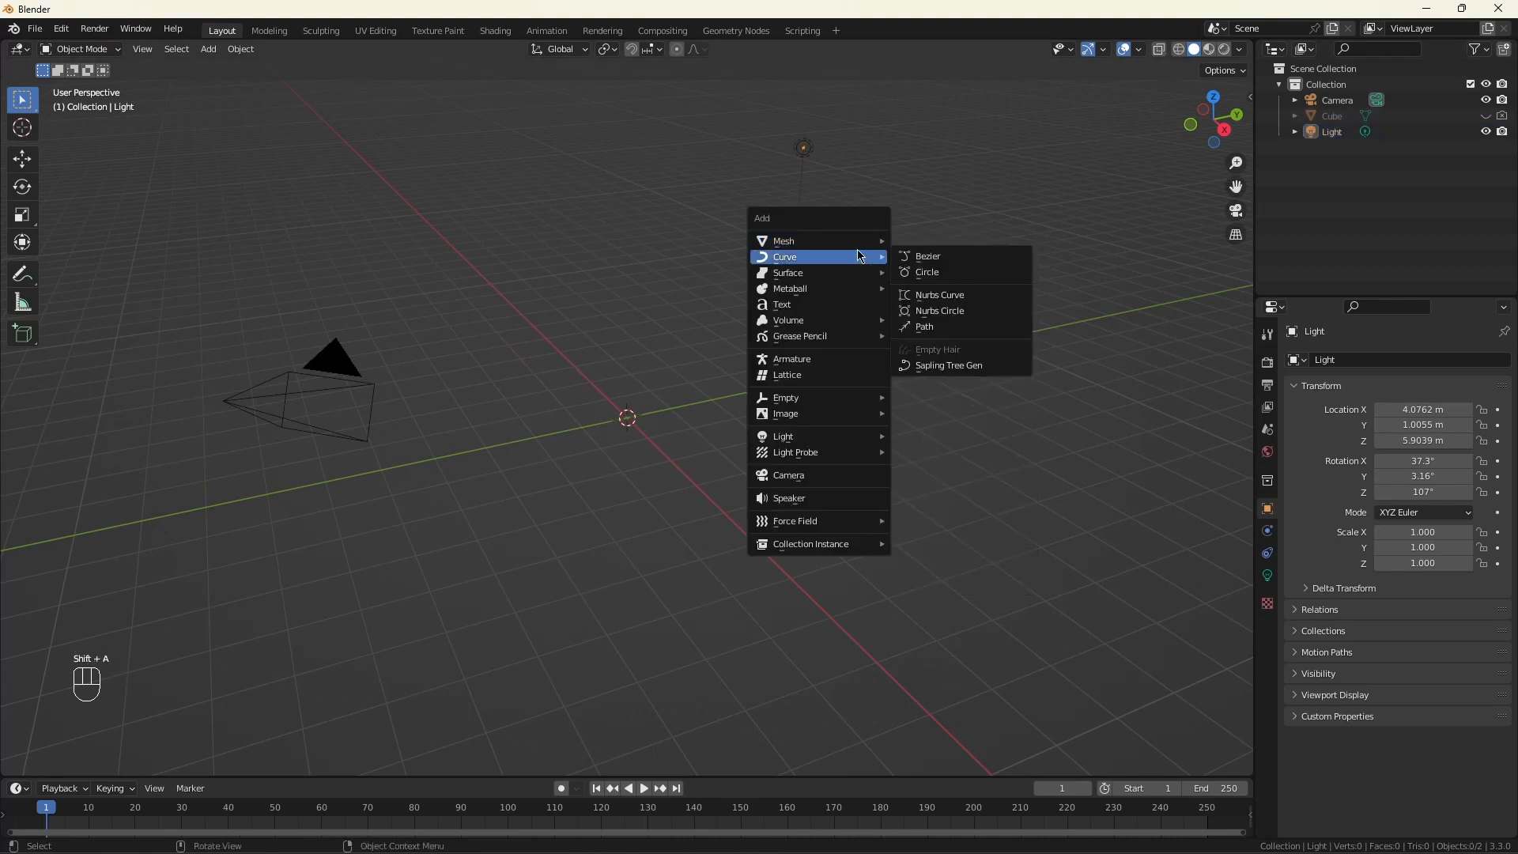
left_click(784, 240)
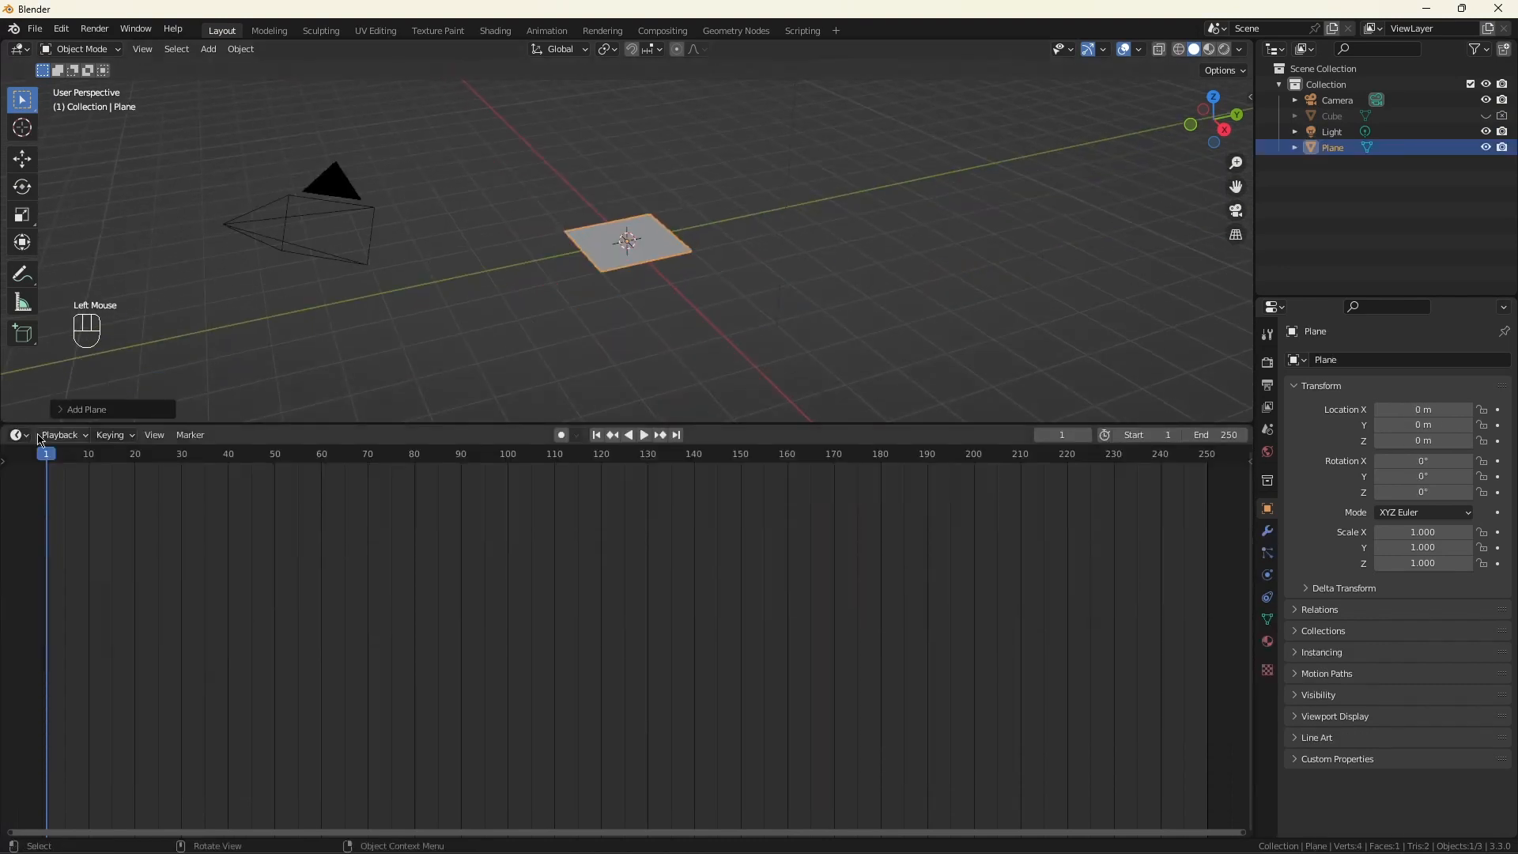
Step: Switch the timeline area to the Shader Editor and add a Voronoi Texture node
left_click(16, 435)
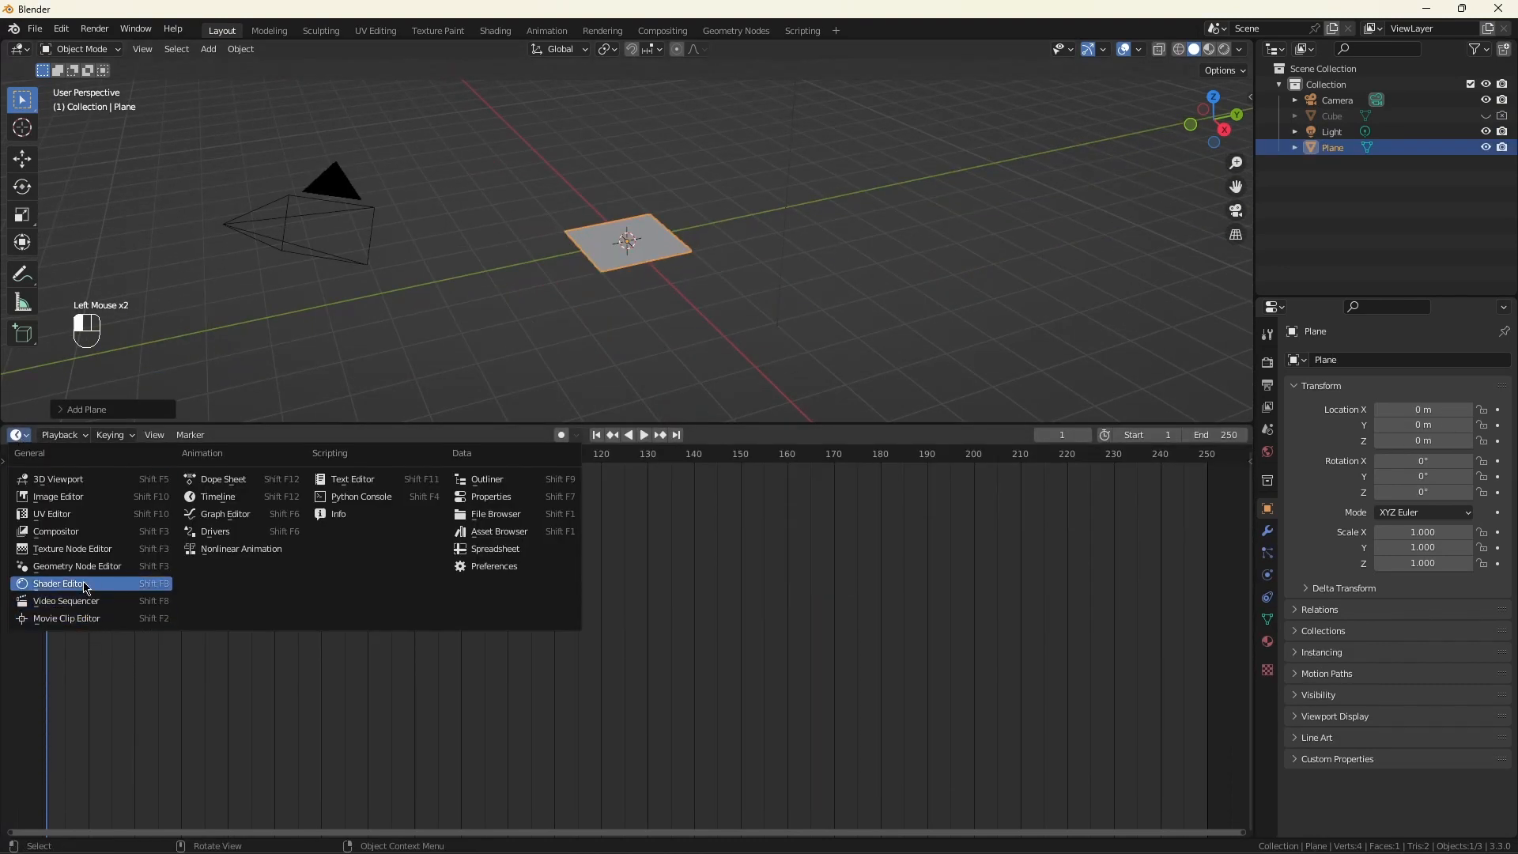
left_click(57, 582)
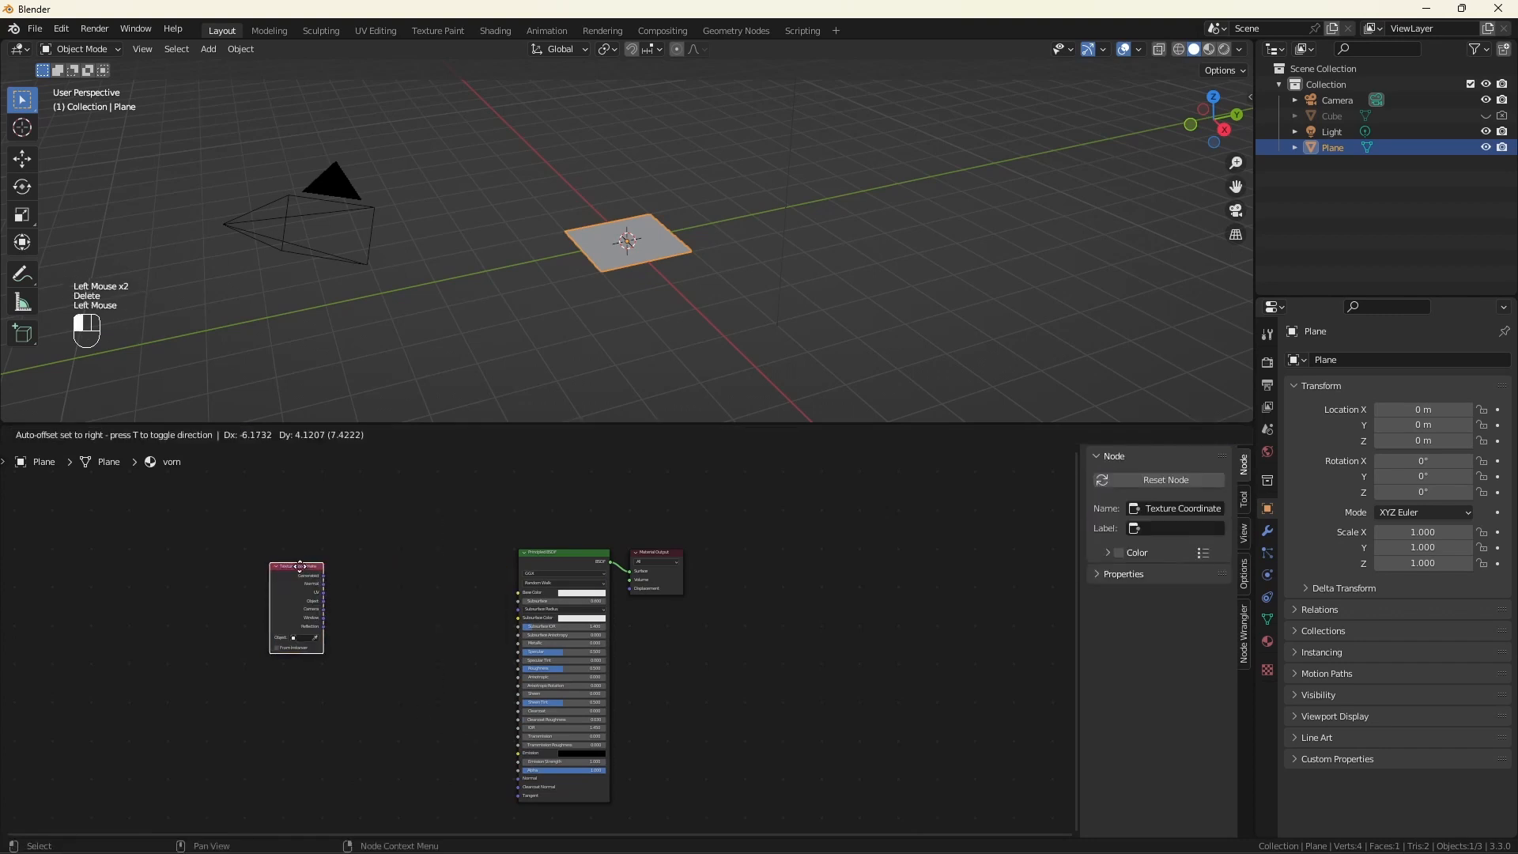
key("shift+a")
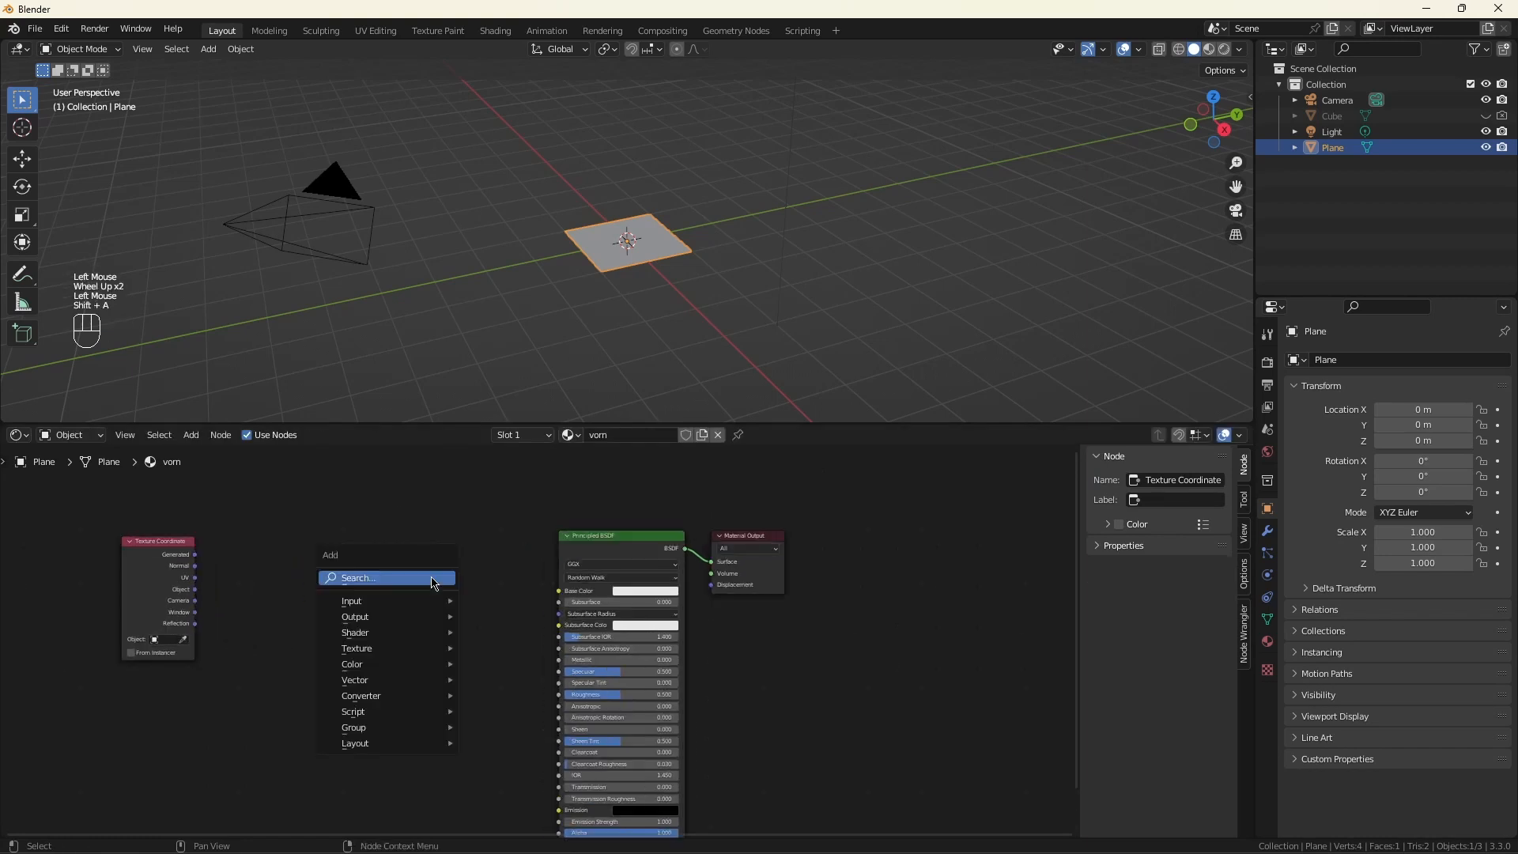
type("vor")
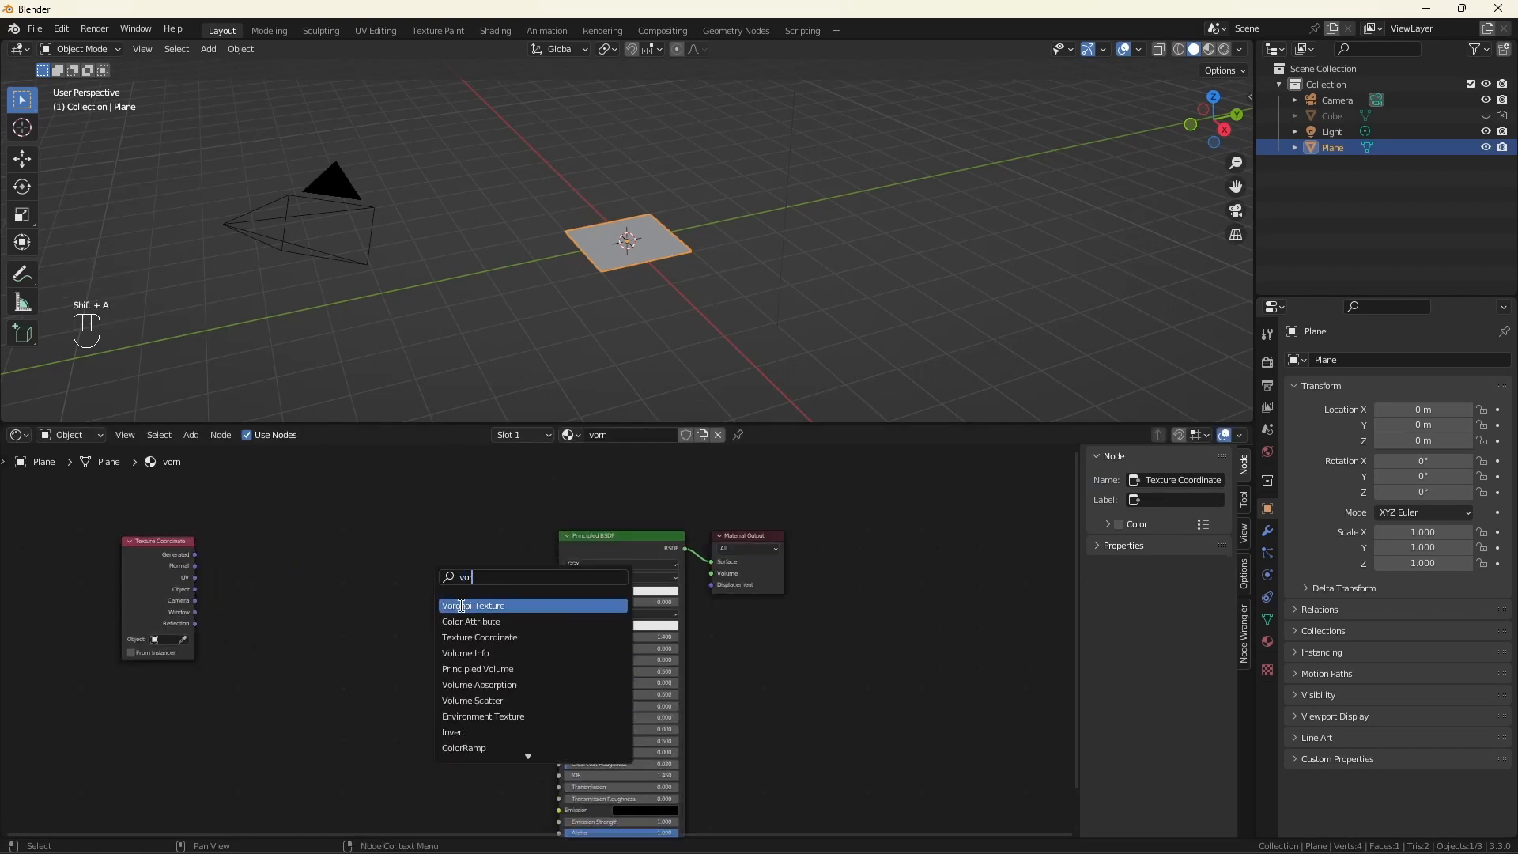
left_click(474, 605)
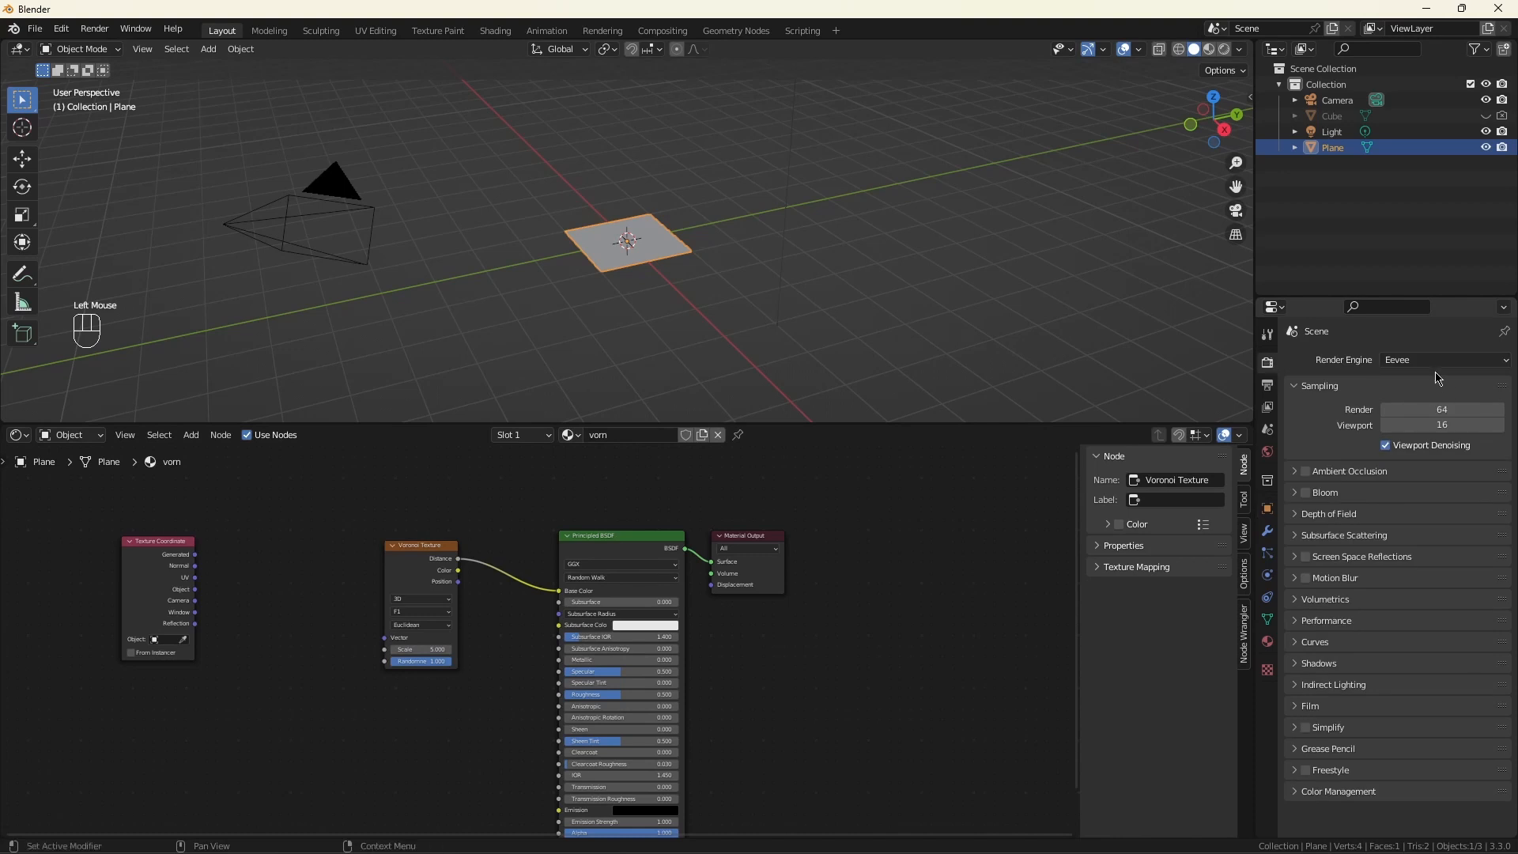
Step: Set the render engine to Cycles with GPU Compute as the device
left_click(1442, 358)
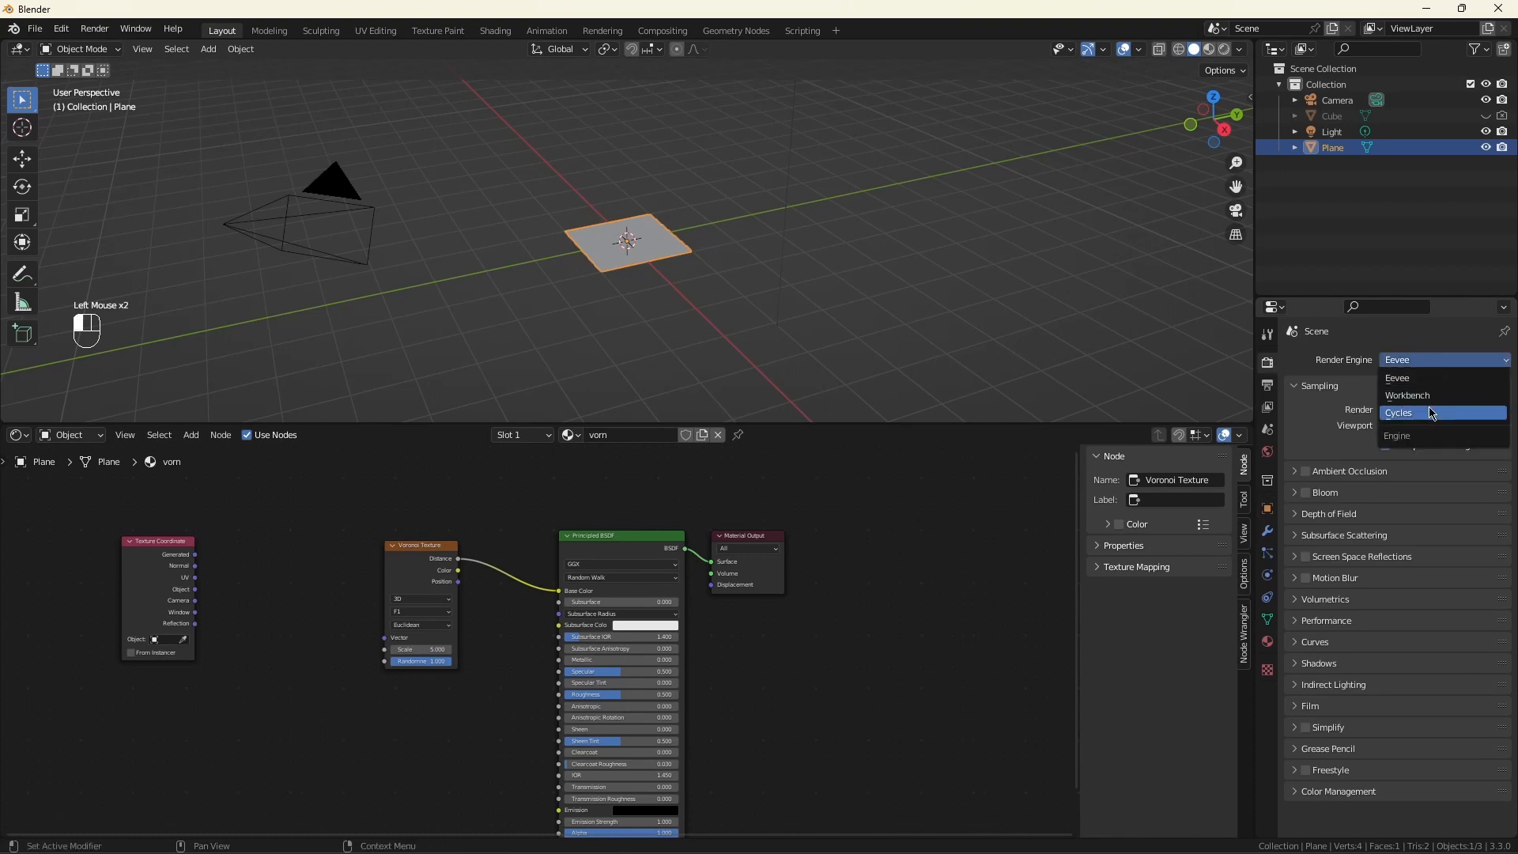
left_click(1397, 413)
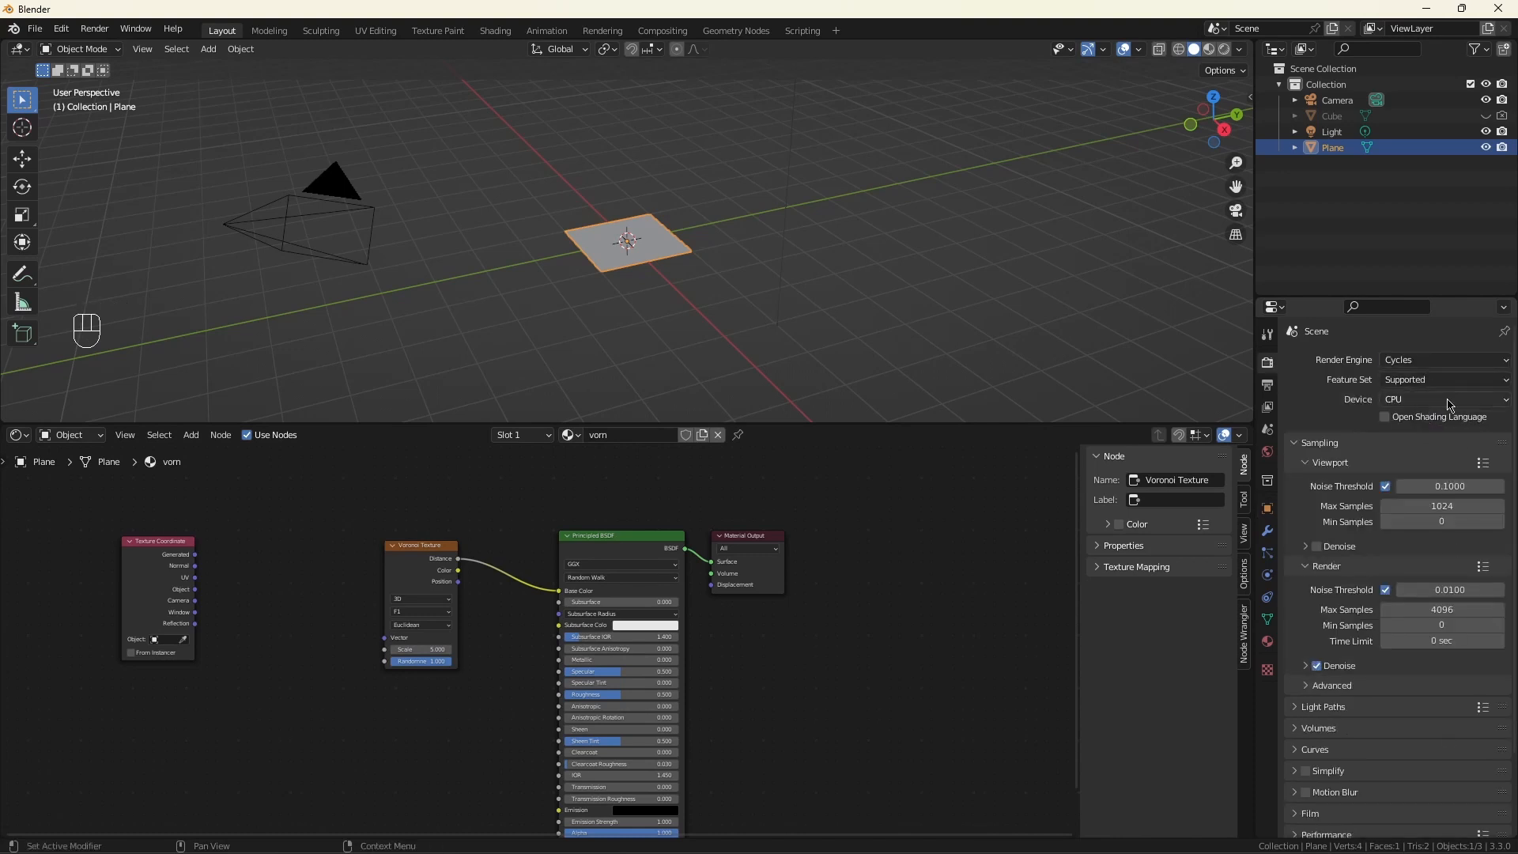
left_click(1442, 398)
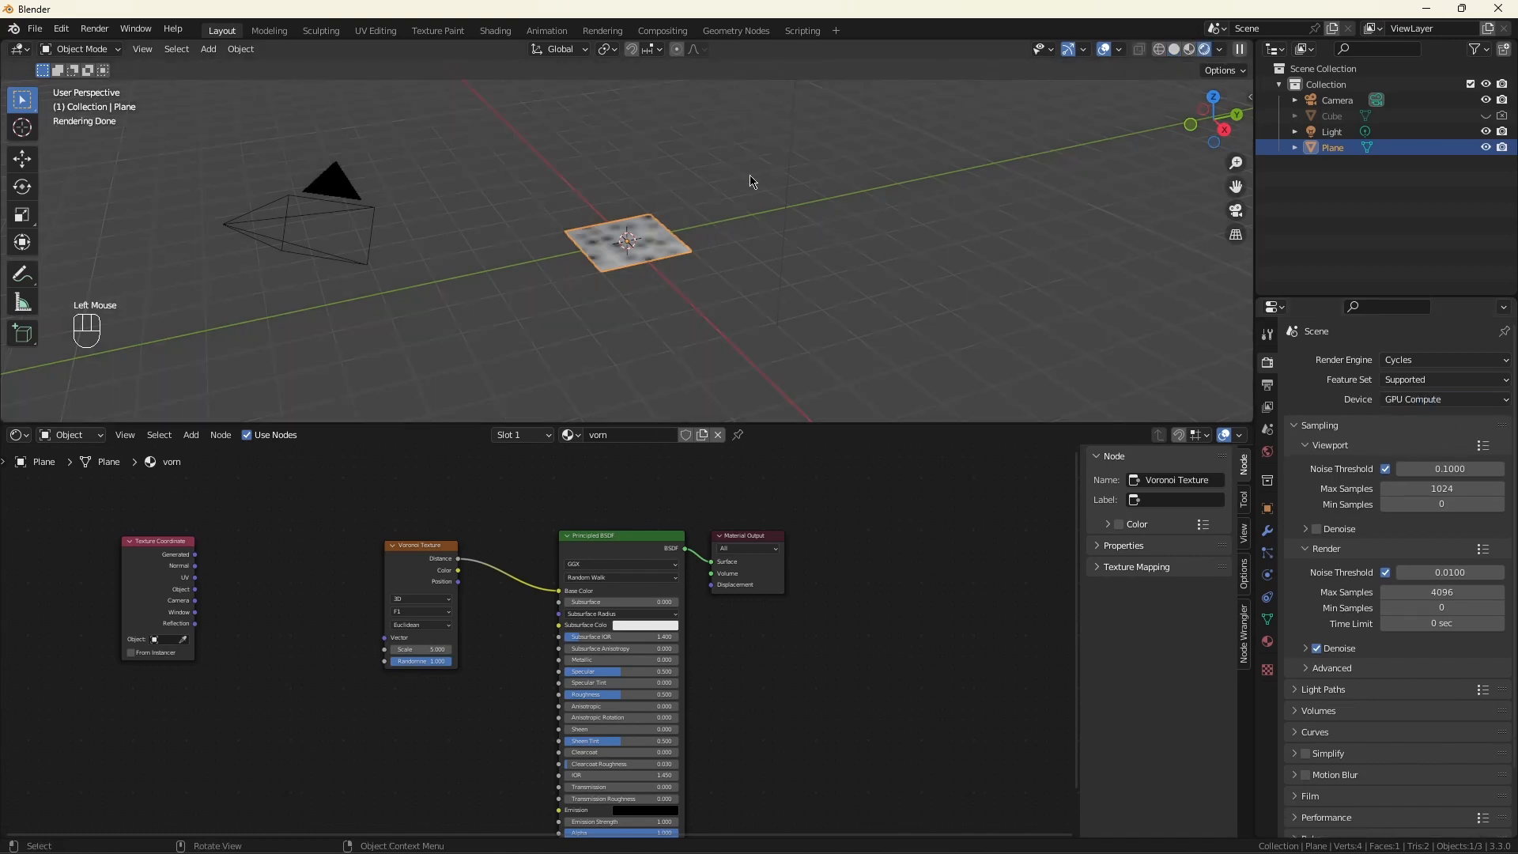
scroll("up", 3)
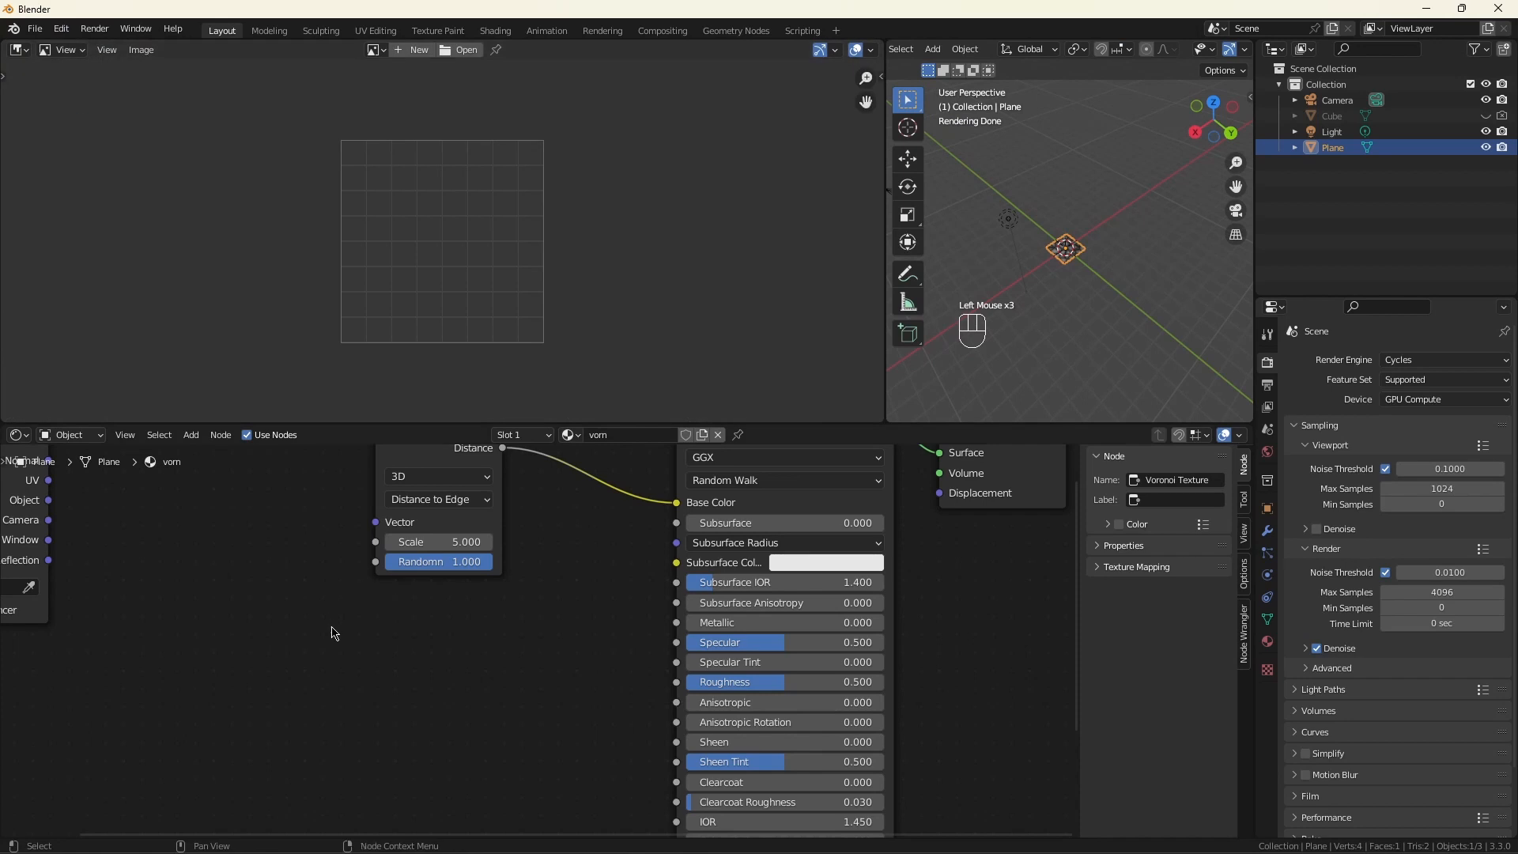
Step: Add an Image Texture node with a new image 'baked' and show it in the Image Editor
key("shift+a")
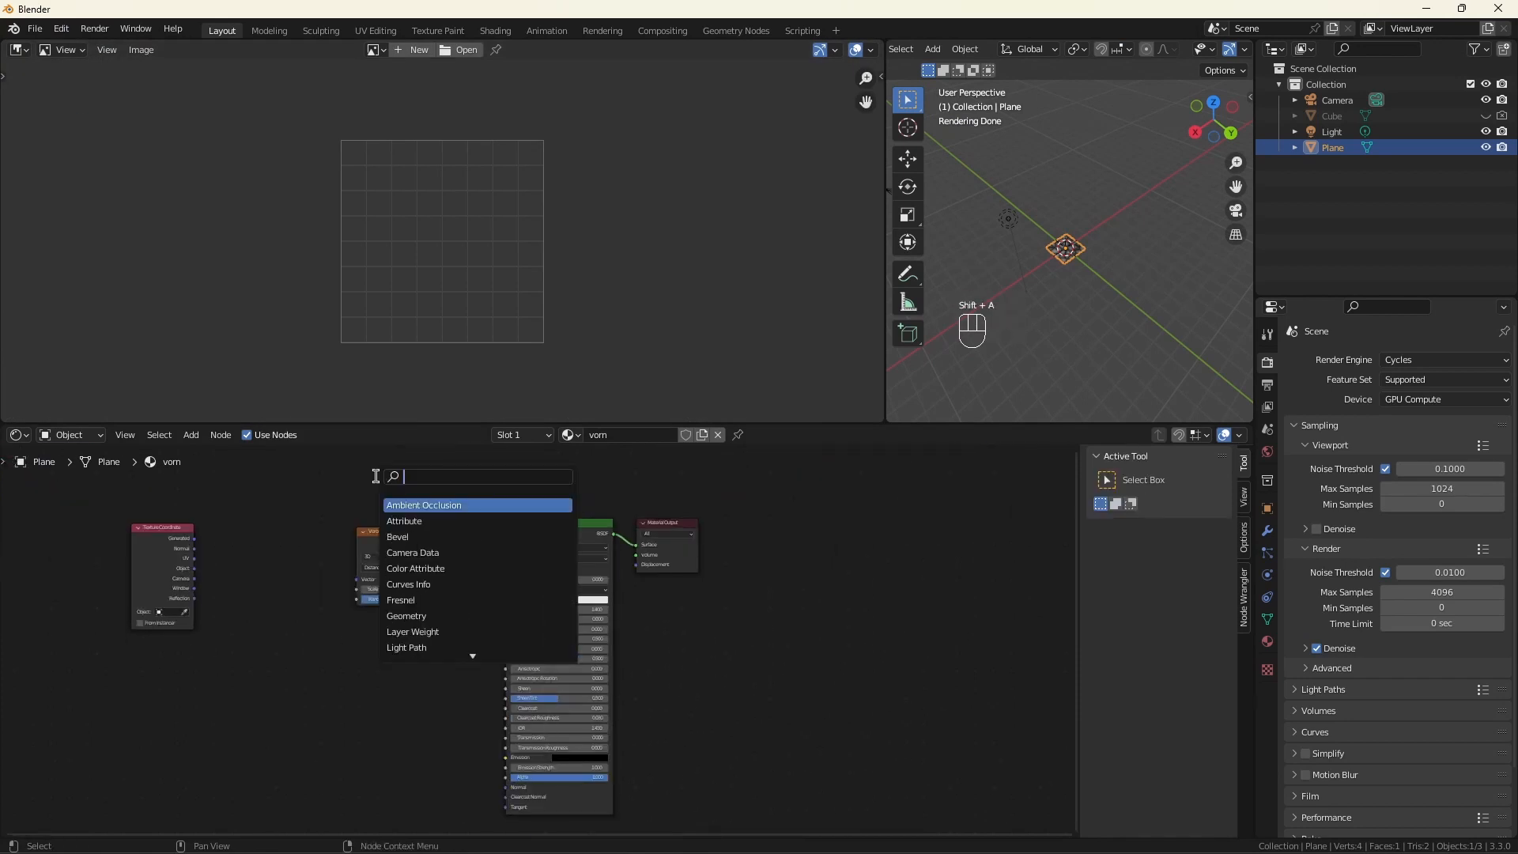
type("imag")
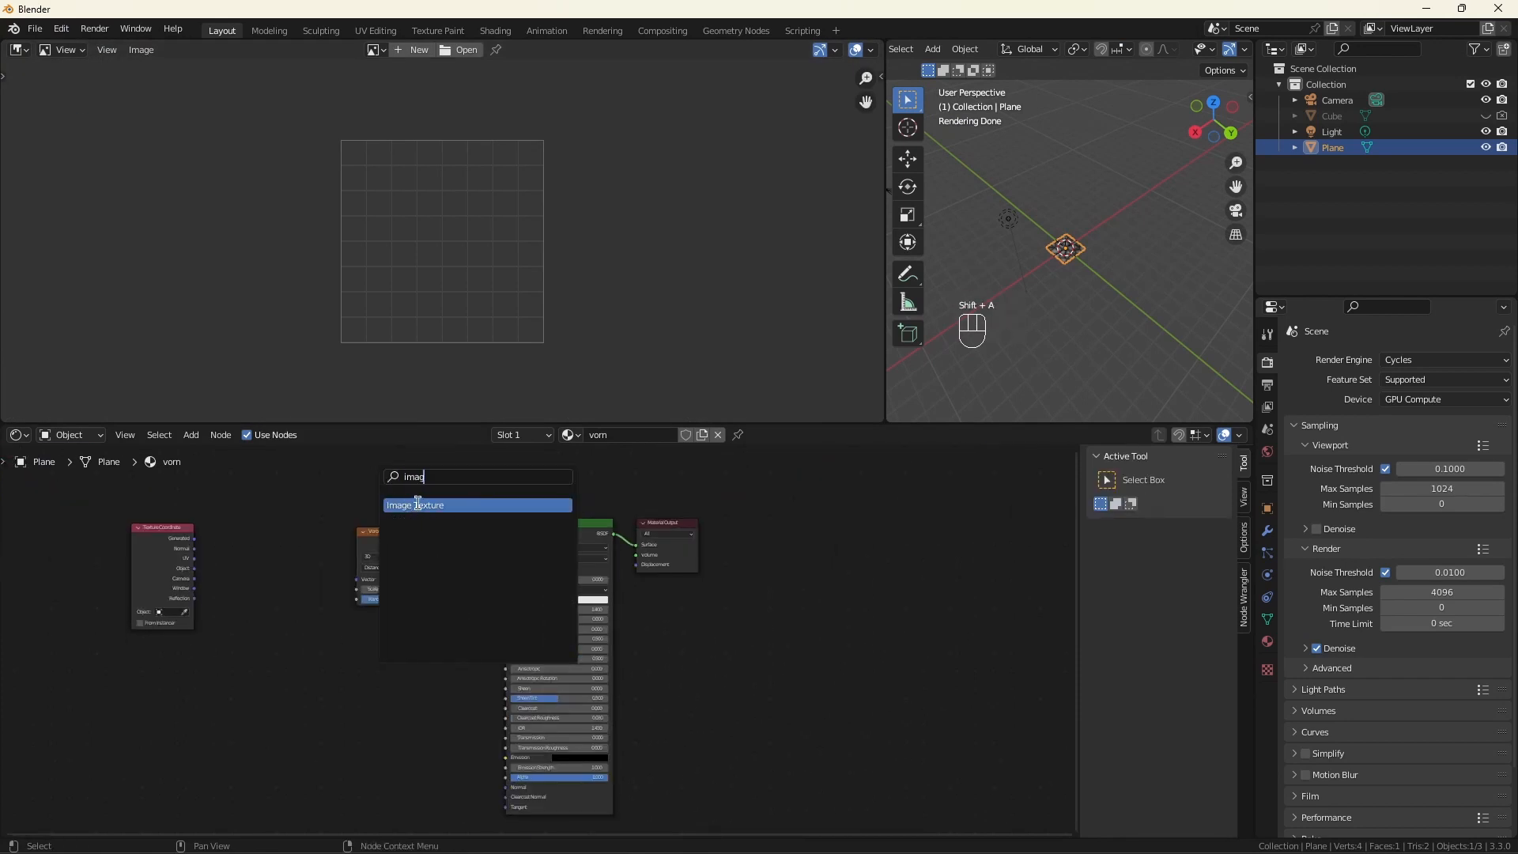
left_click(414, 504)
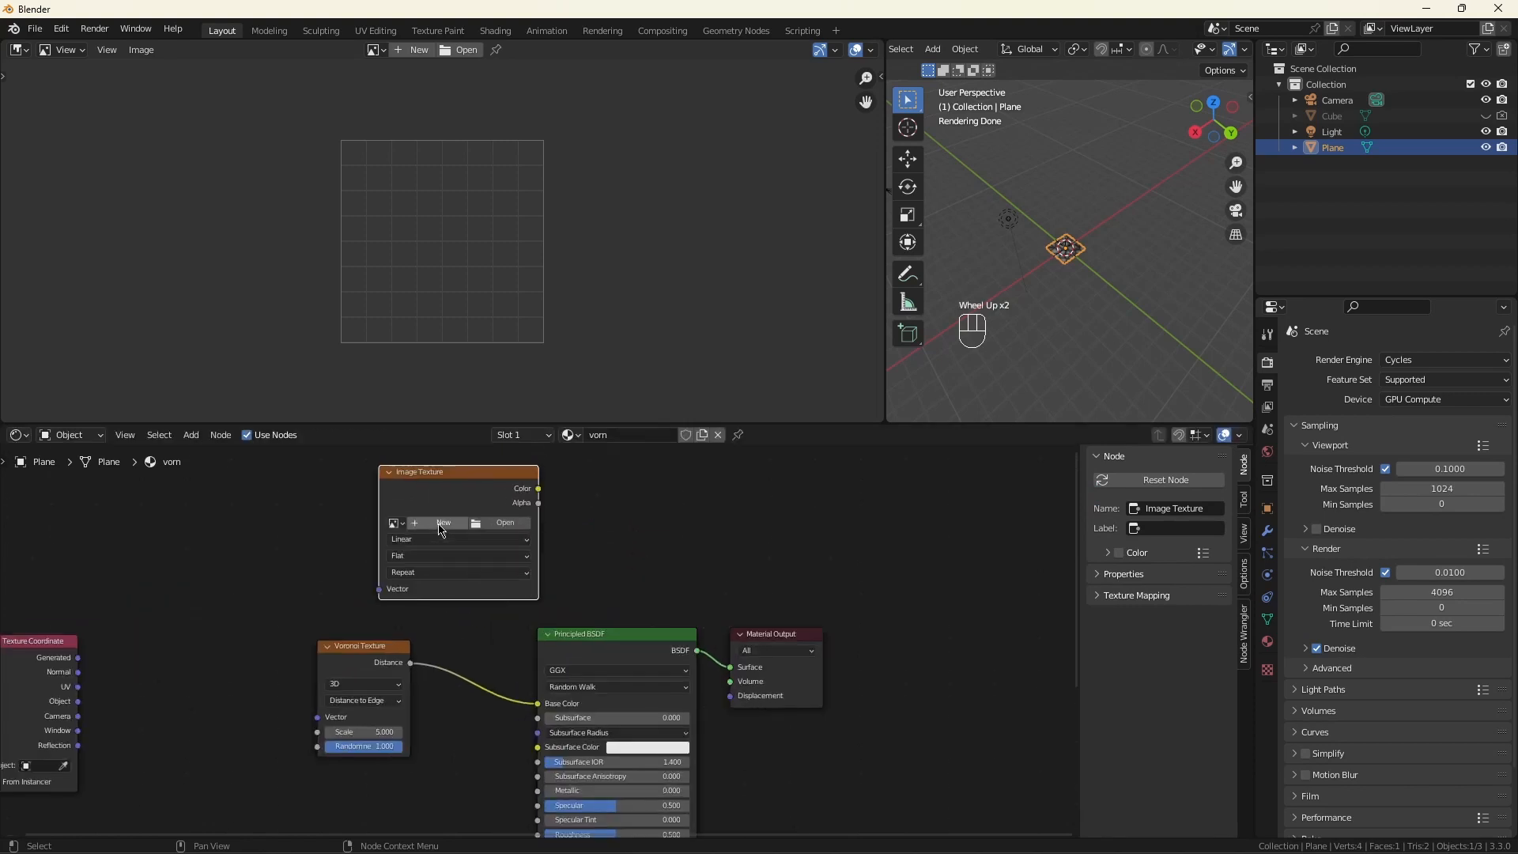
left_click(443, 522)
type("baked")
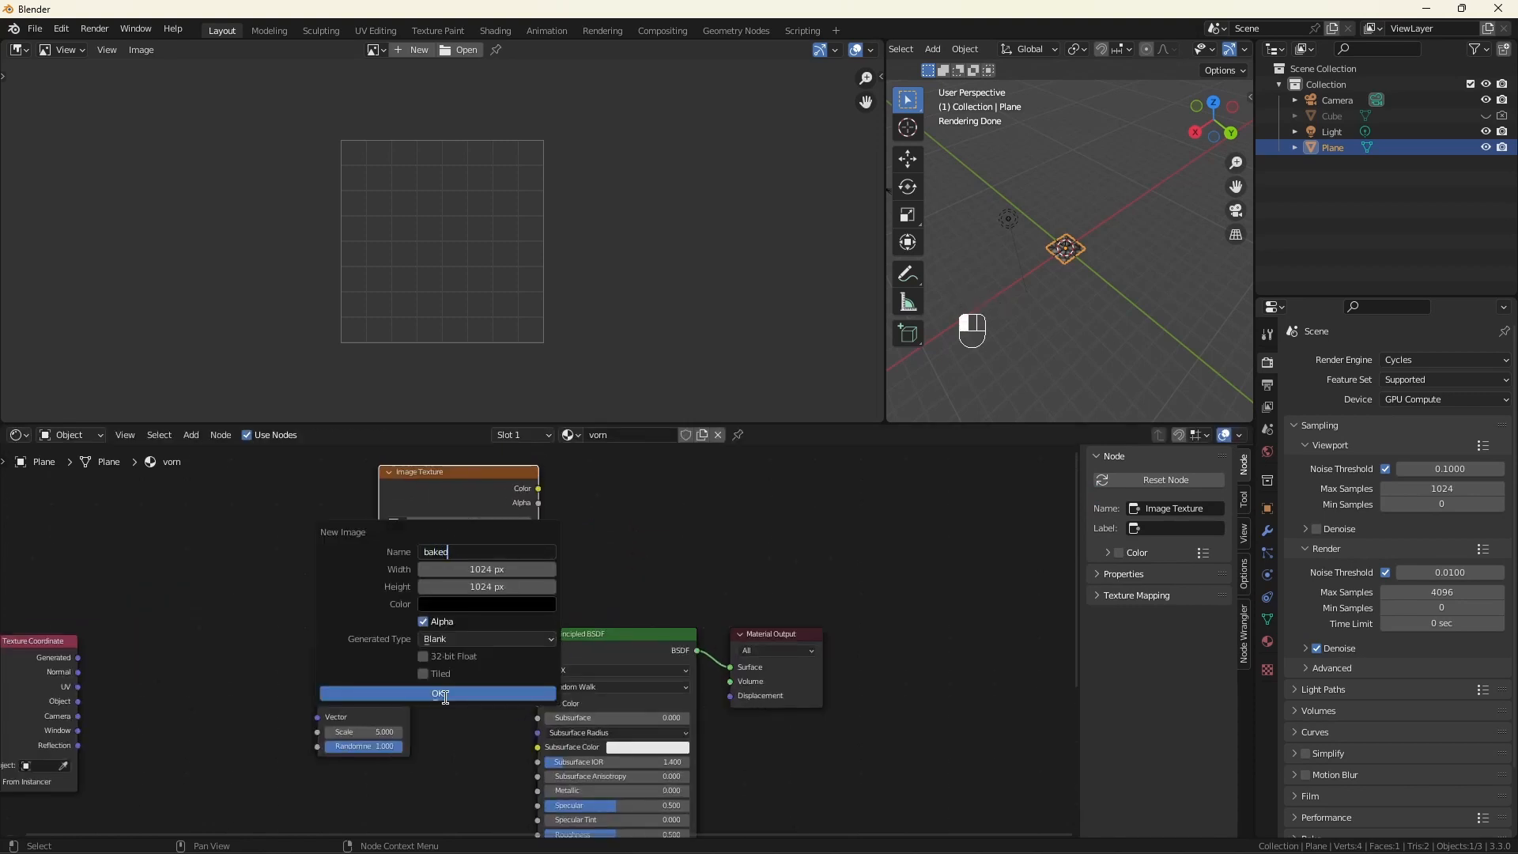
left_click(439, 694)
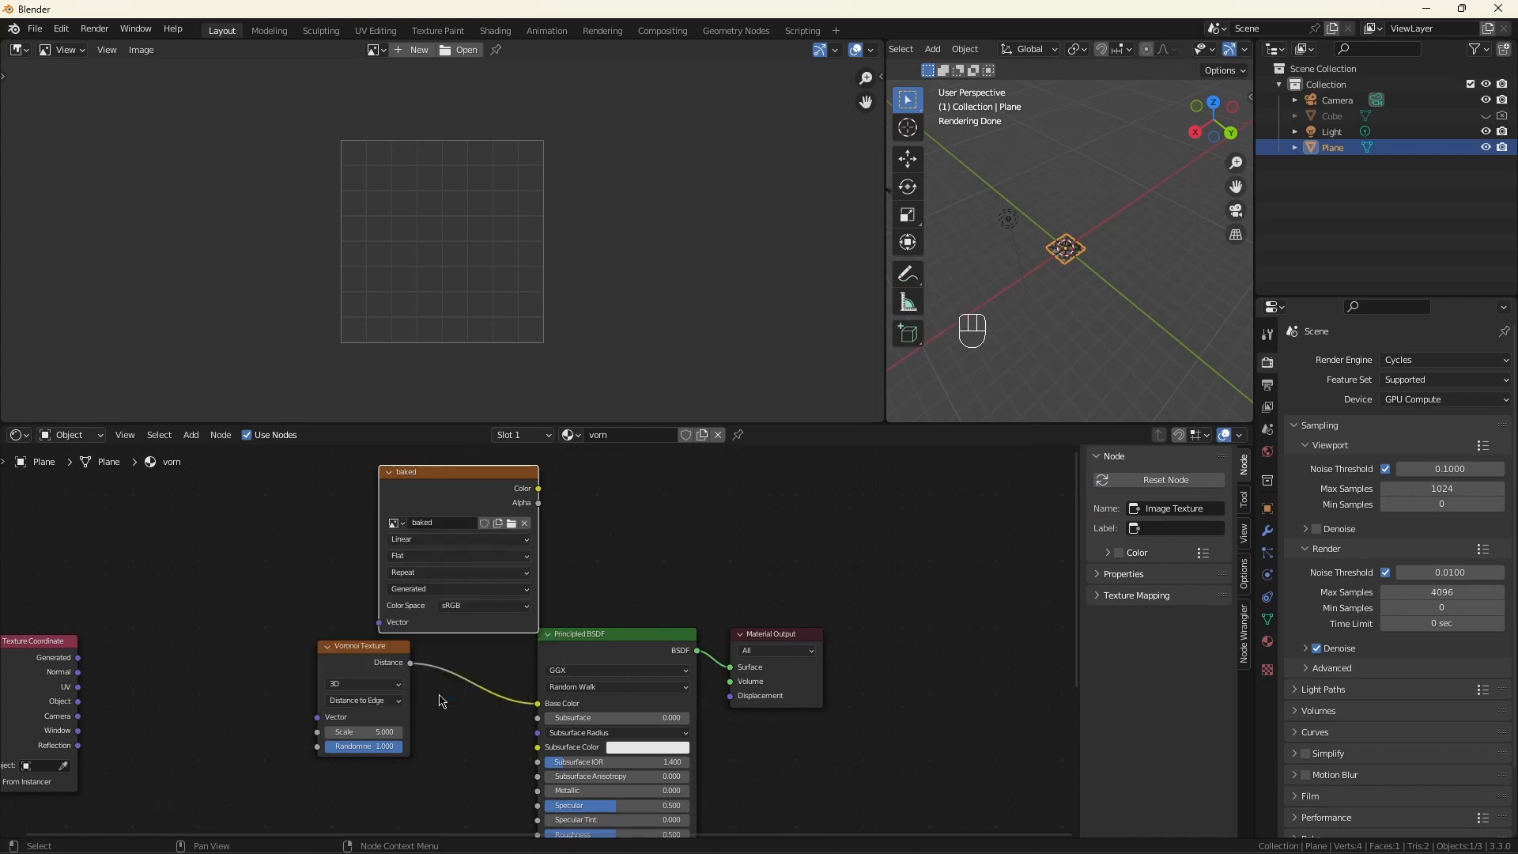
left_click(374, 49)
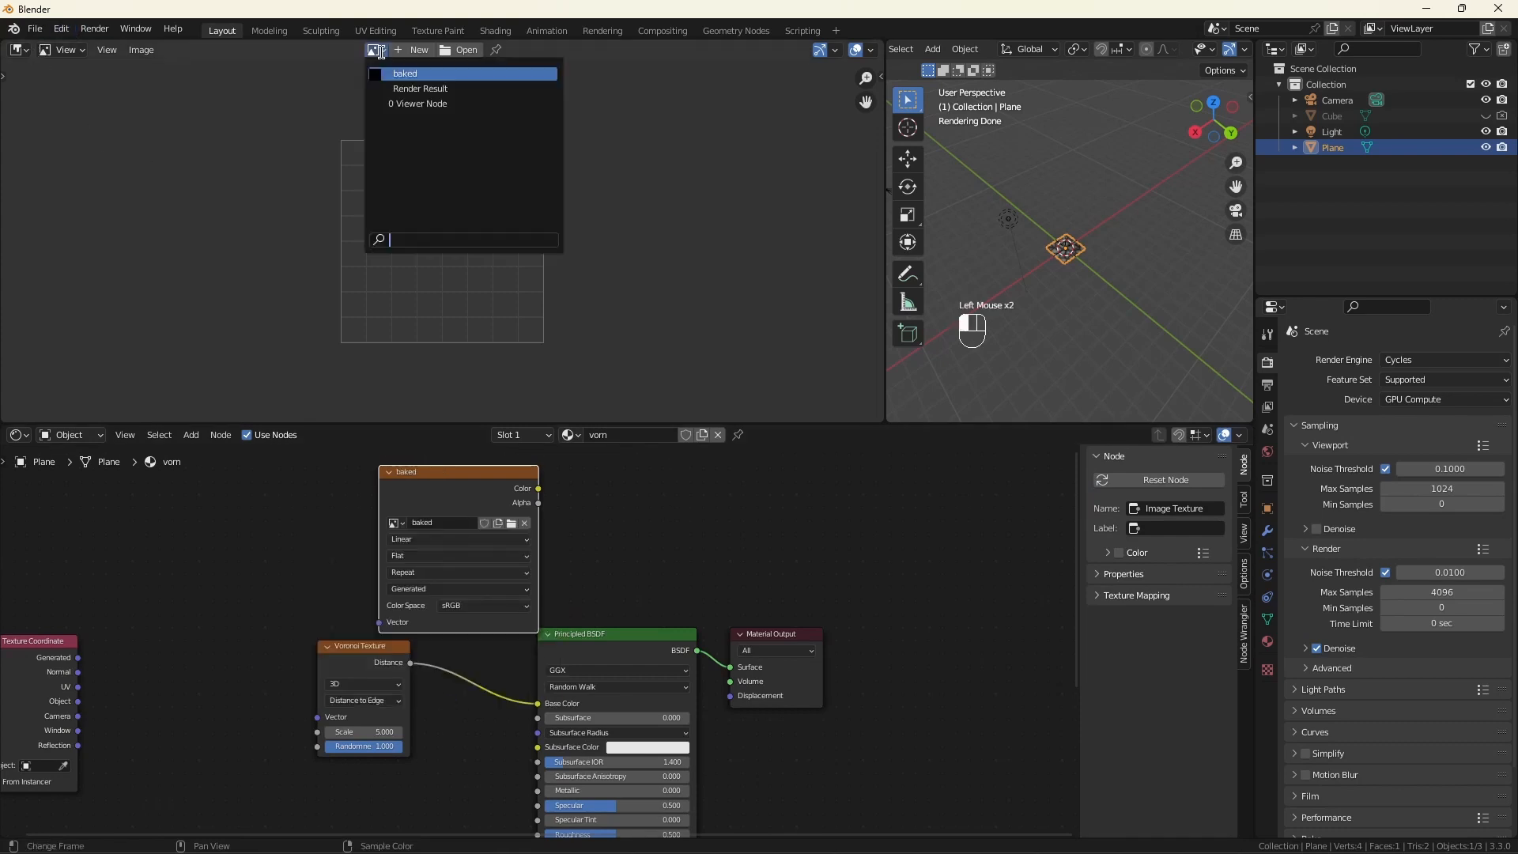
left_click(404, 73)
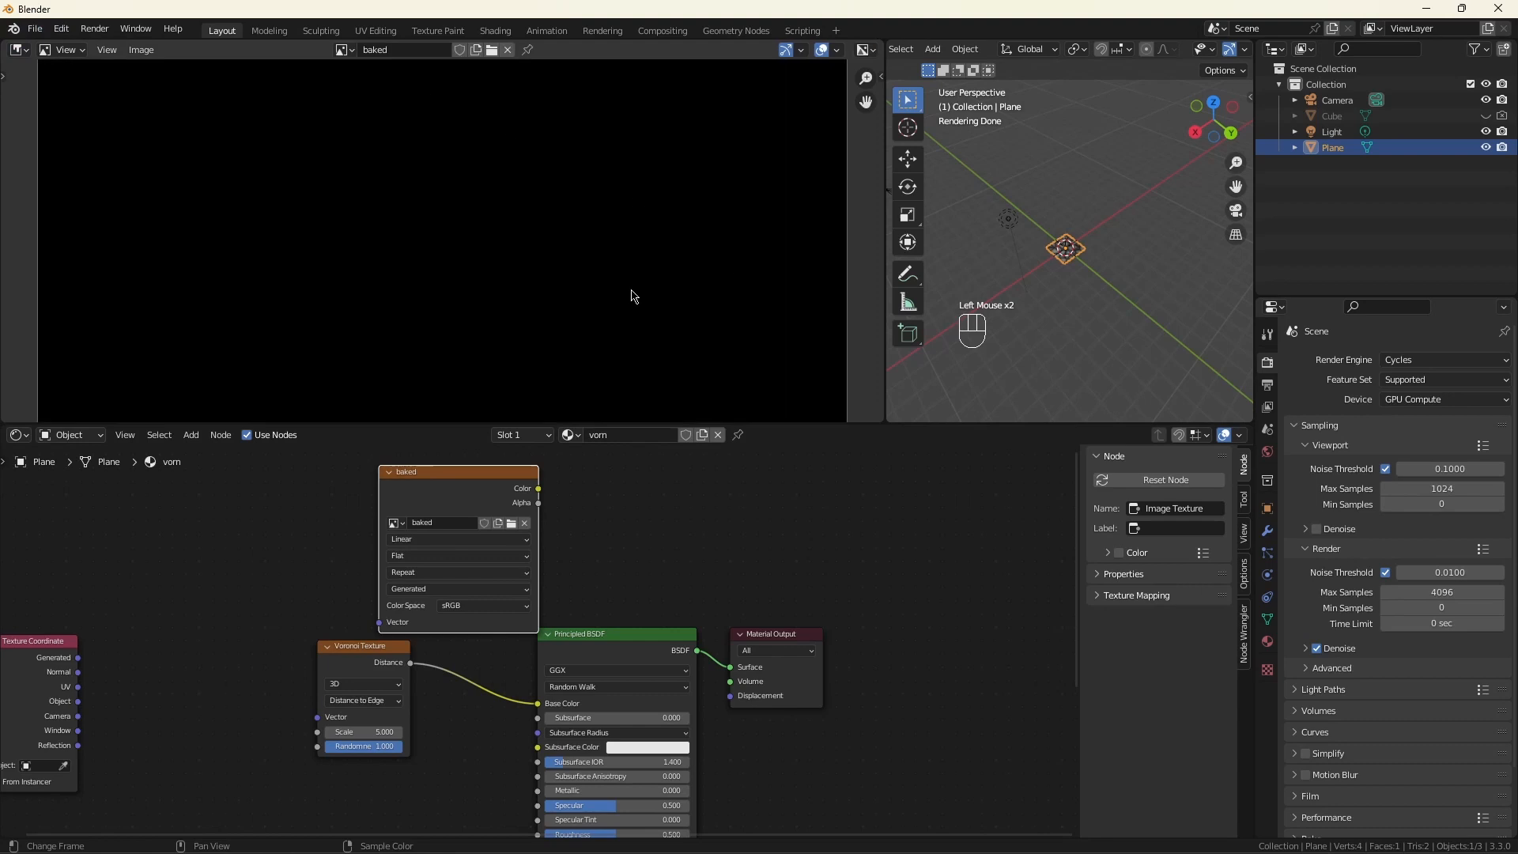
Step: Bake Diffuse colour only, with Direct and Indirect disabled, into the baked image
scroll("down", 3)
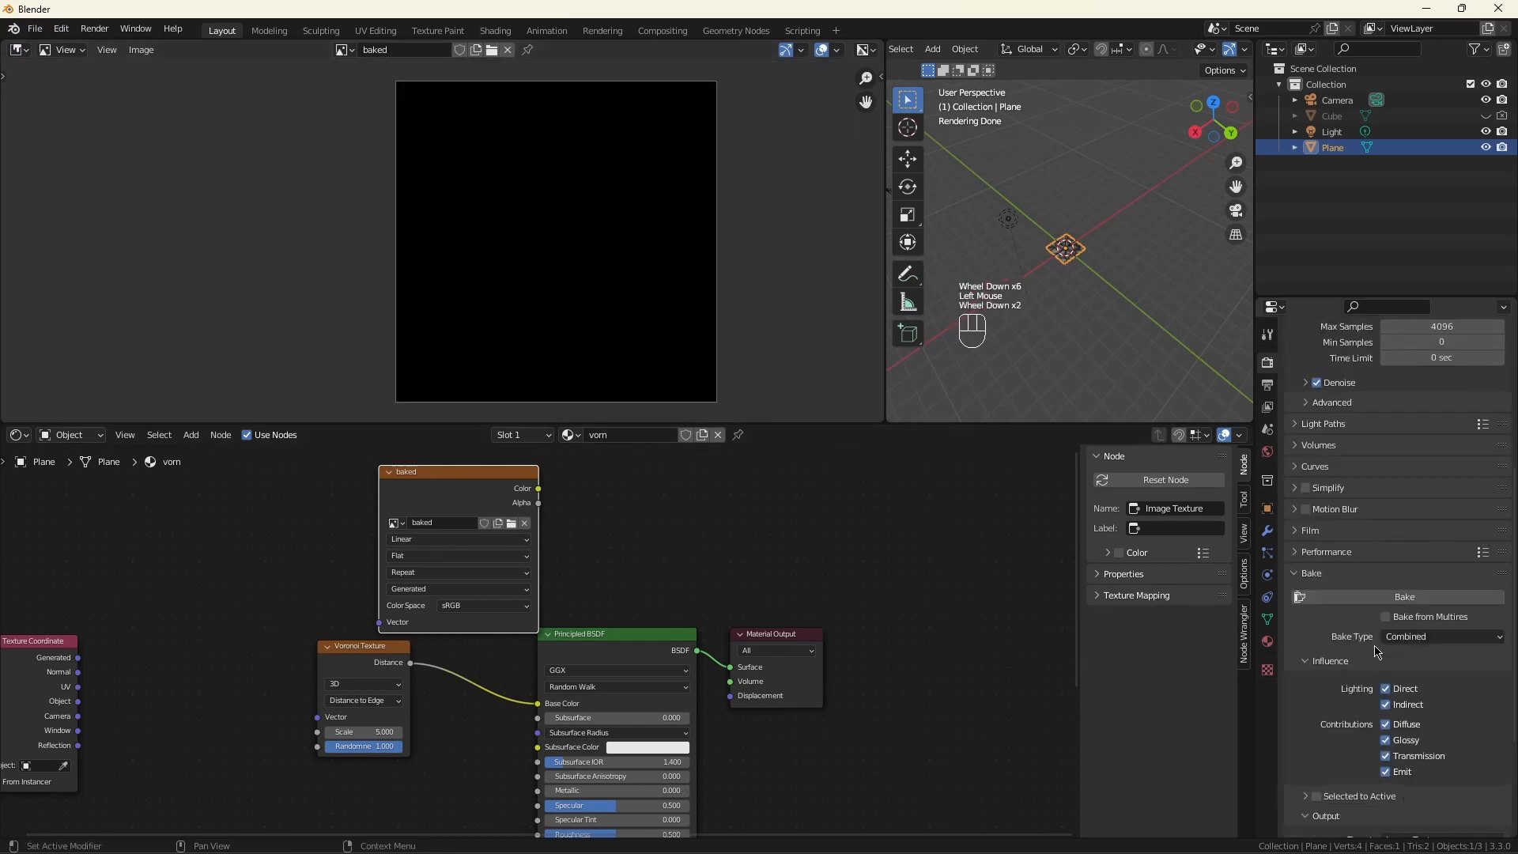
left_click(1441, 509)
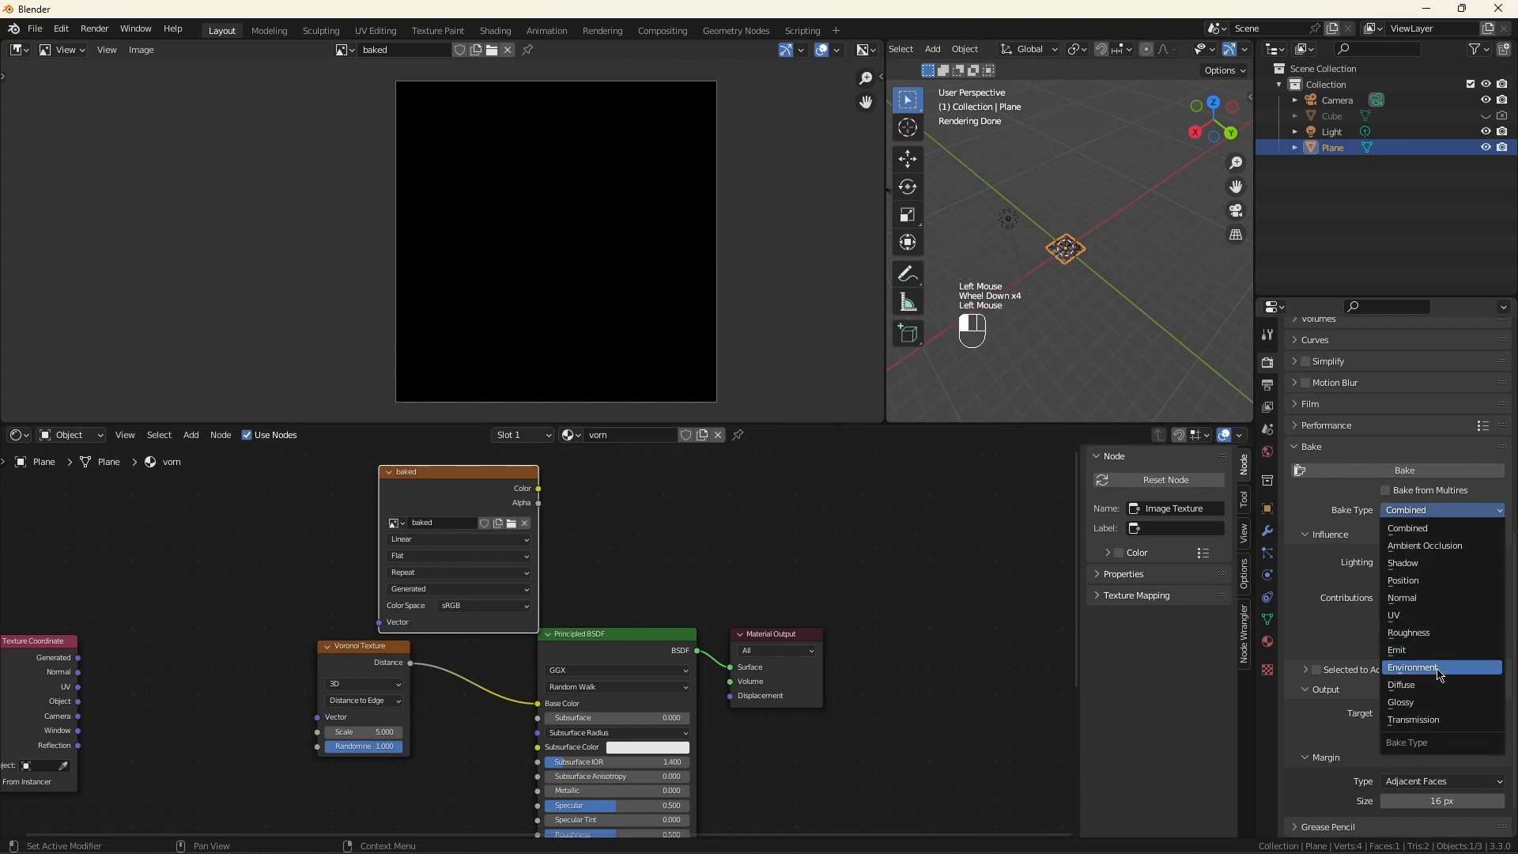
left_click(1401, 665)
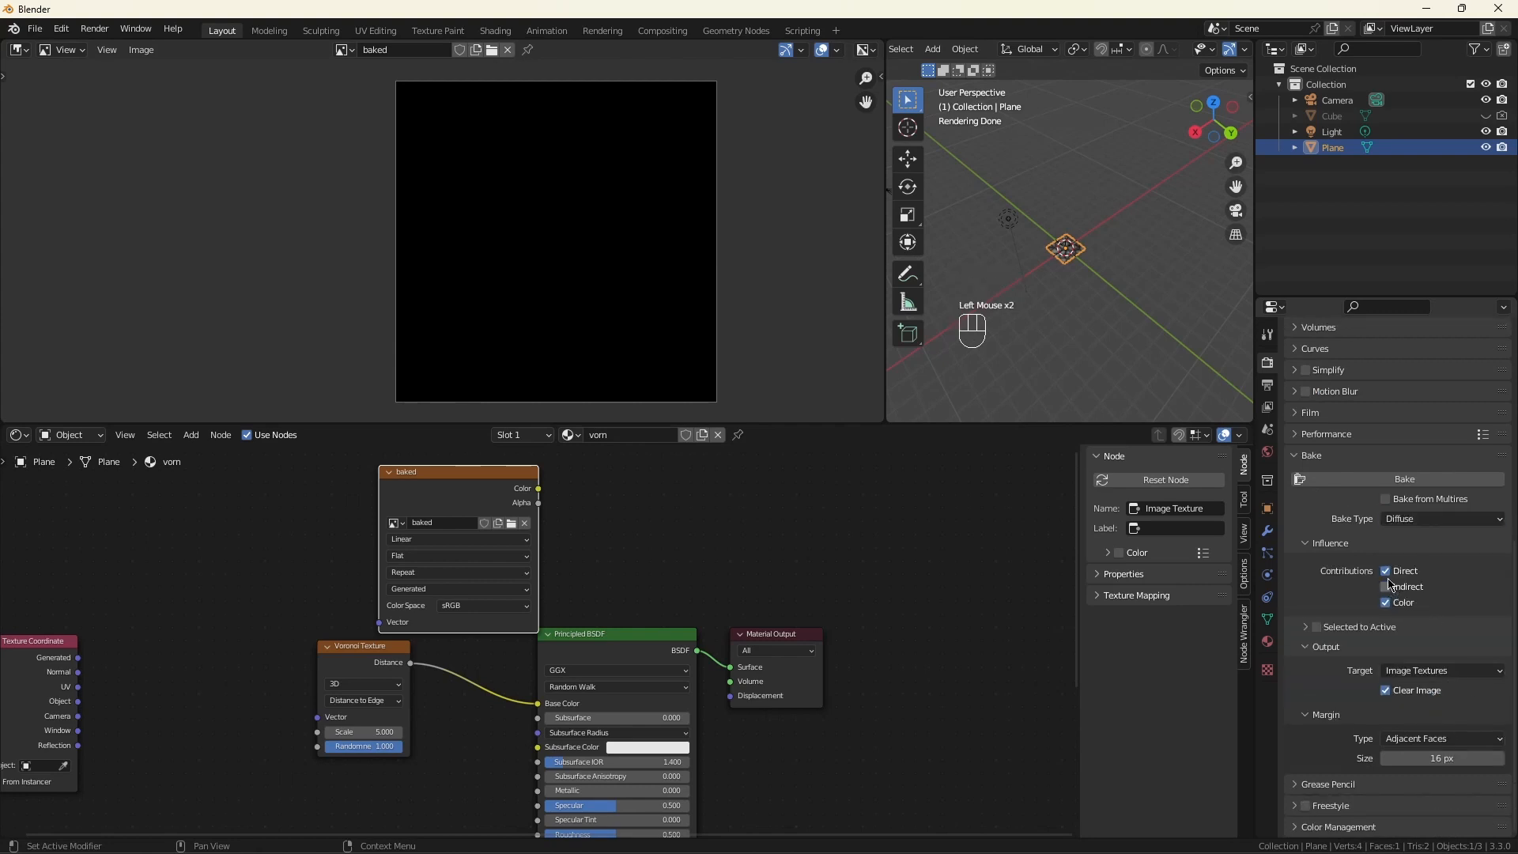
left_click(1385, 570)
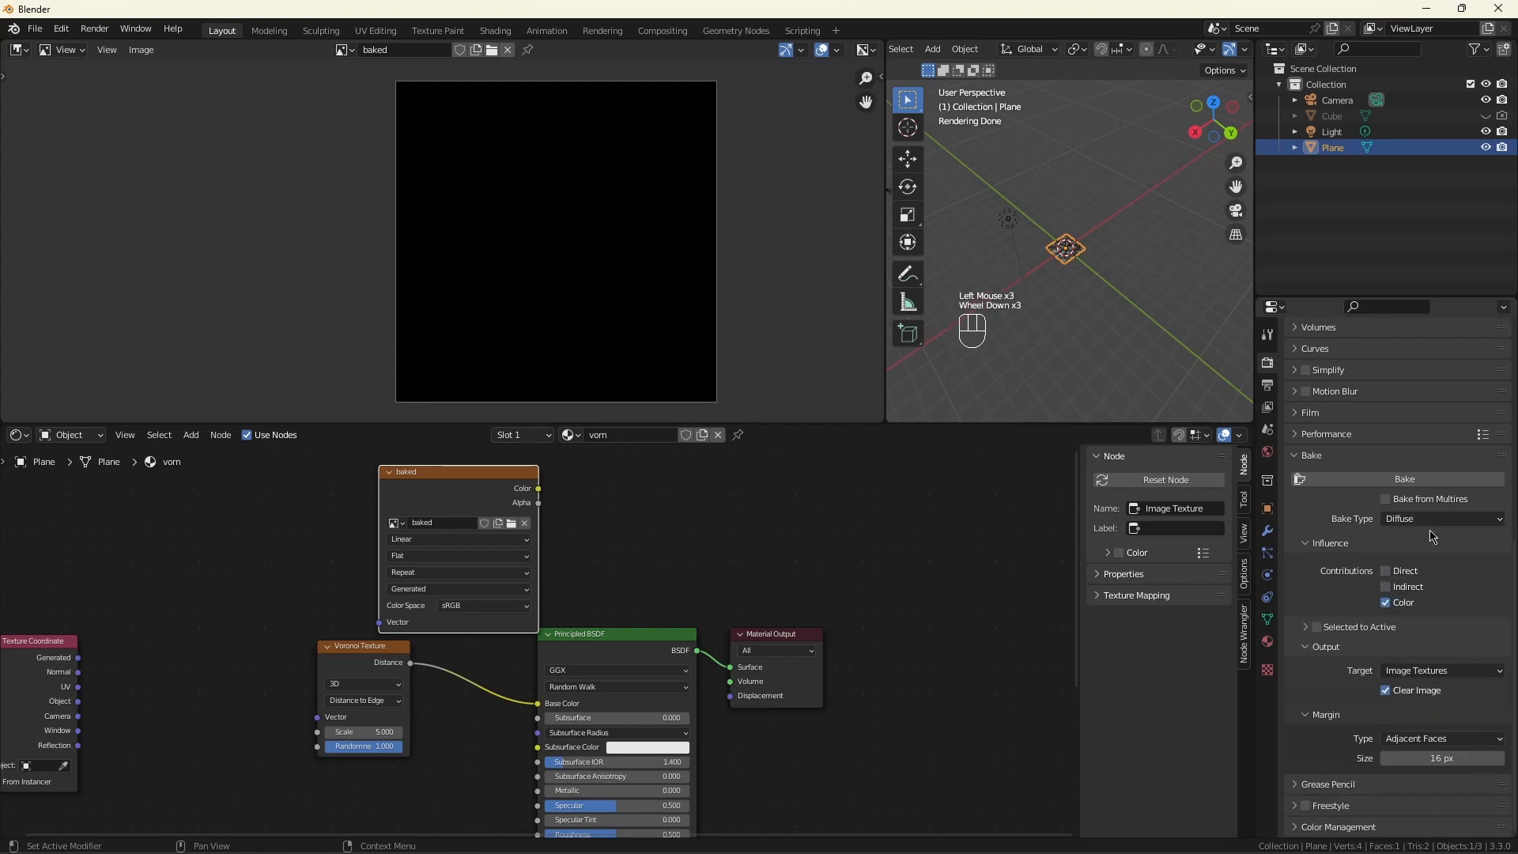
left_click(1402, 478)
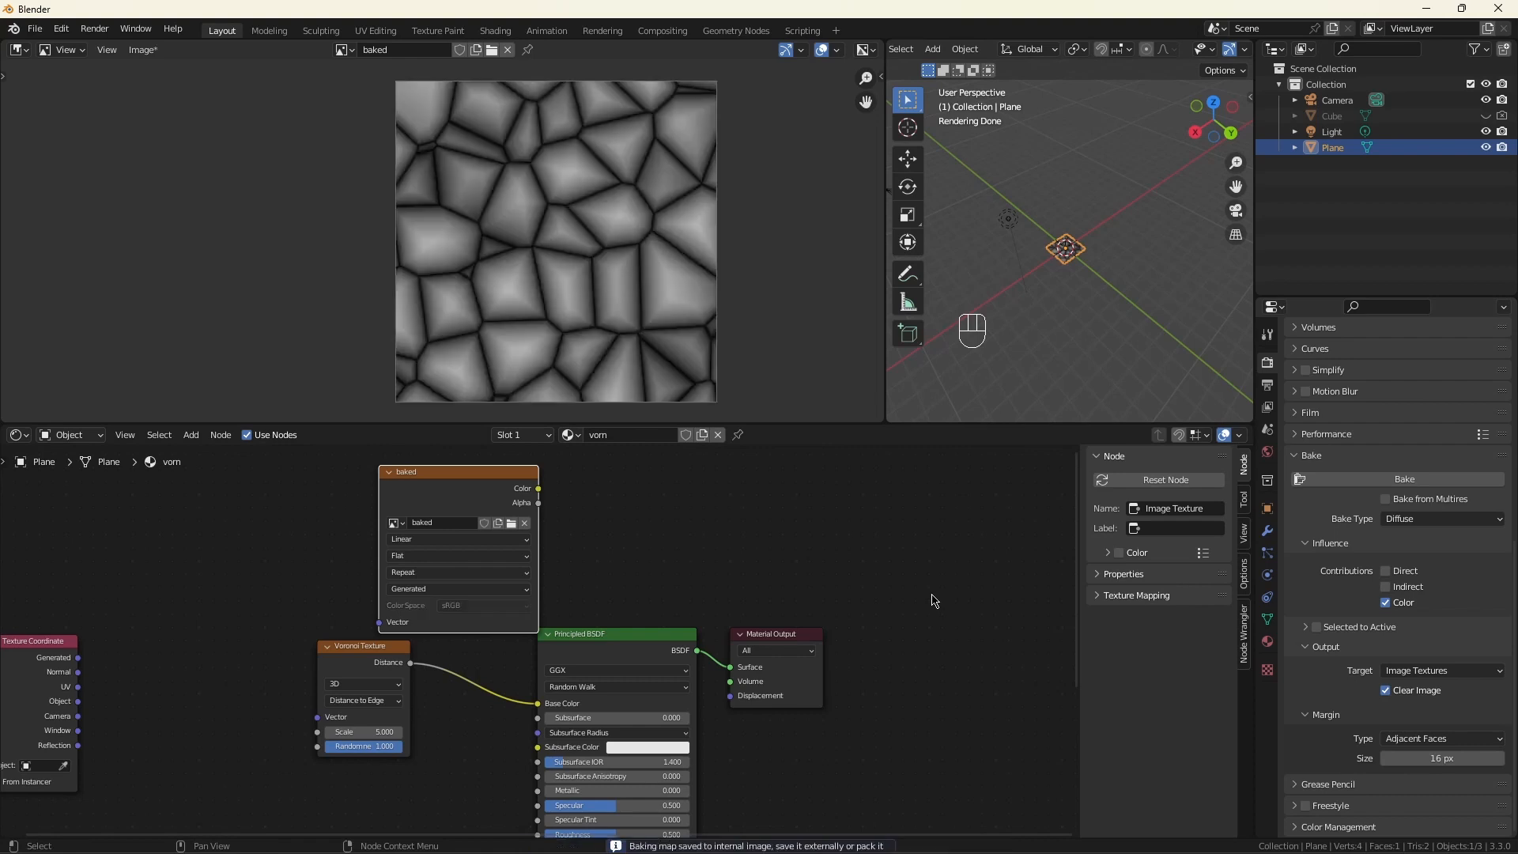
scroll("down", 3)
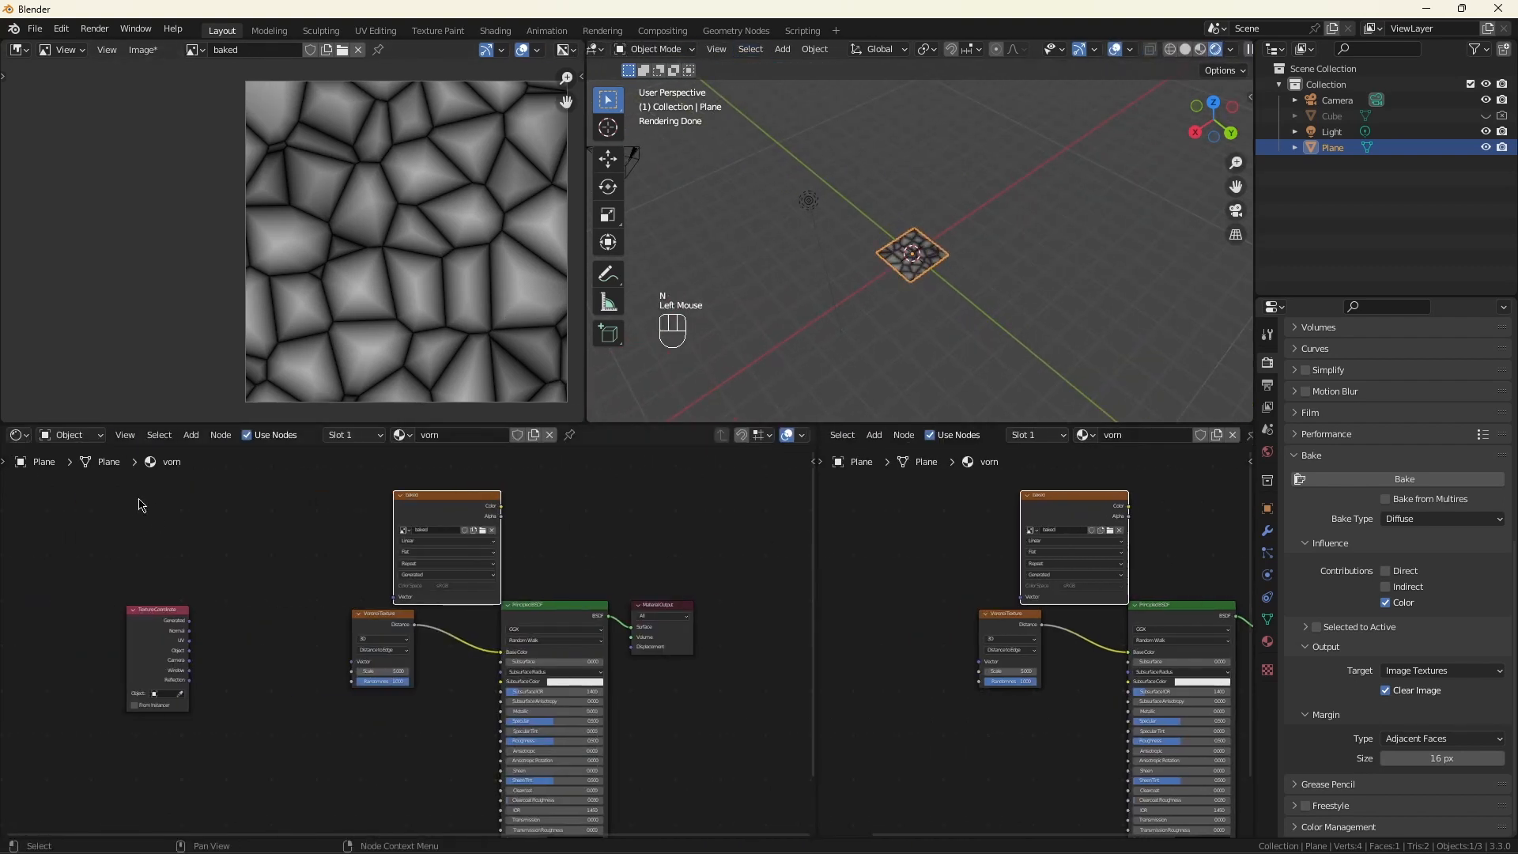
Step: Change the left half of the split area into the Geometry Node Editor
left_click(18, 434)
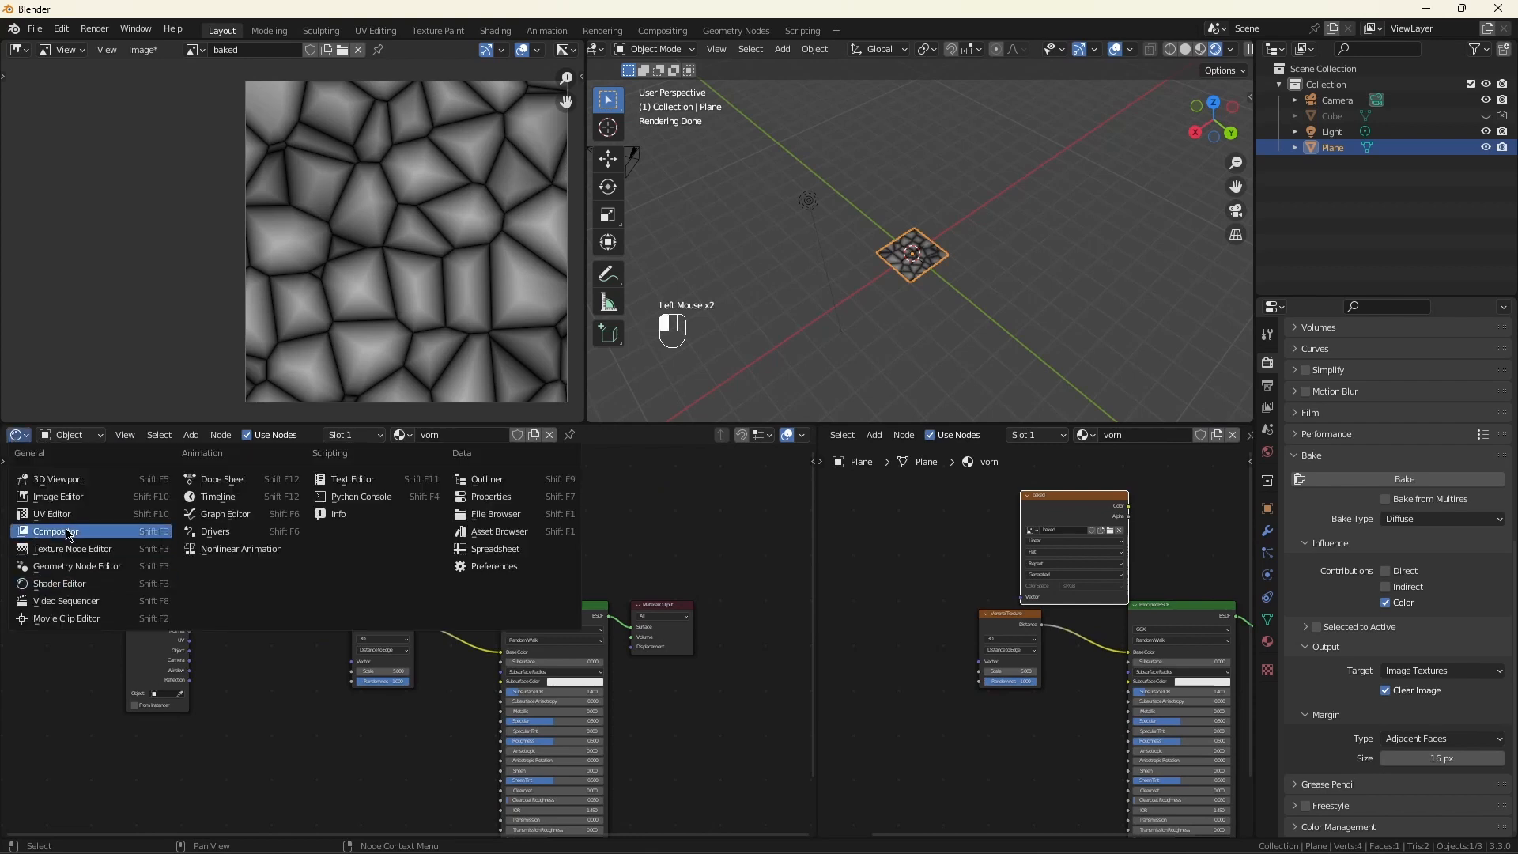
left_click(53, 531)
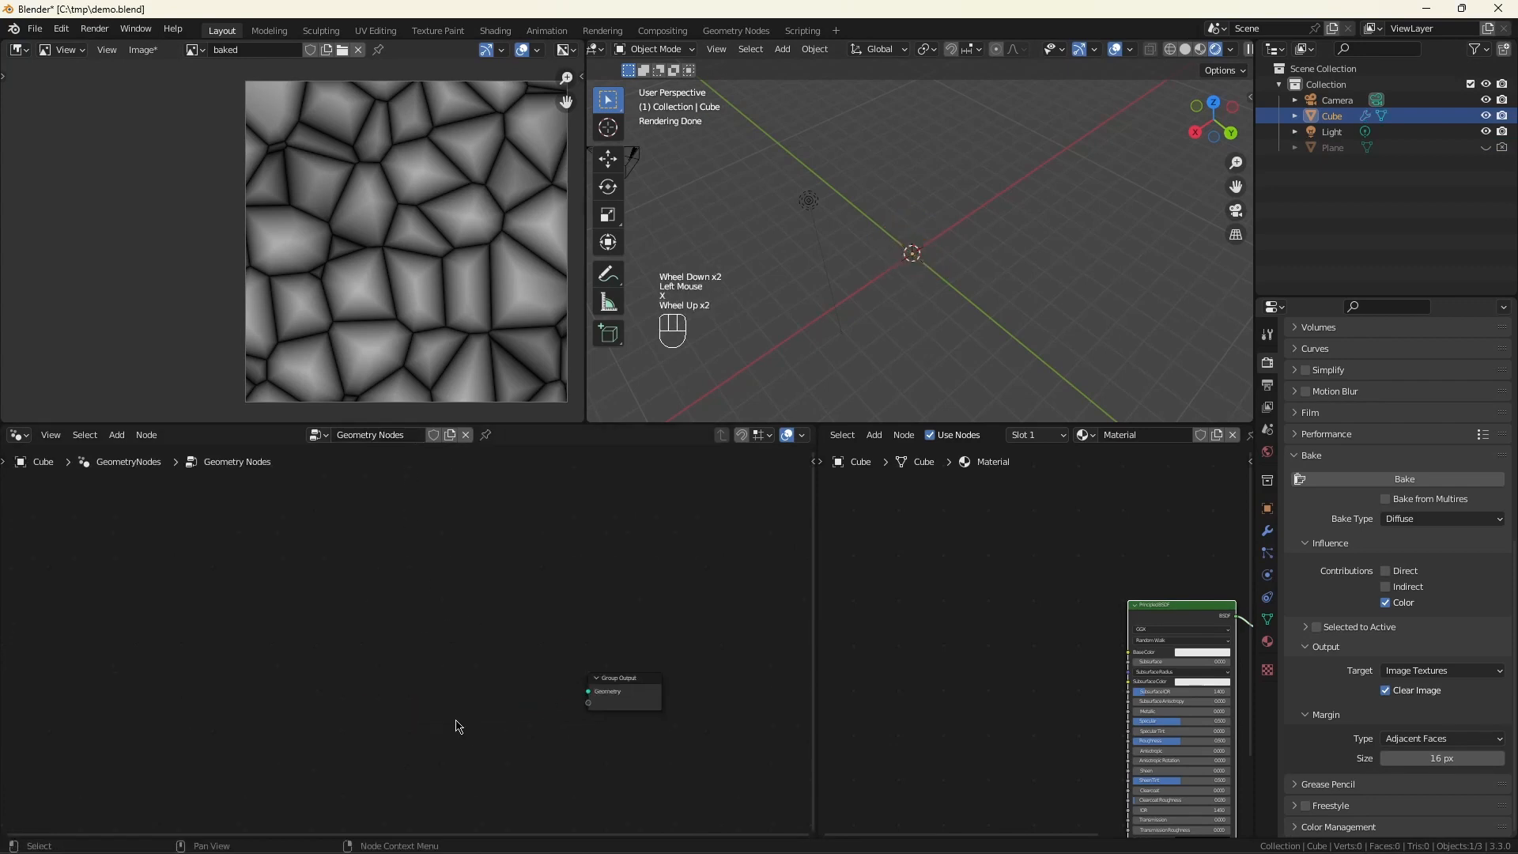
Step: Add a 6-vertex Cylinder node and a Set Material node using vorn
key("shift+a")
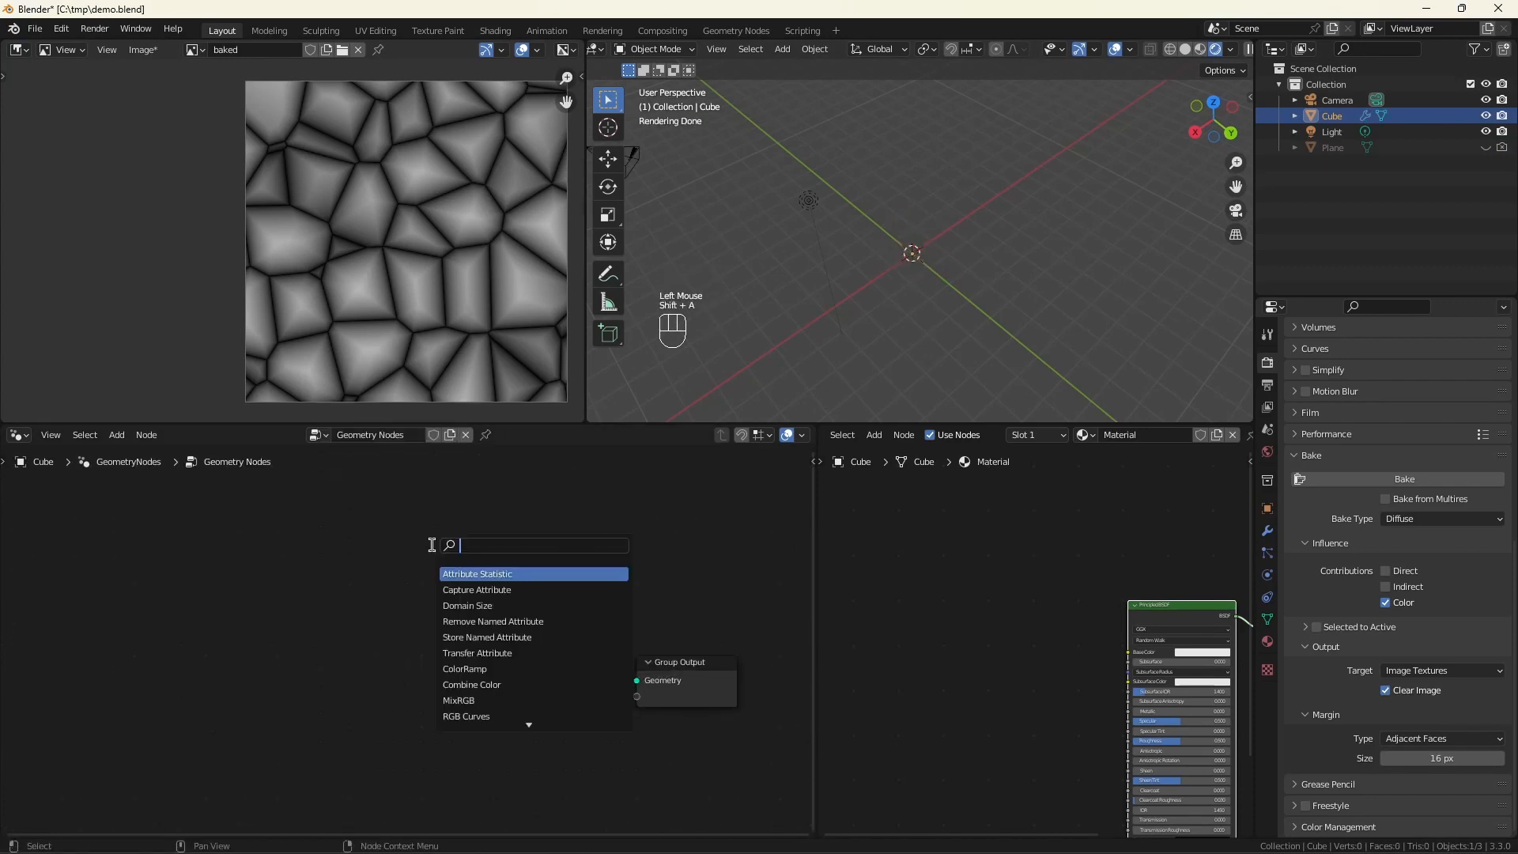
type("cyl")
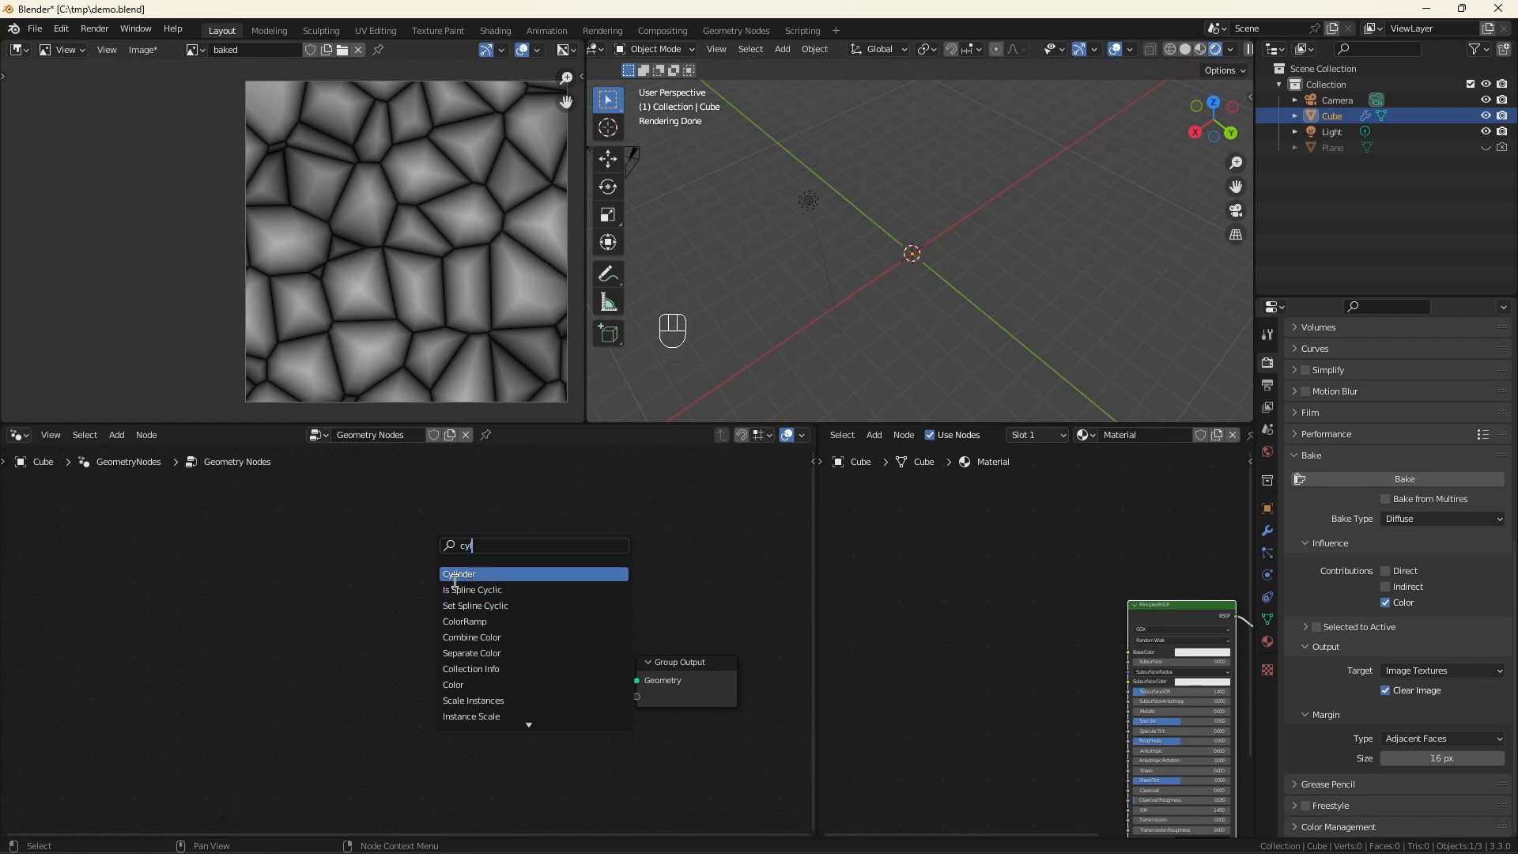
left_click(458, 573)
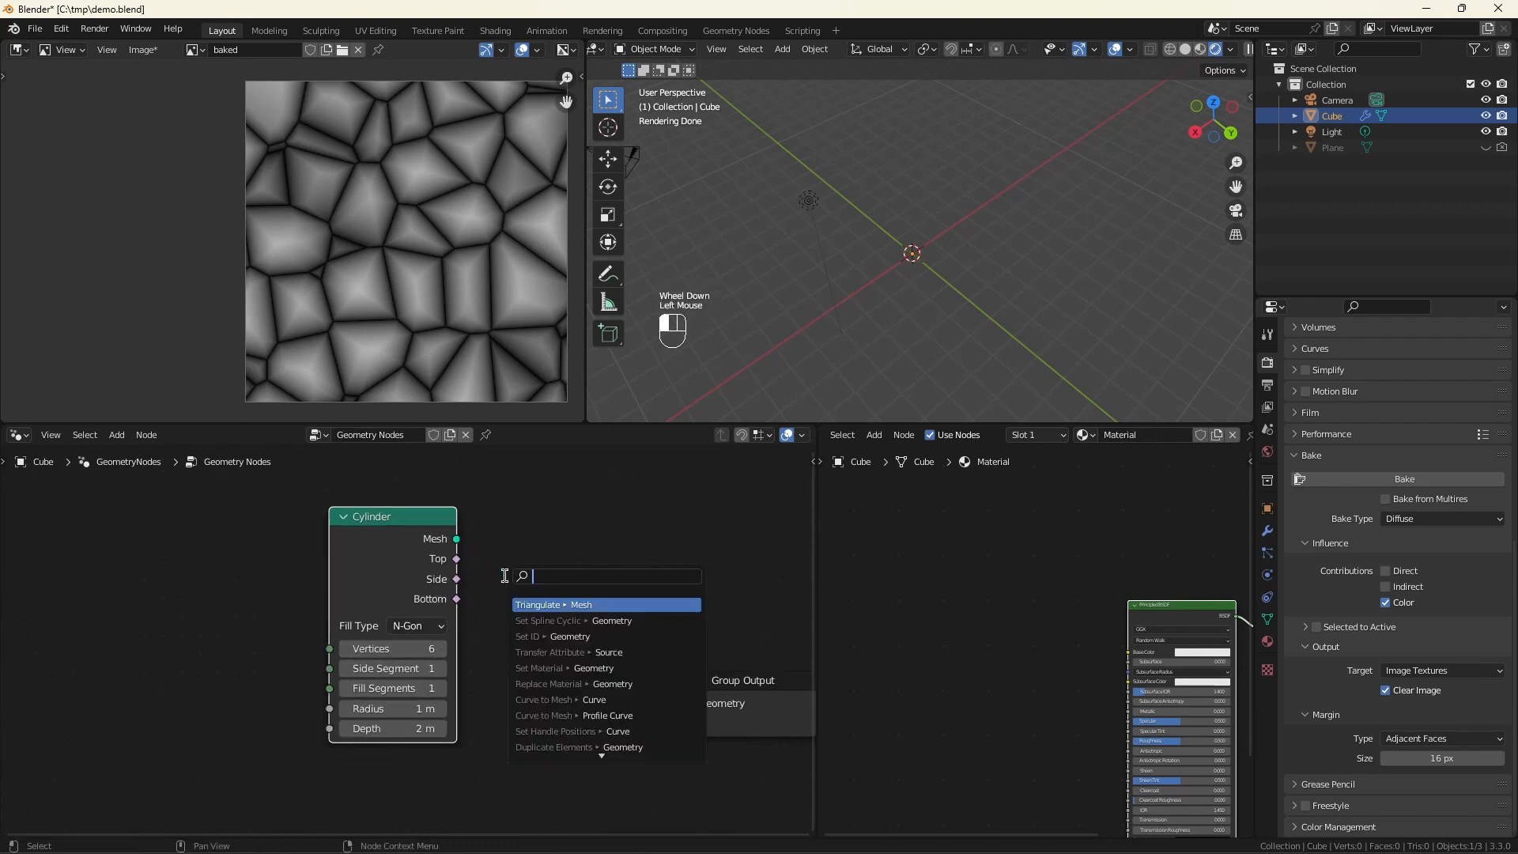
type("set")
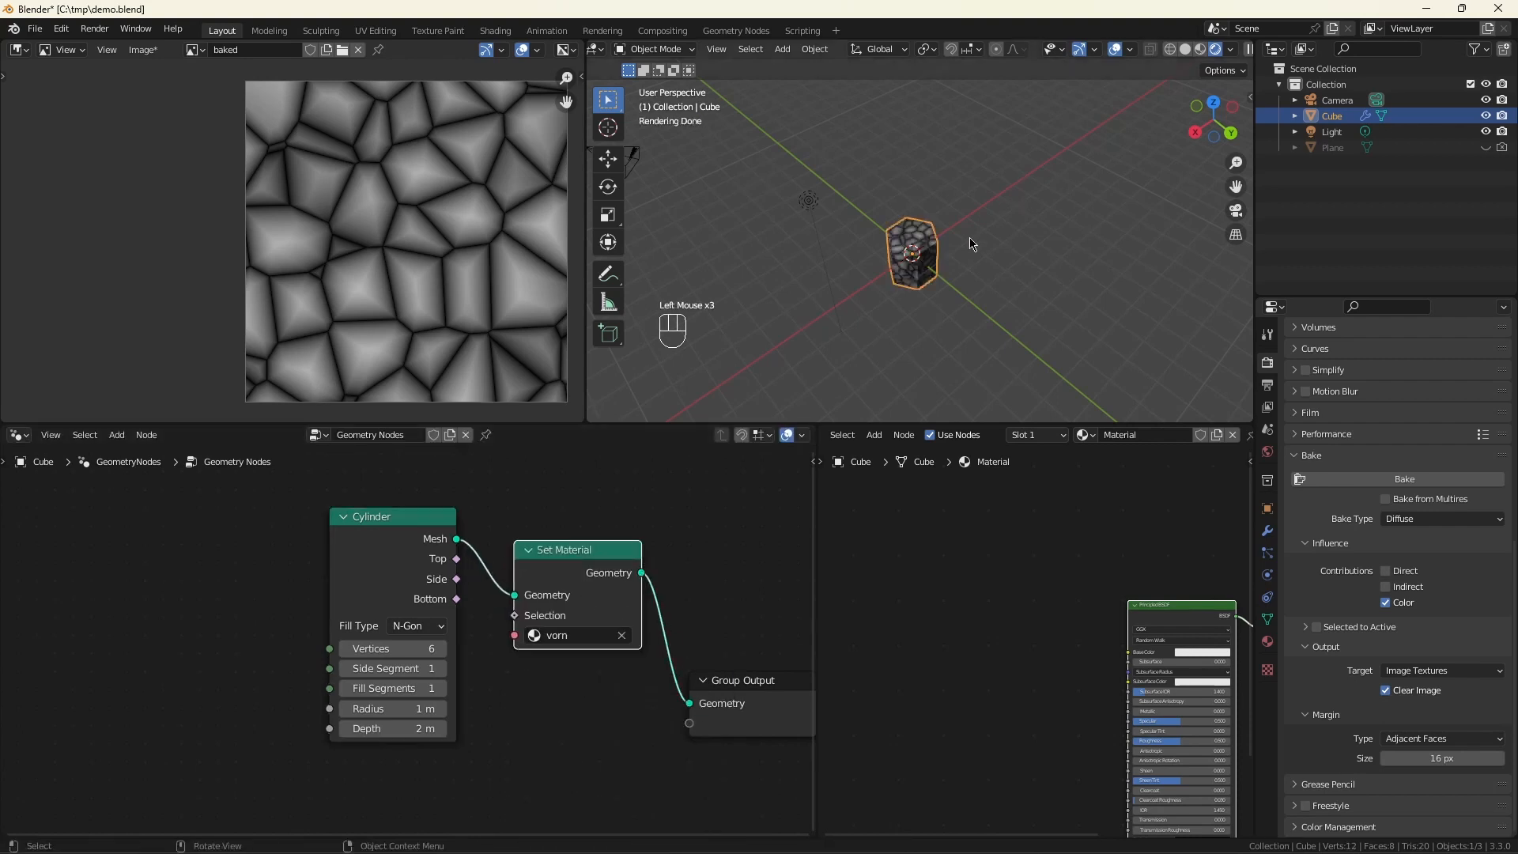
scroll("up", 3)
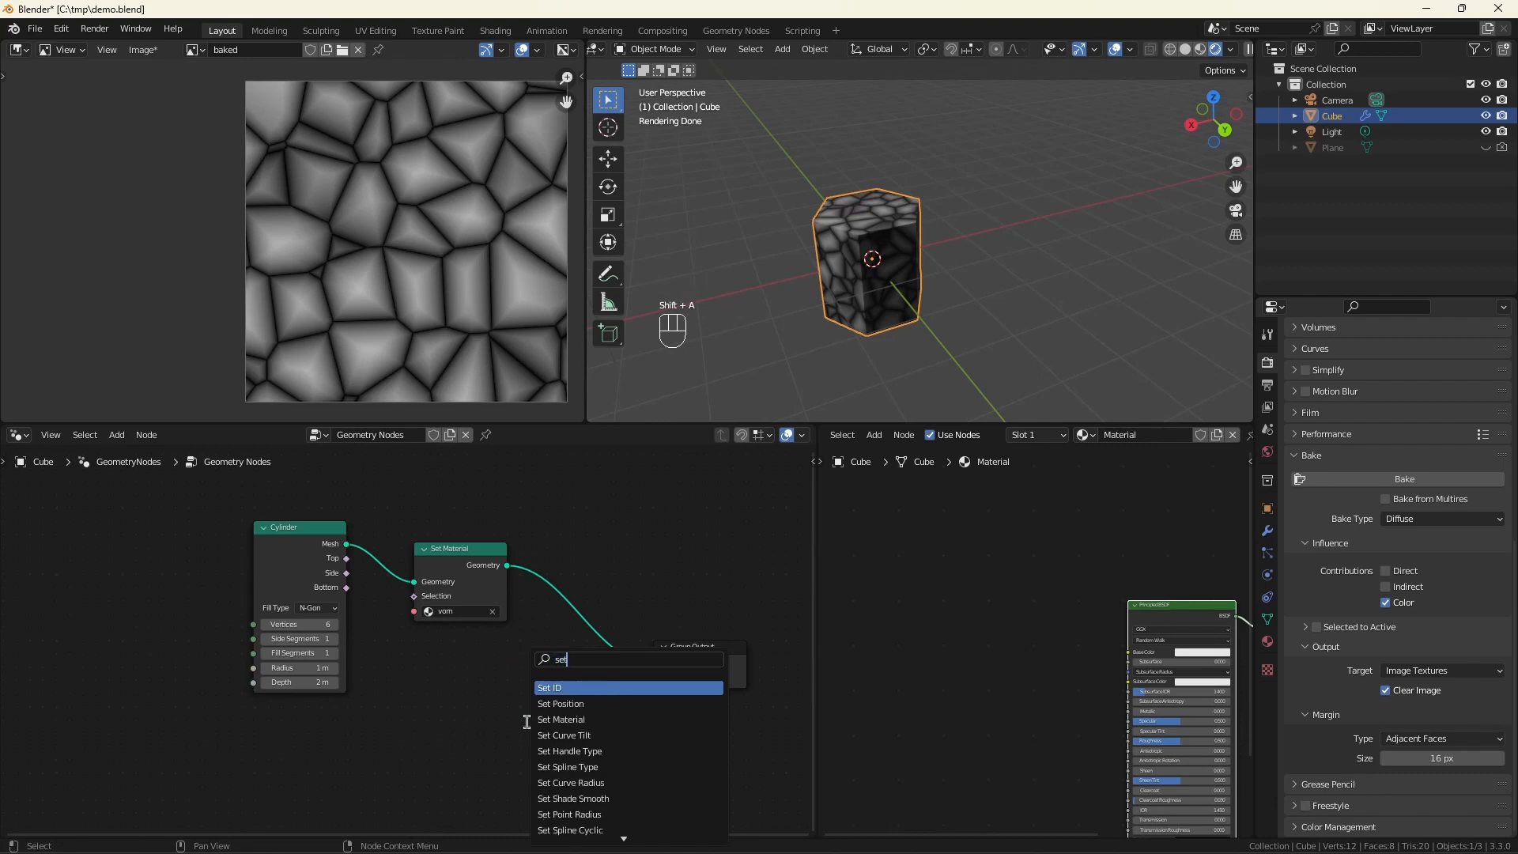
Step: Add a Set Position node and a Vector Rotate node to the cylinder tree
left_click(561, 703)
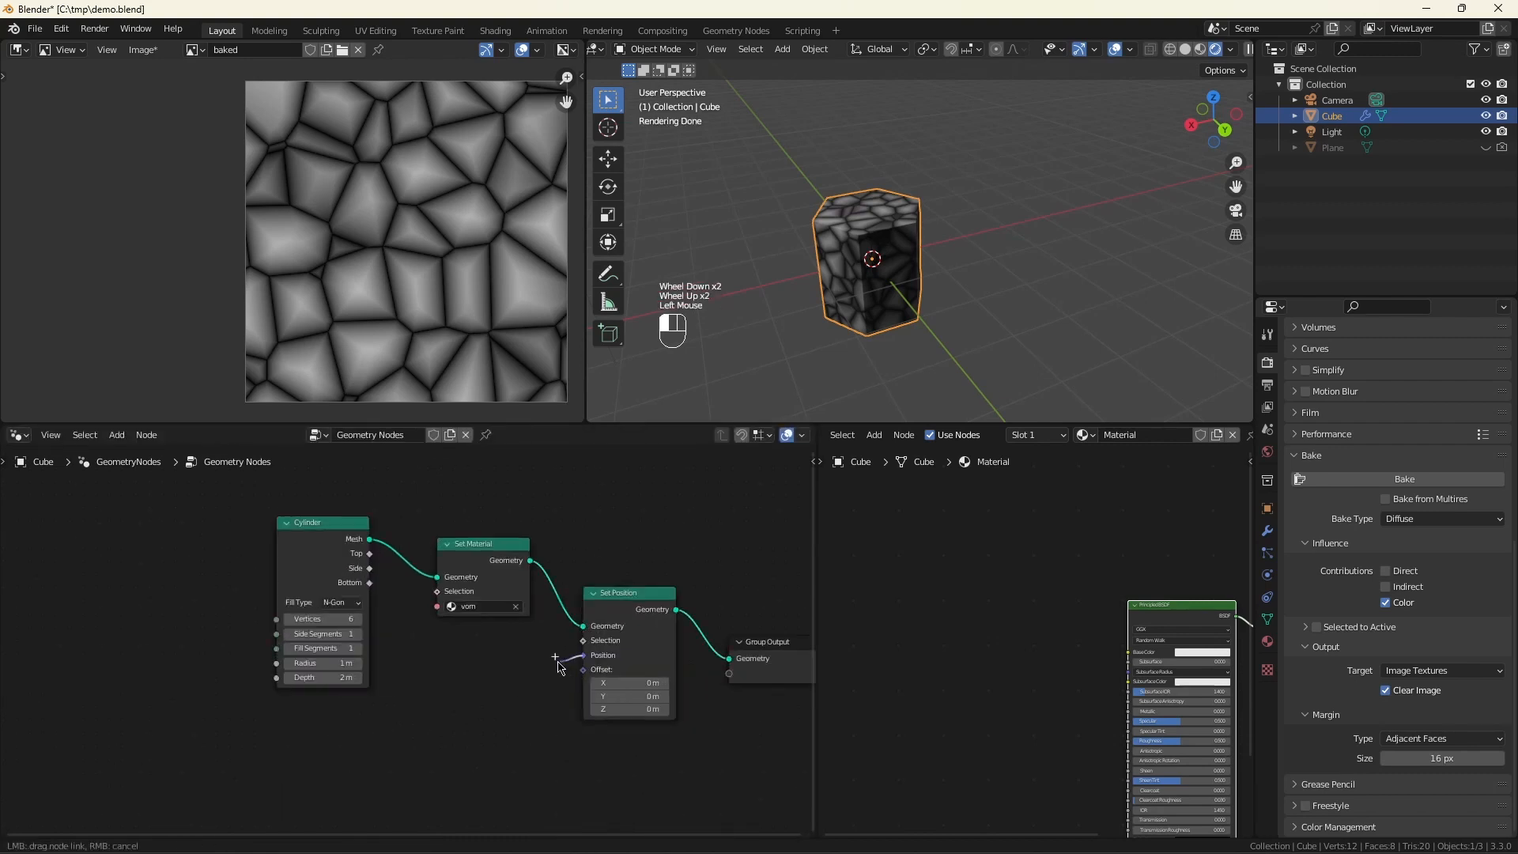
type("vec")
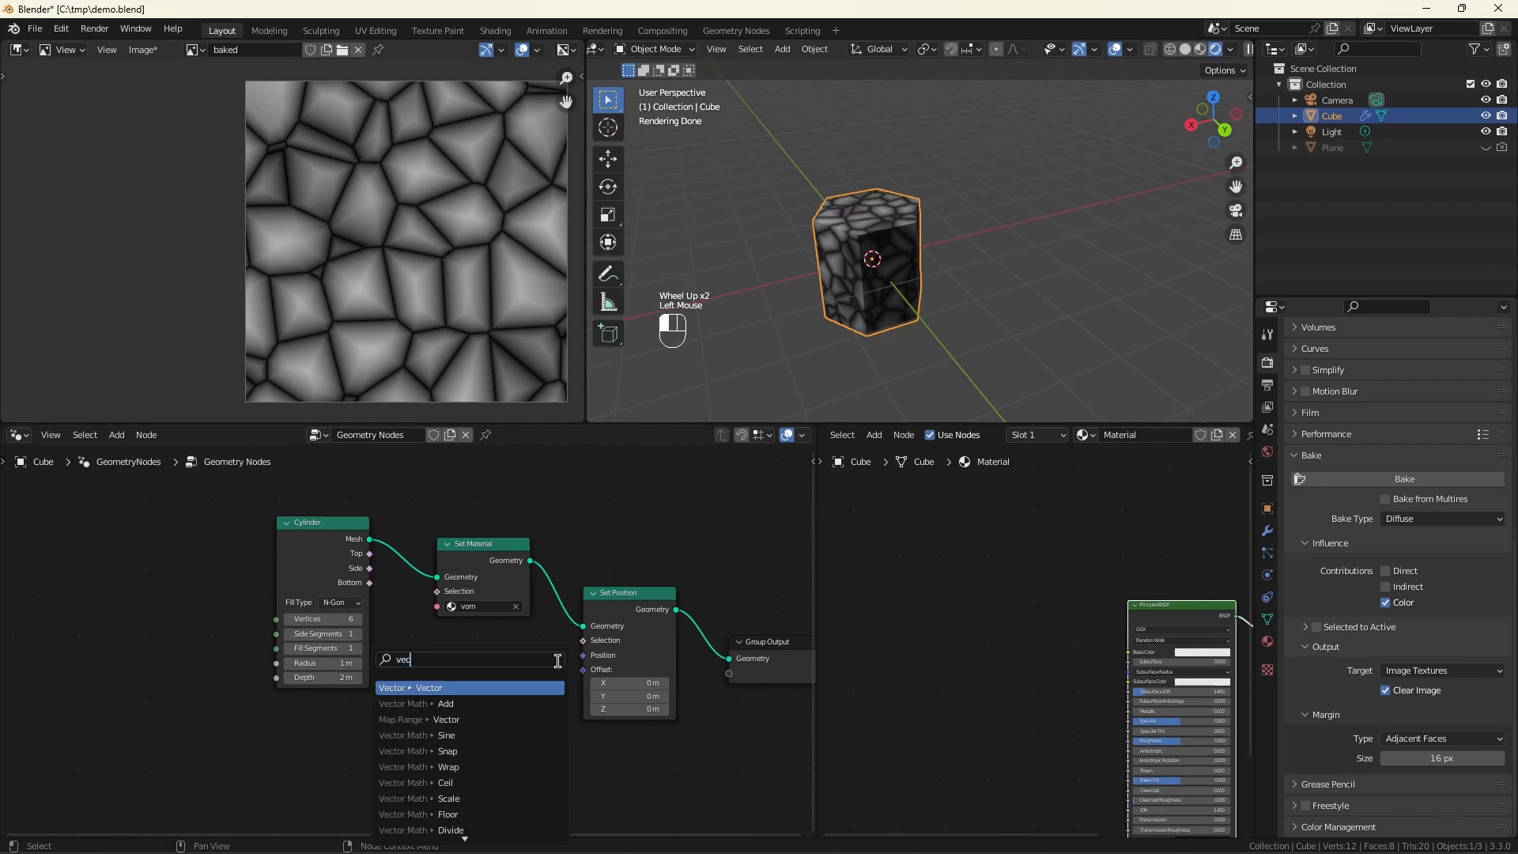
type("rot")
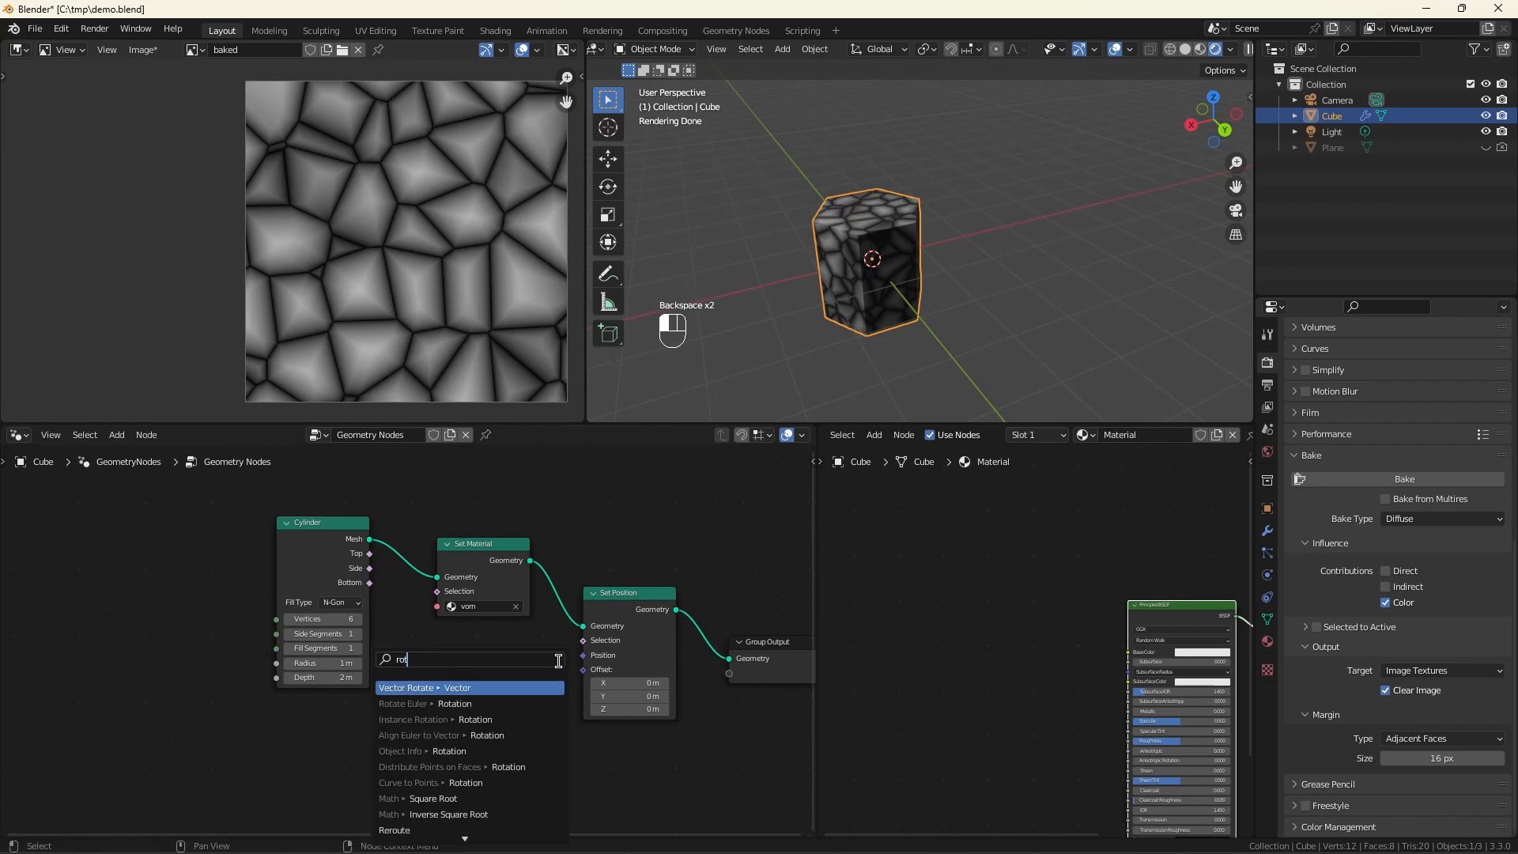
left_click(436, 687)
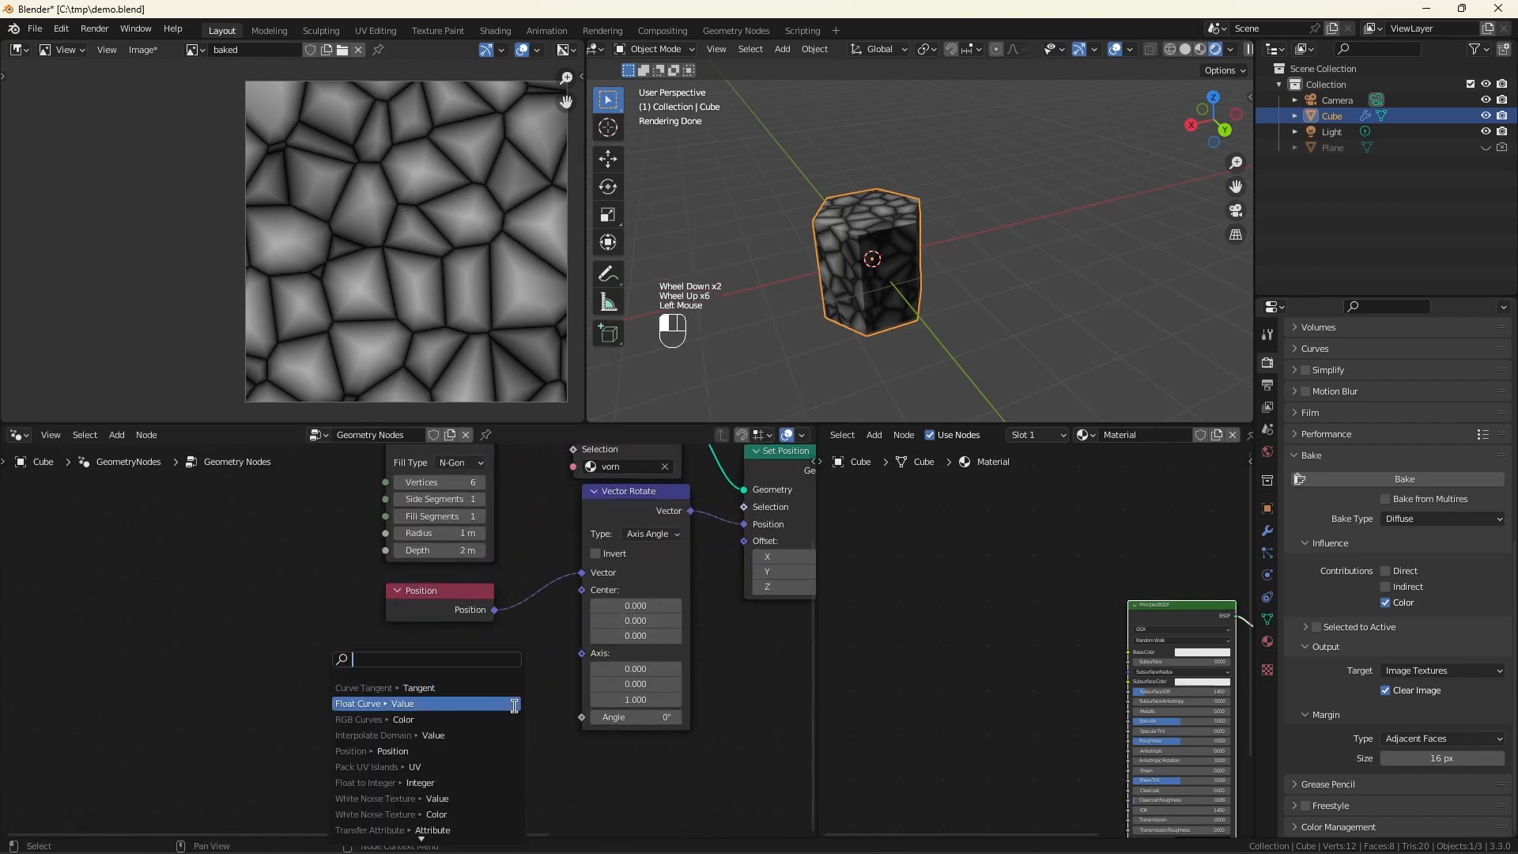
Step: Divide the Scene Time frame by 50 to drive the rotation angle
type("div")
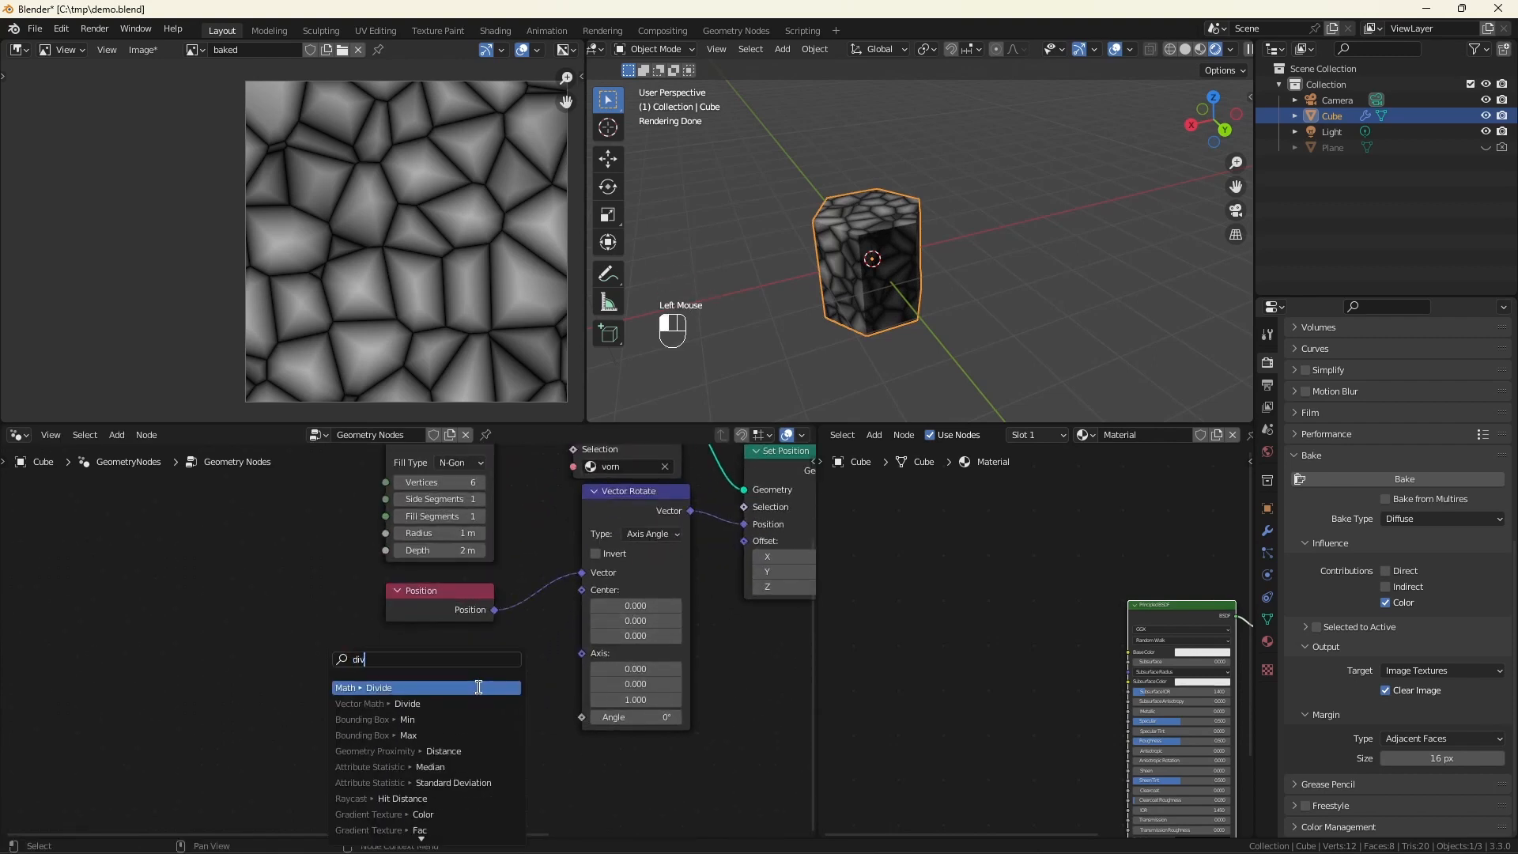
left_click(377, 687)
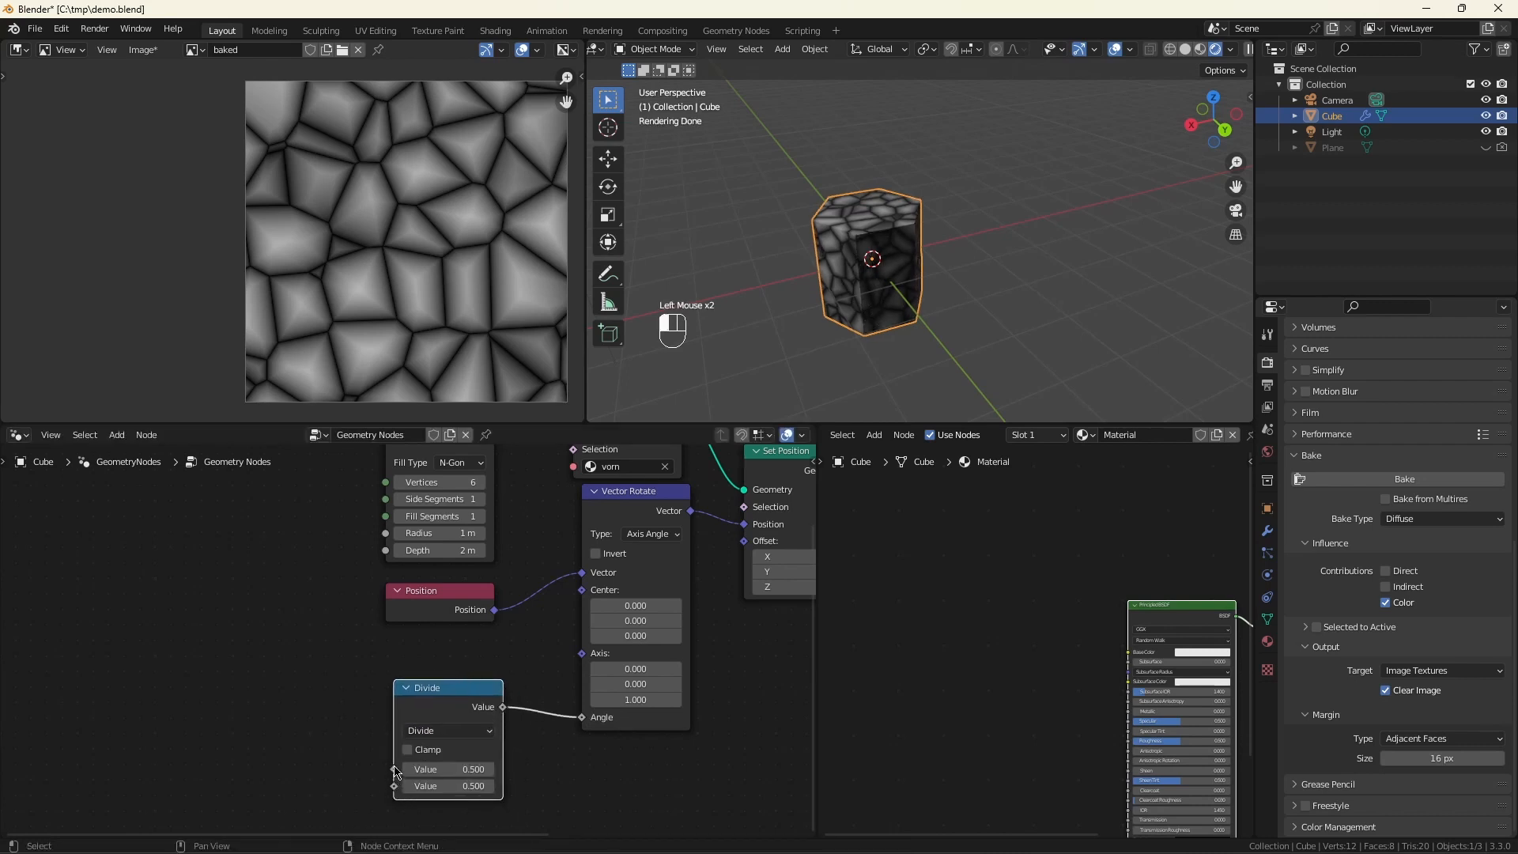
type("fram")
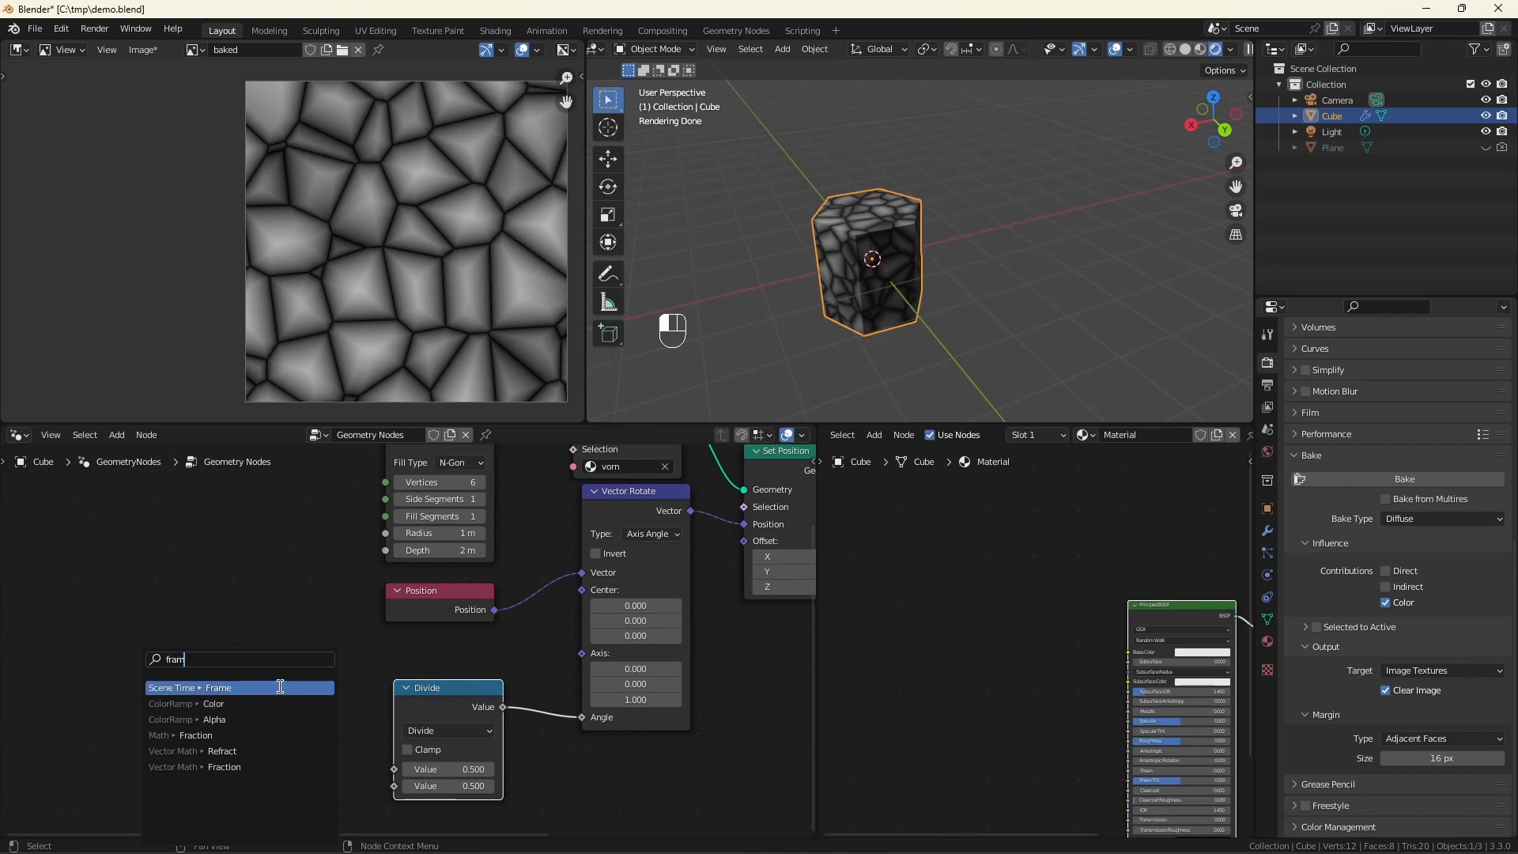
left_click(201, 687)
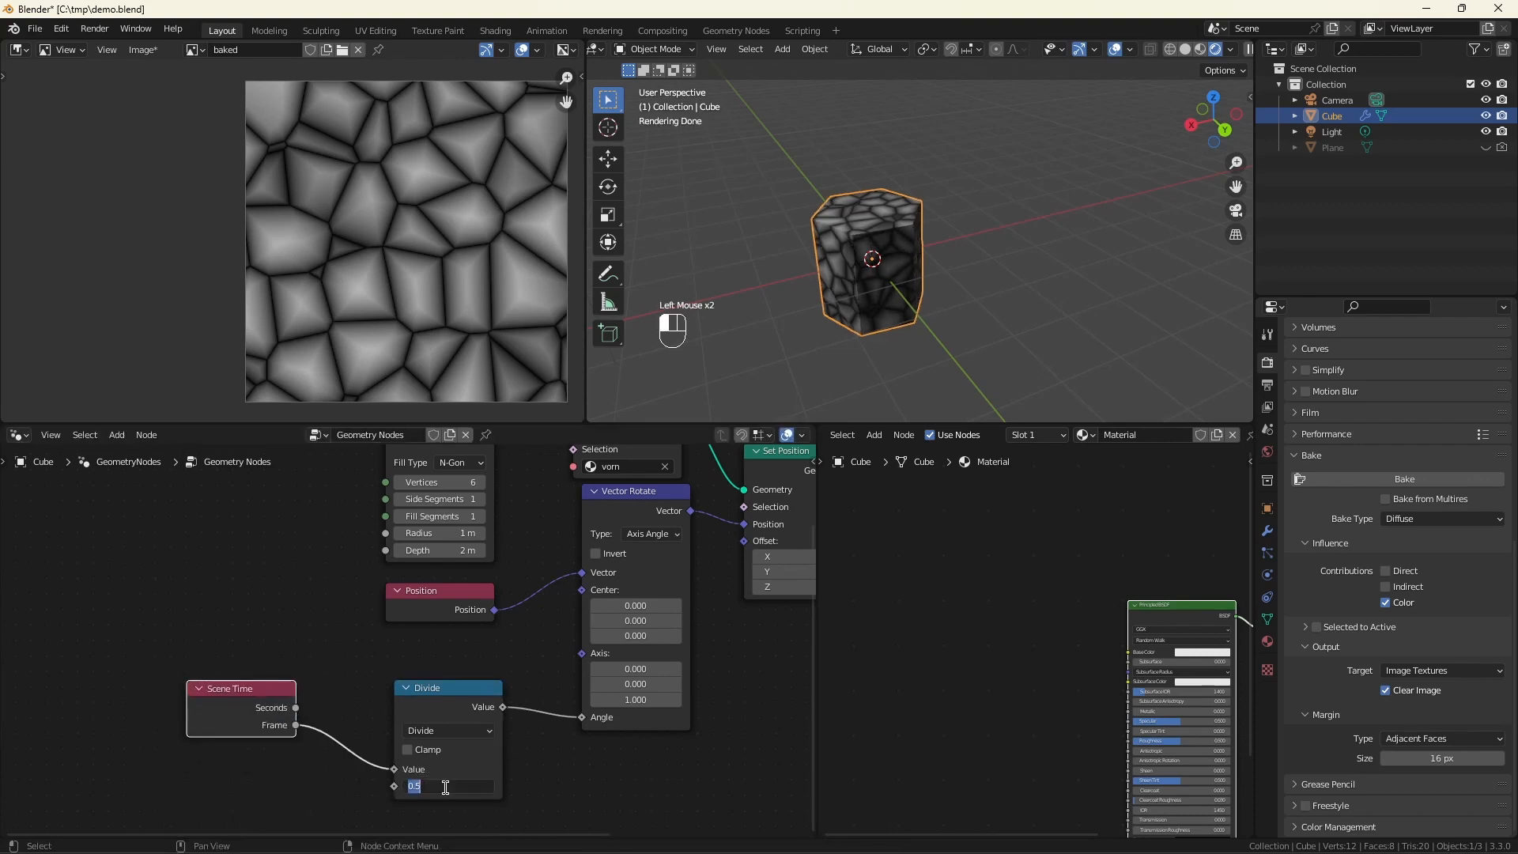
type("50")
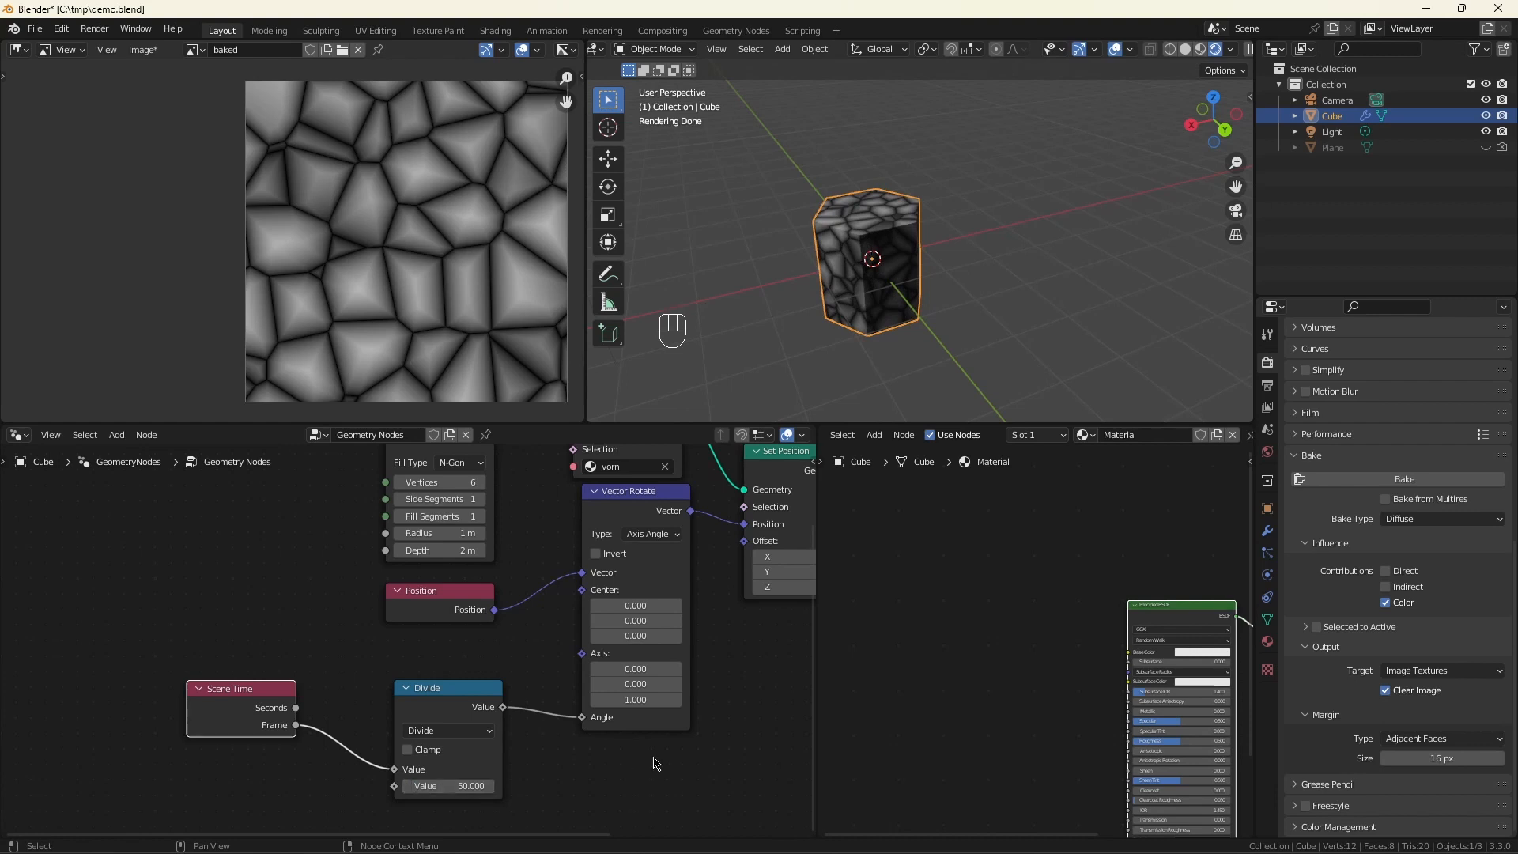
key("space")
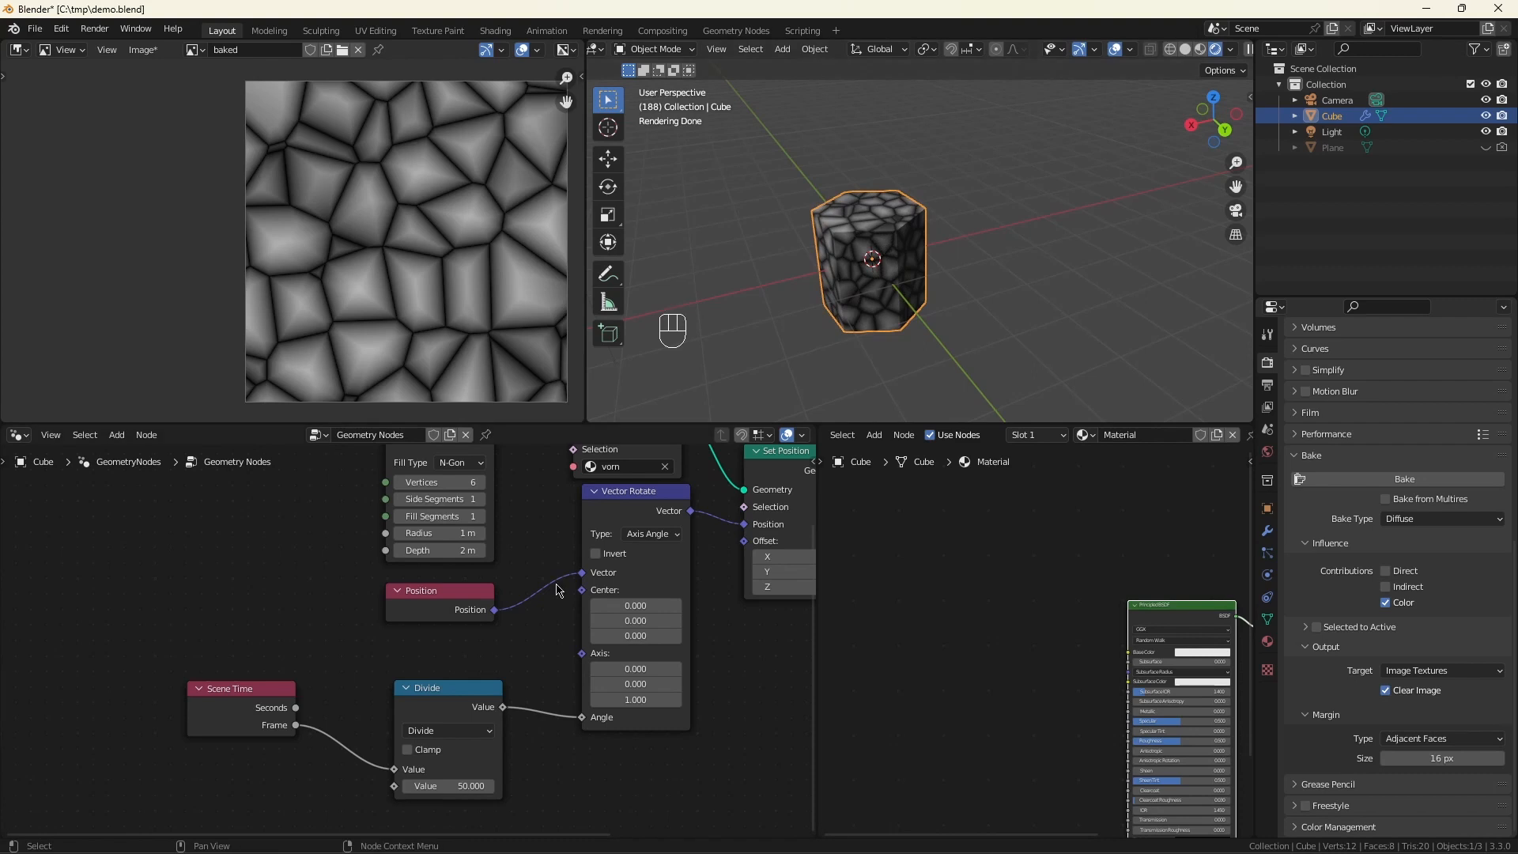
Step: Scroll the node view while playback carries the rotating cylinder to frame 188
scroll("down", 3)
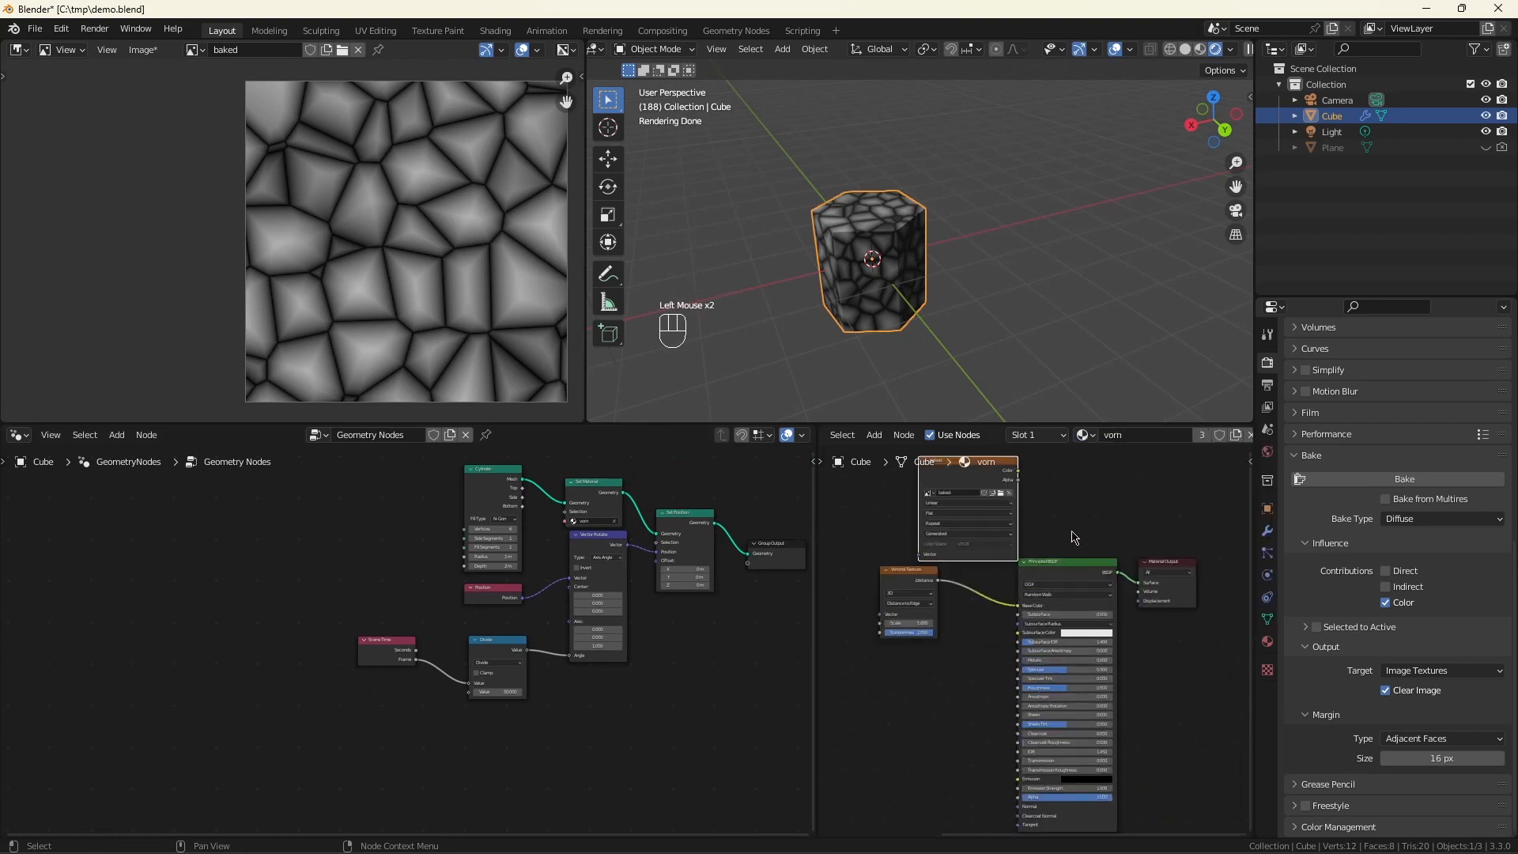
Step: Test a UV coordinate link, then connect the baked Image Texture Color to Base Color
scroll("down", 3)
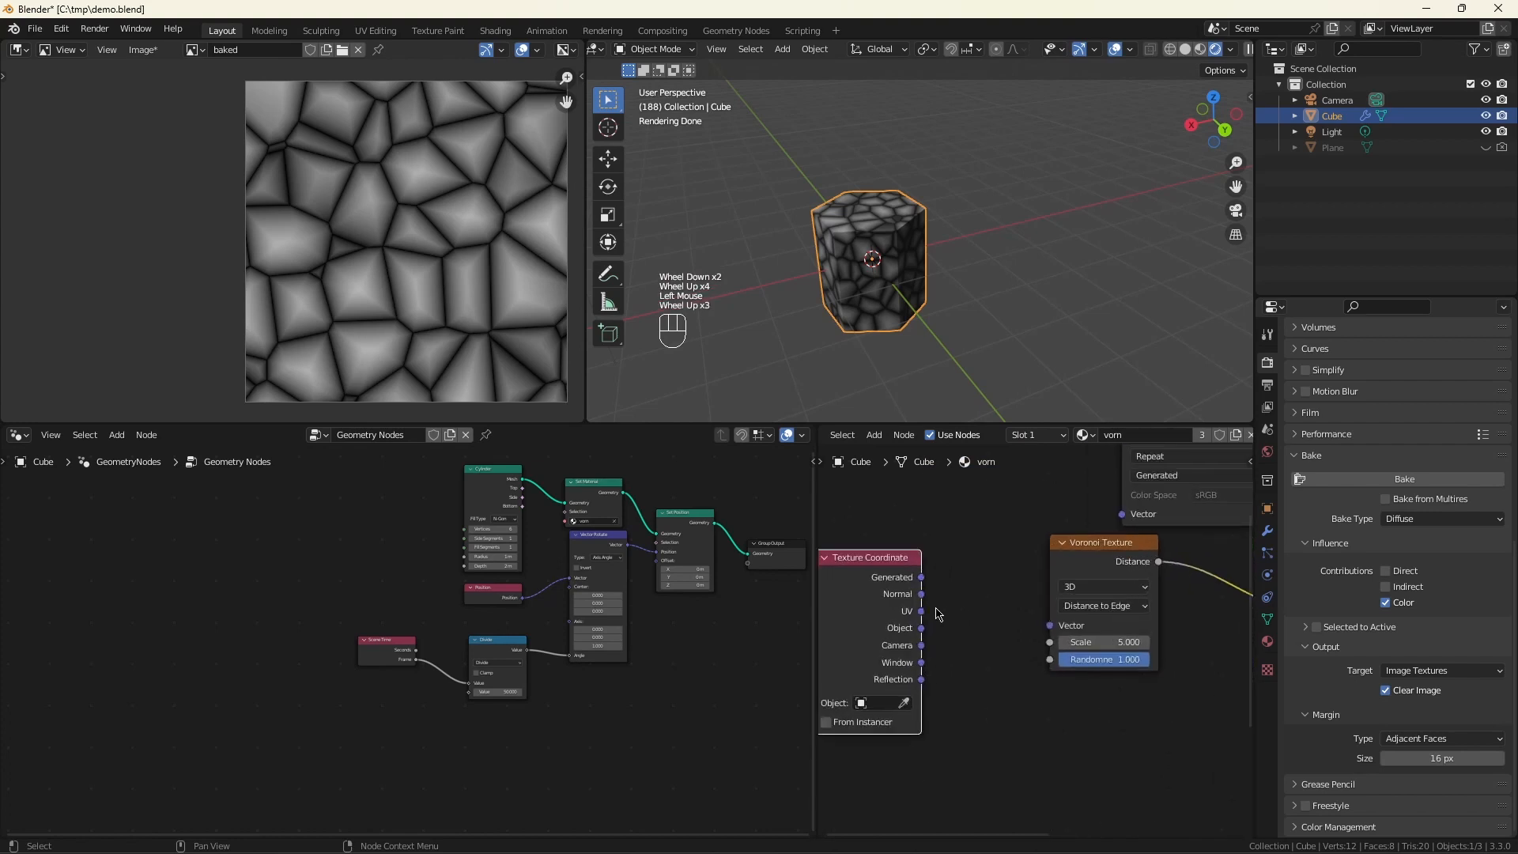
left_click_drag(920, 611, 1051, 624)
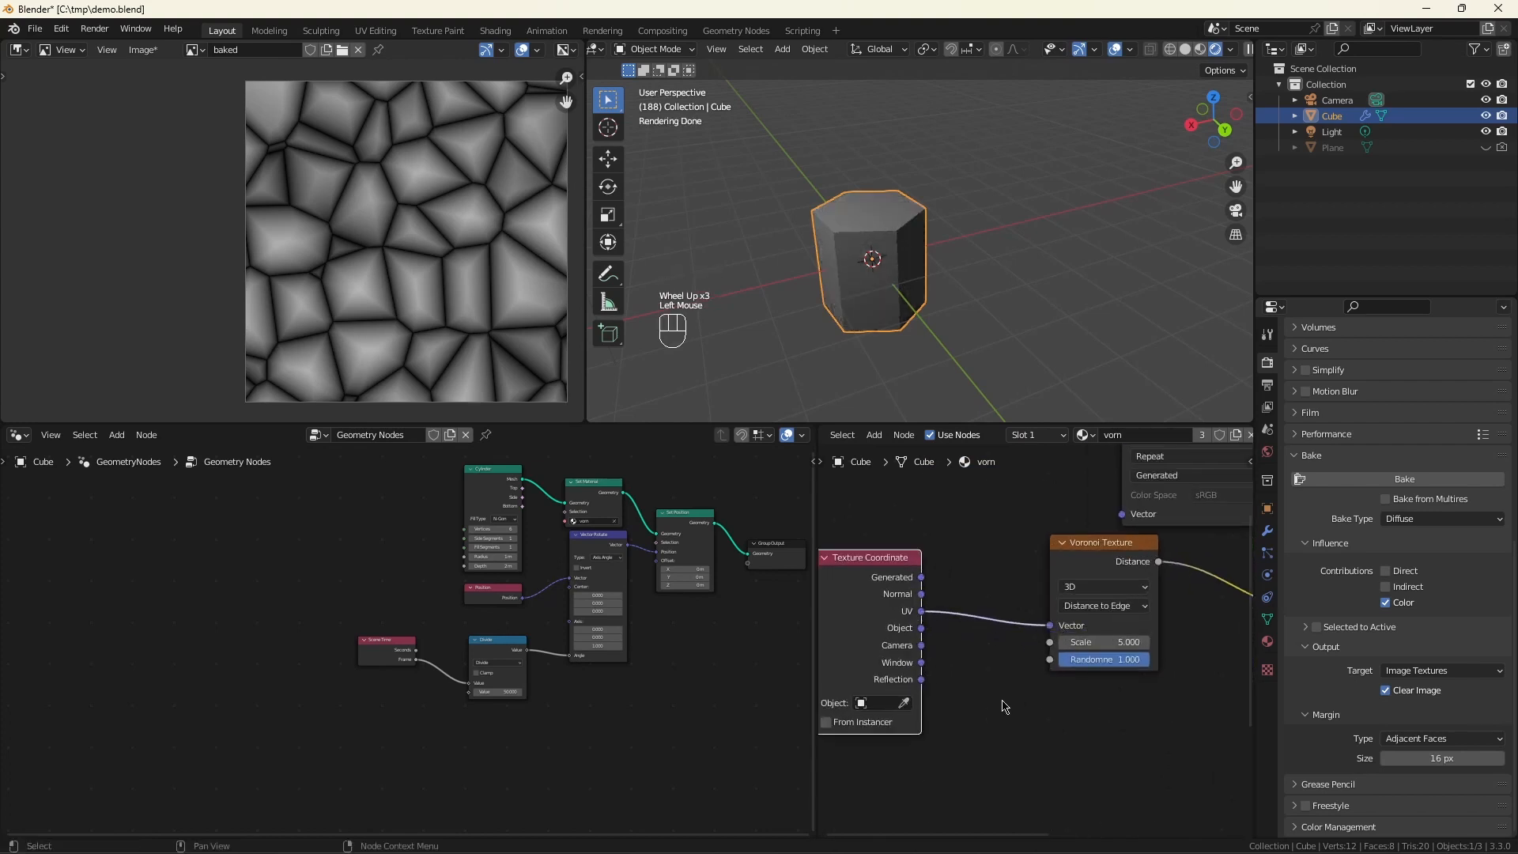
mouse_move(1019, 689)
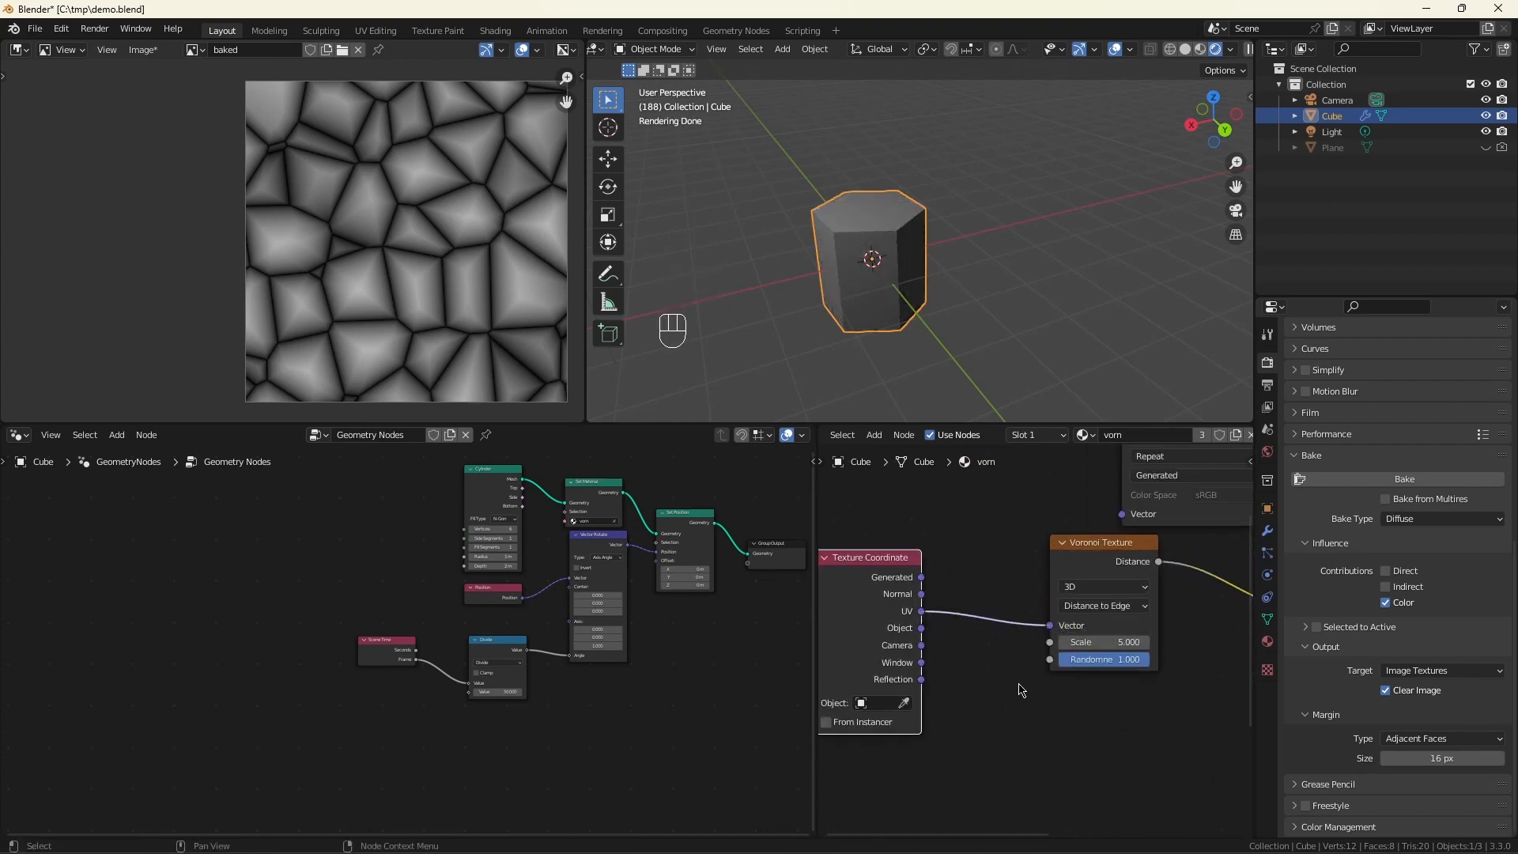
scroll("down", 3)
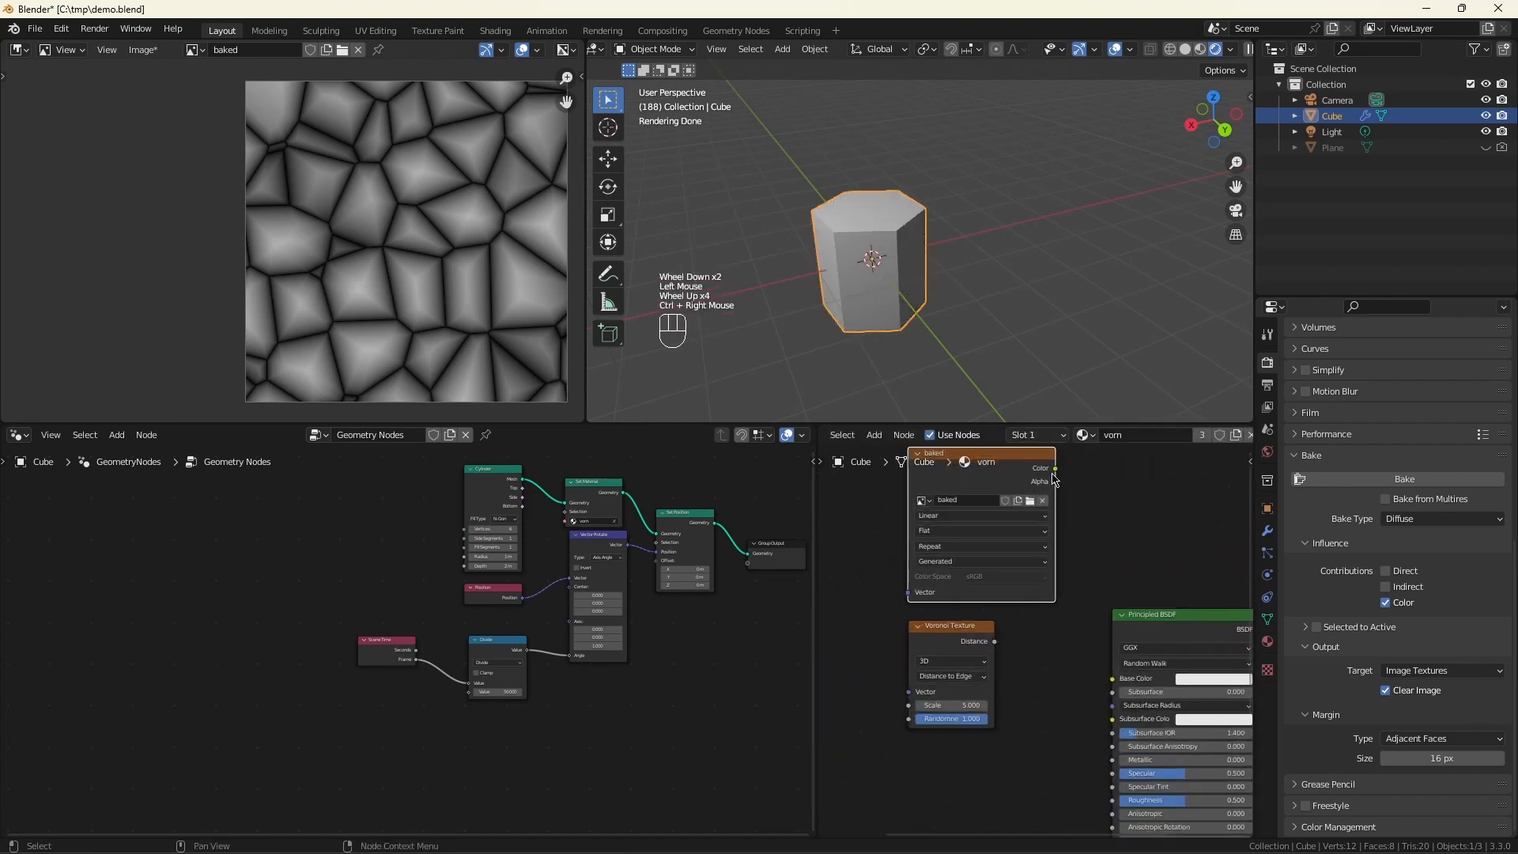
left_click_drag(1052, 469, 1118, 678)
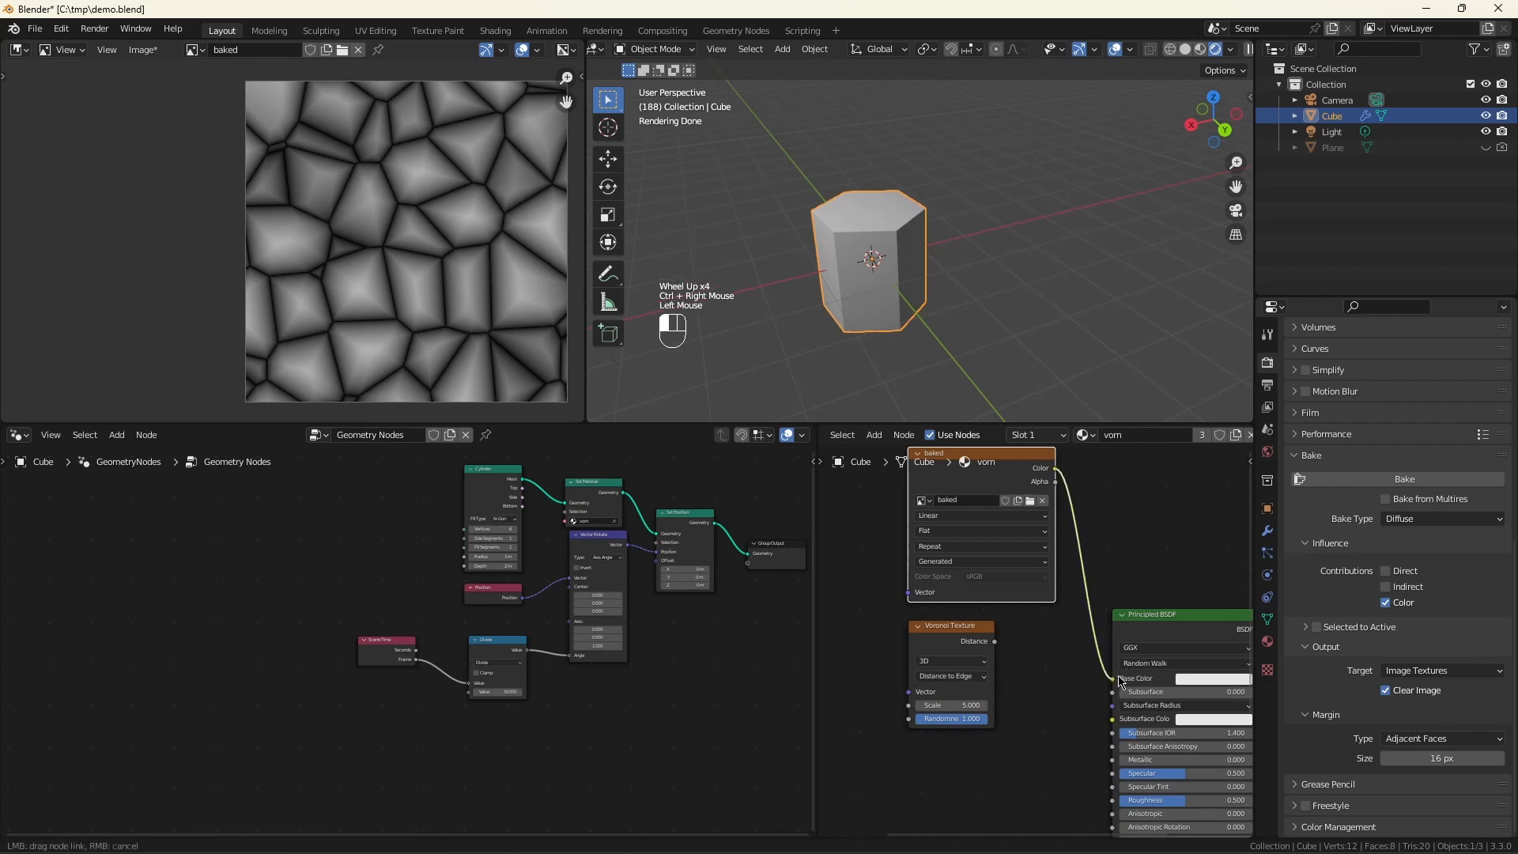
scroll("down", 3)
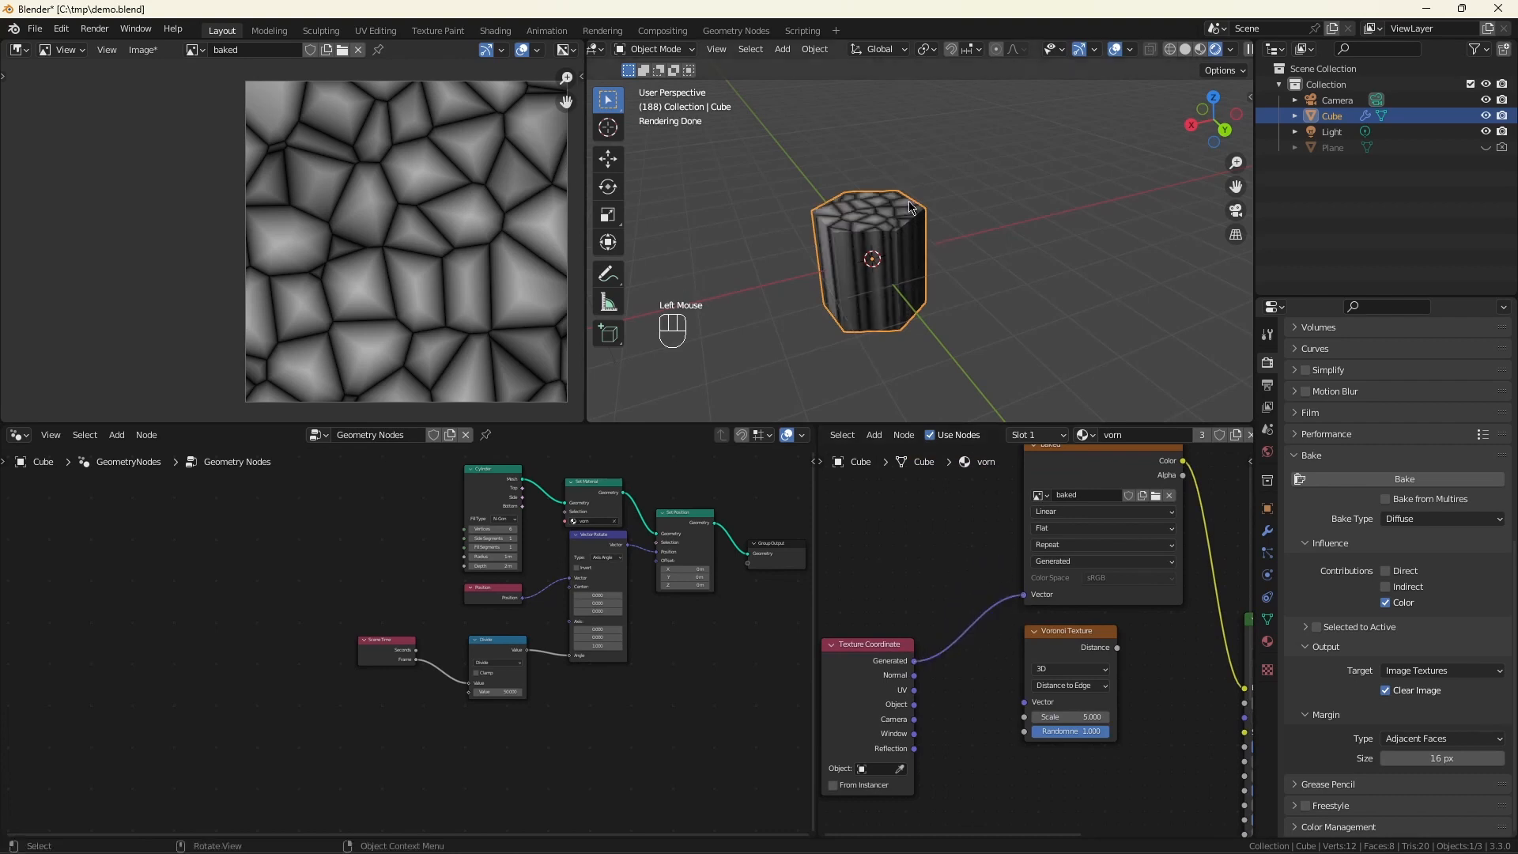
Step: Play and stop the animation to preview the image-coloured cylinder rotating
scroll("up", 3)
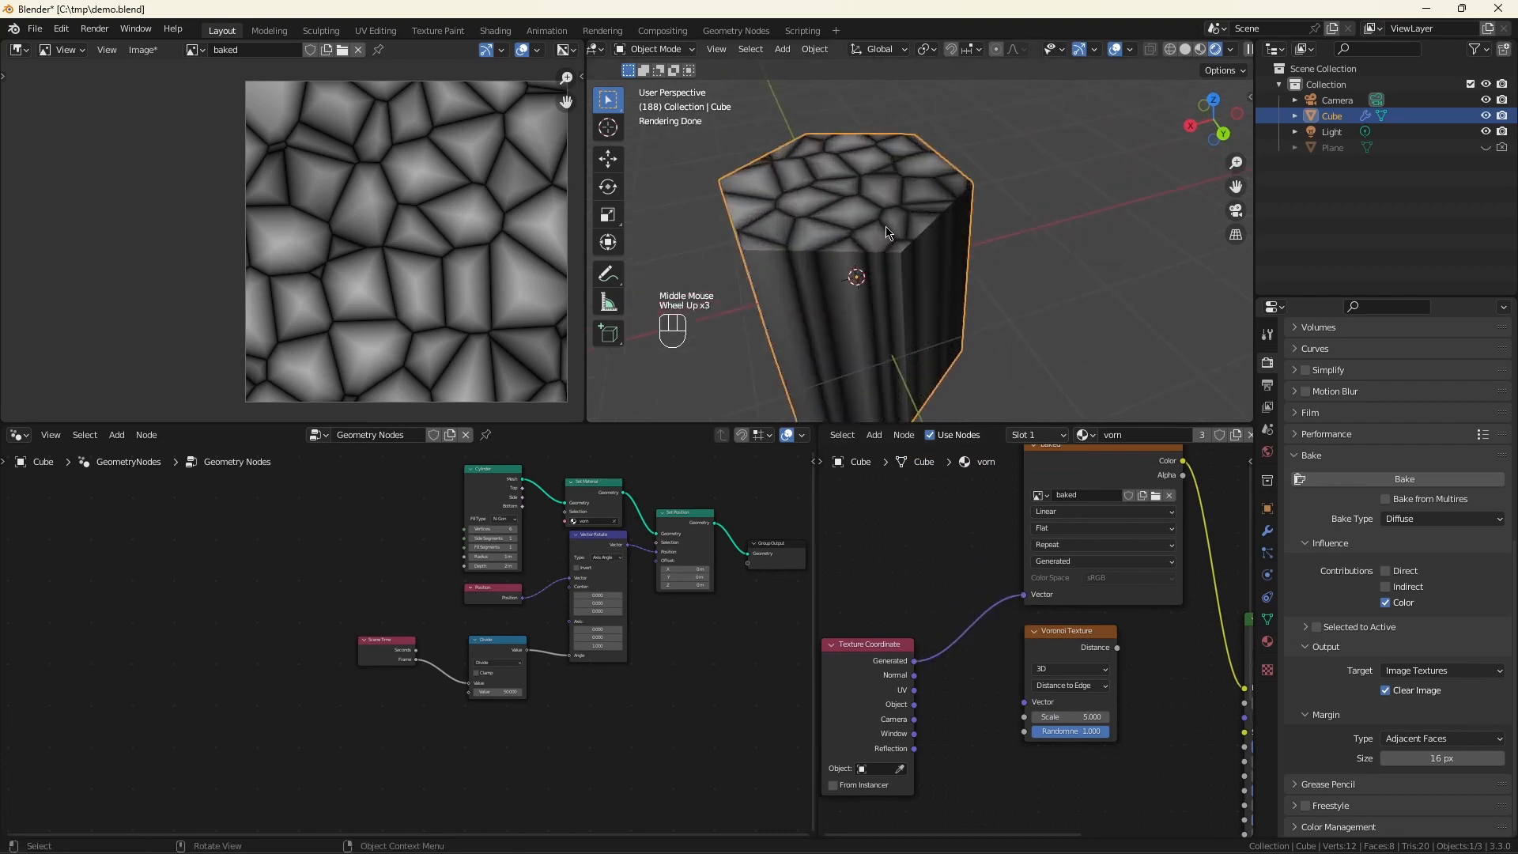
scroll("down", 3)
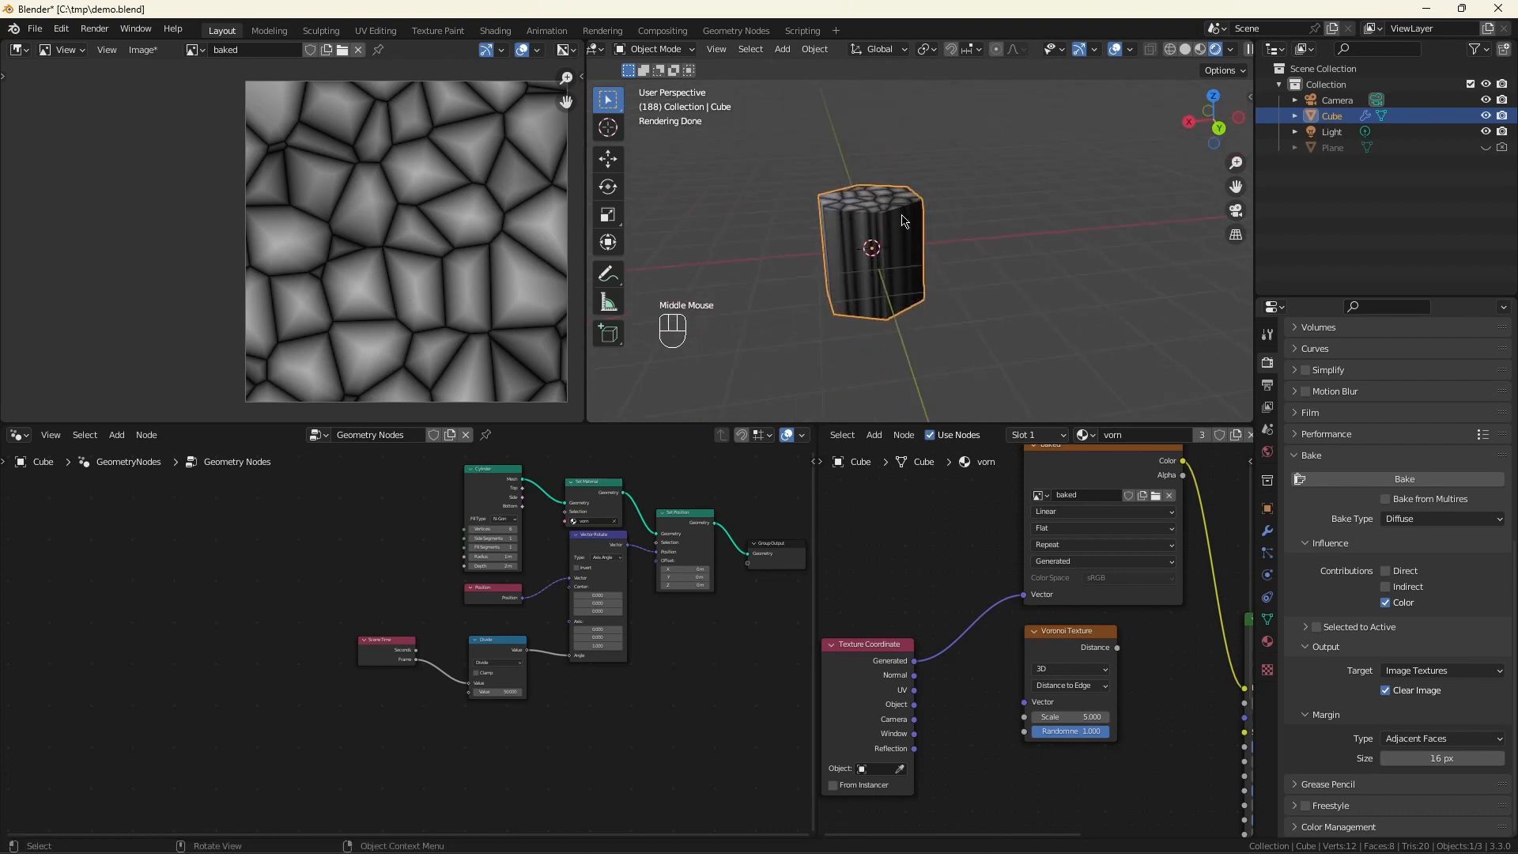
key("space")
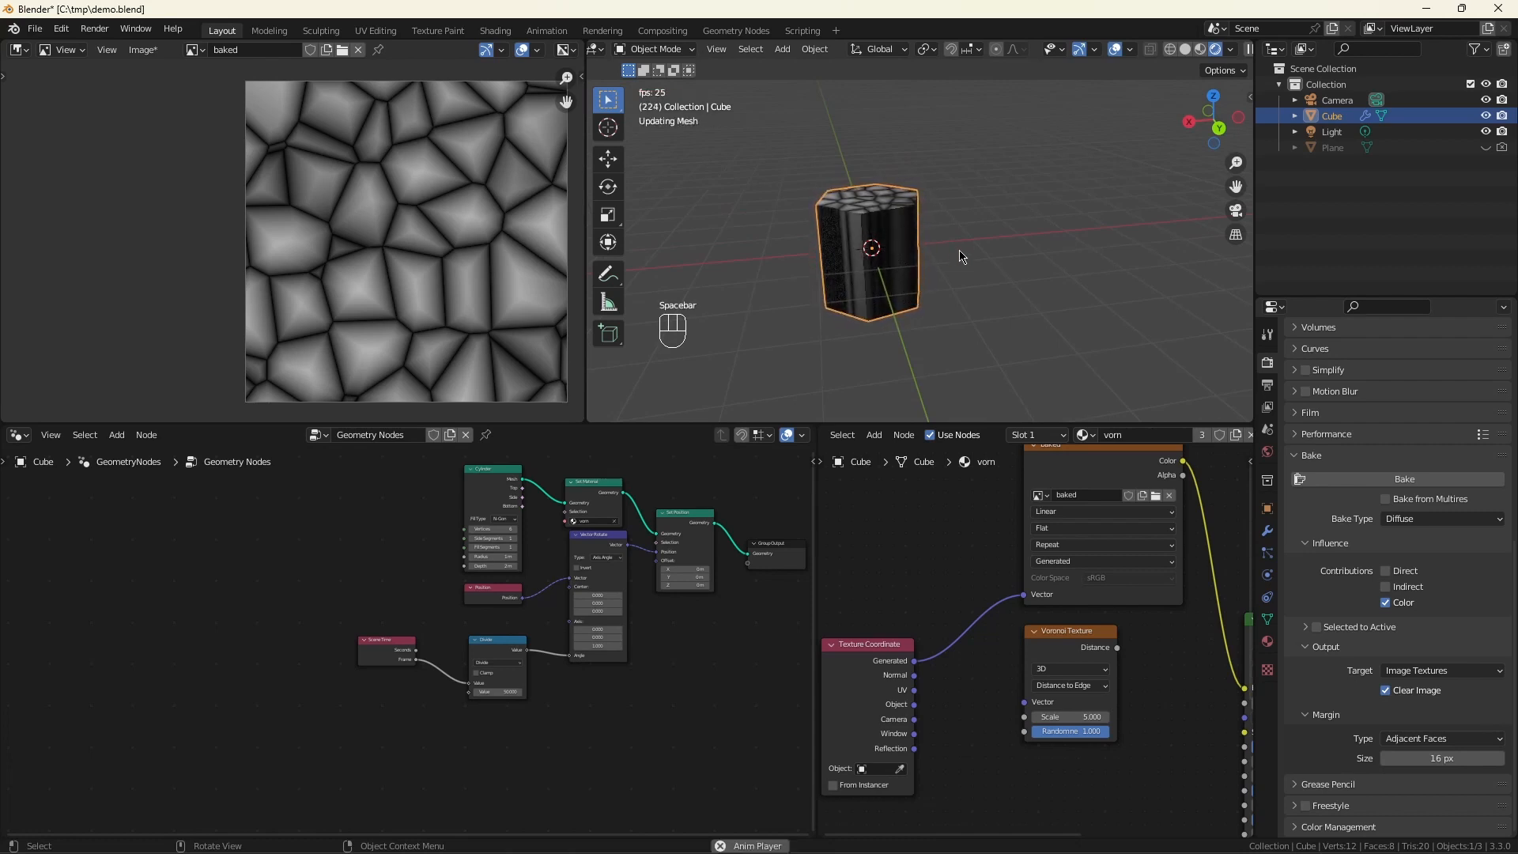
key("space")
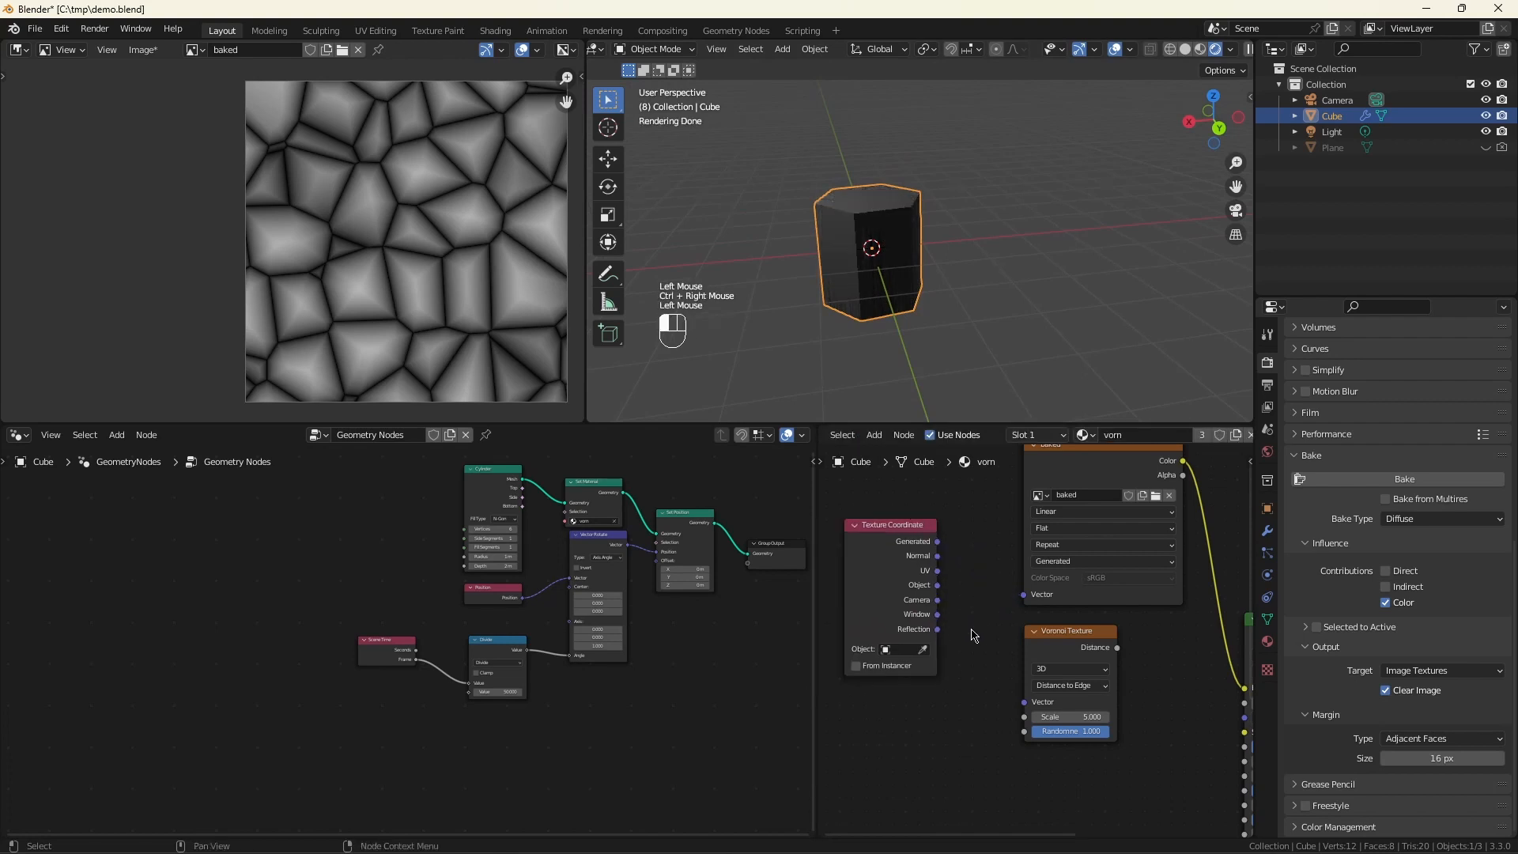
key("shift+a")
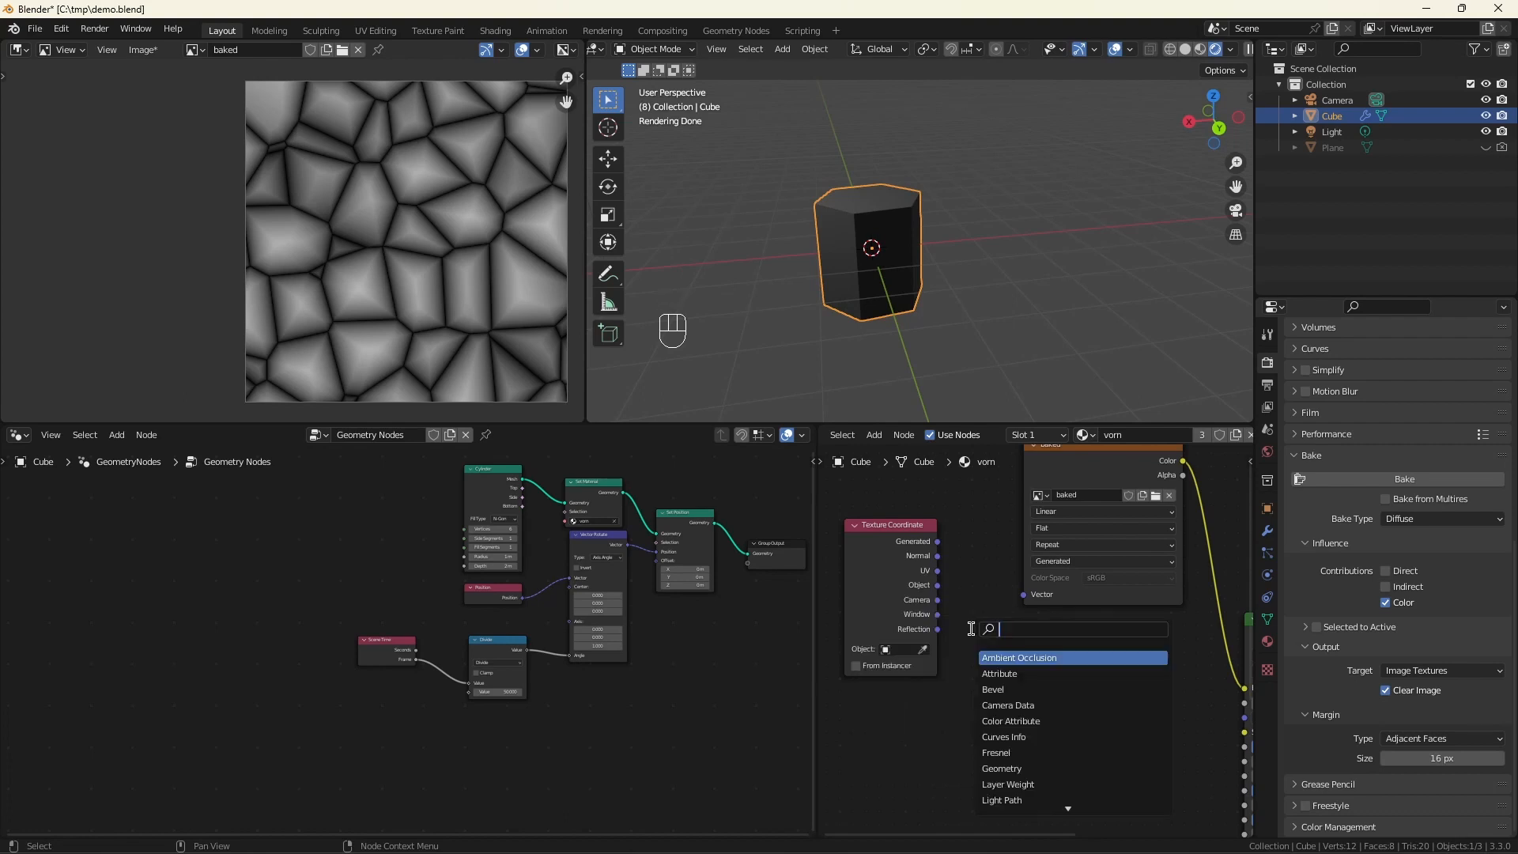
Step: Add an Attribute node to the vorn material and set its Name to uv_map
left_click(1000, 673)
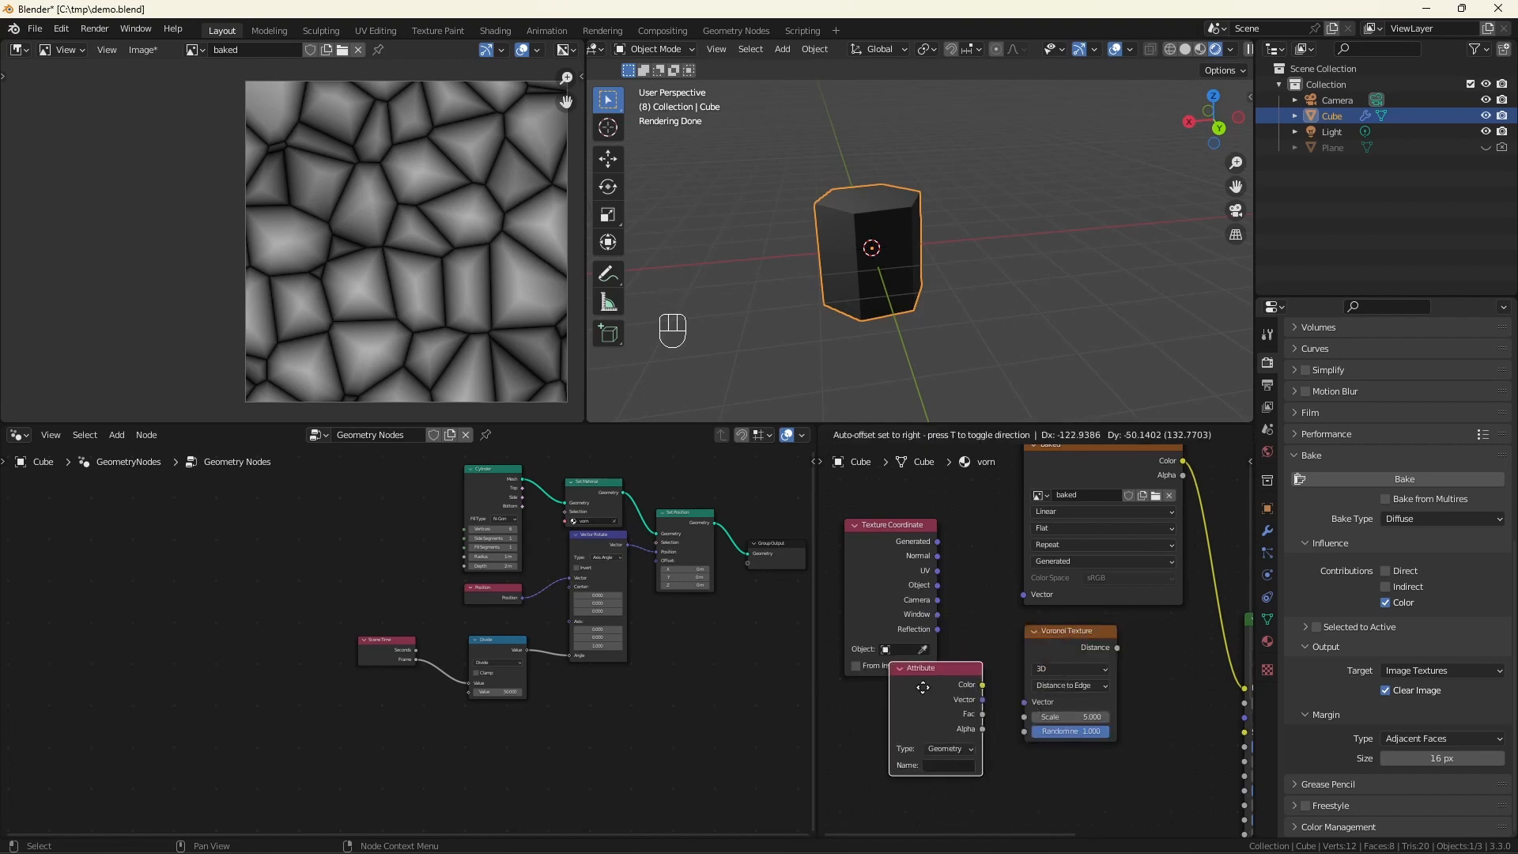
scroll("down", 3)
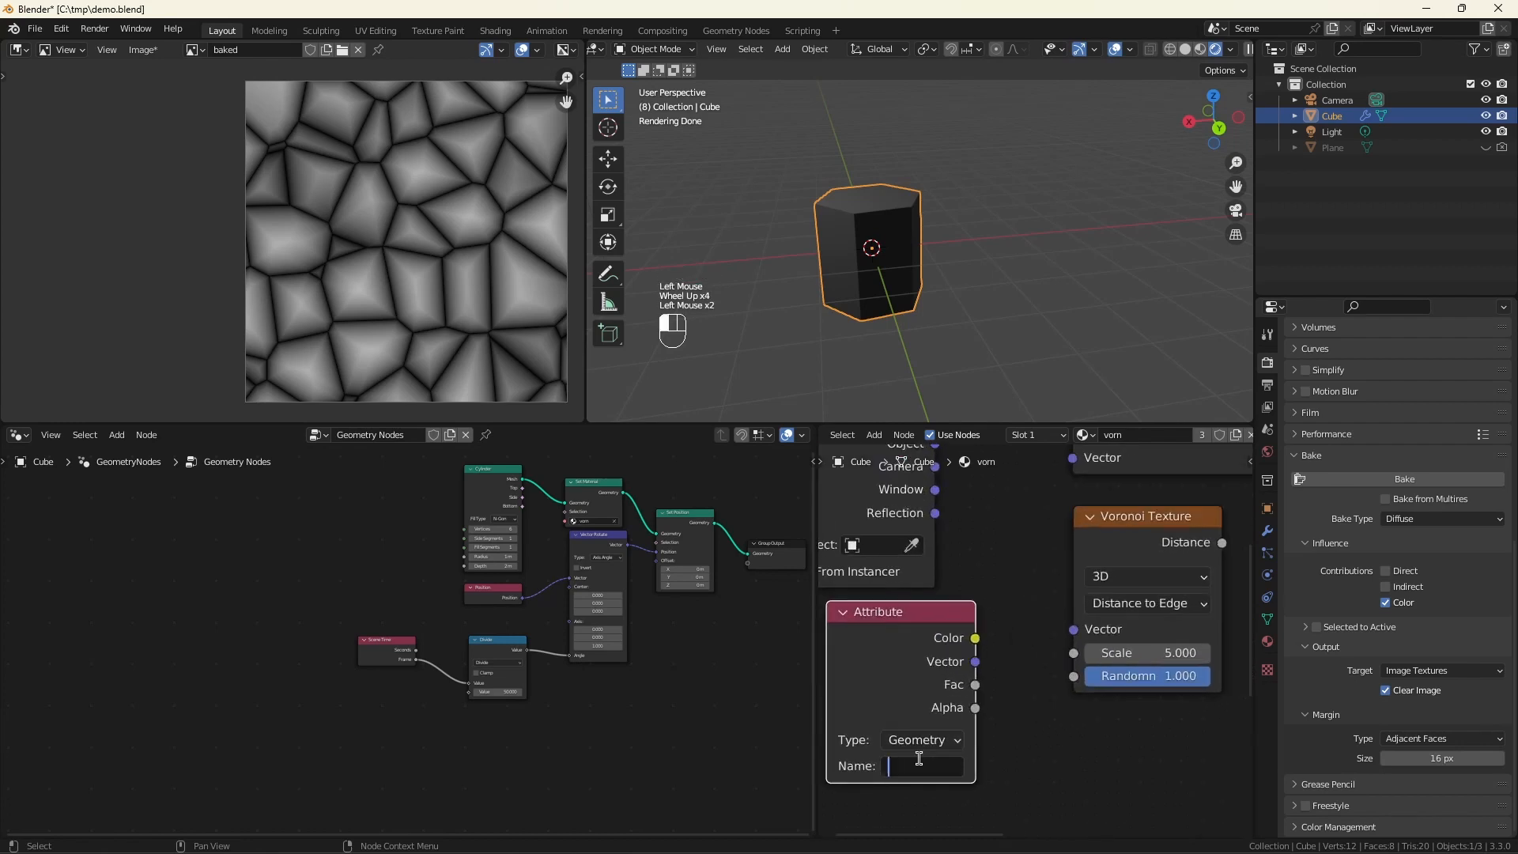
type("uv_map")
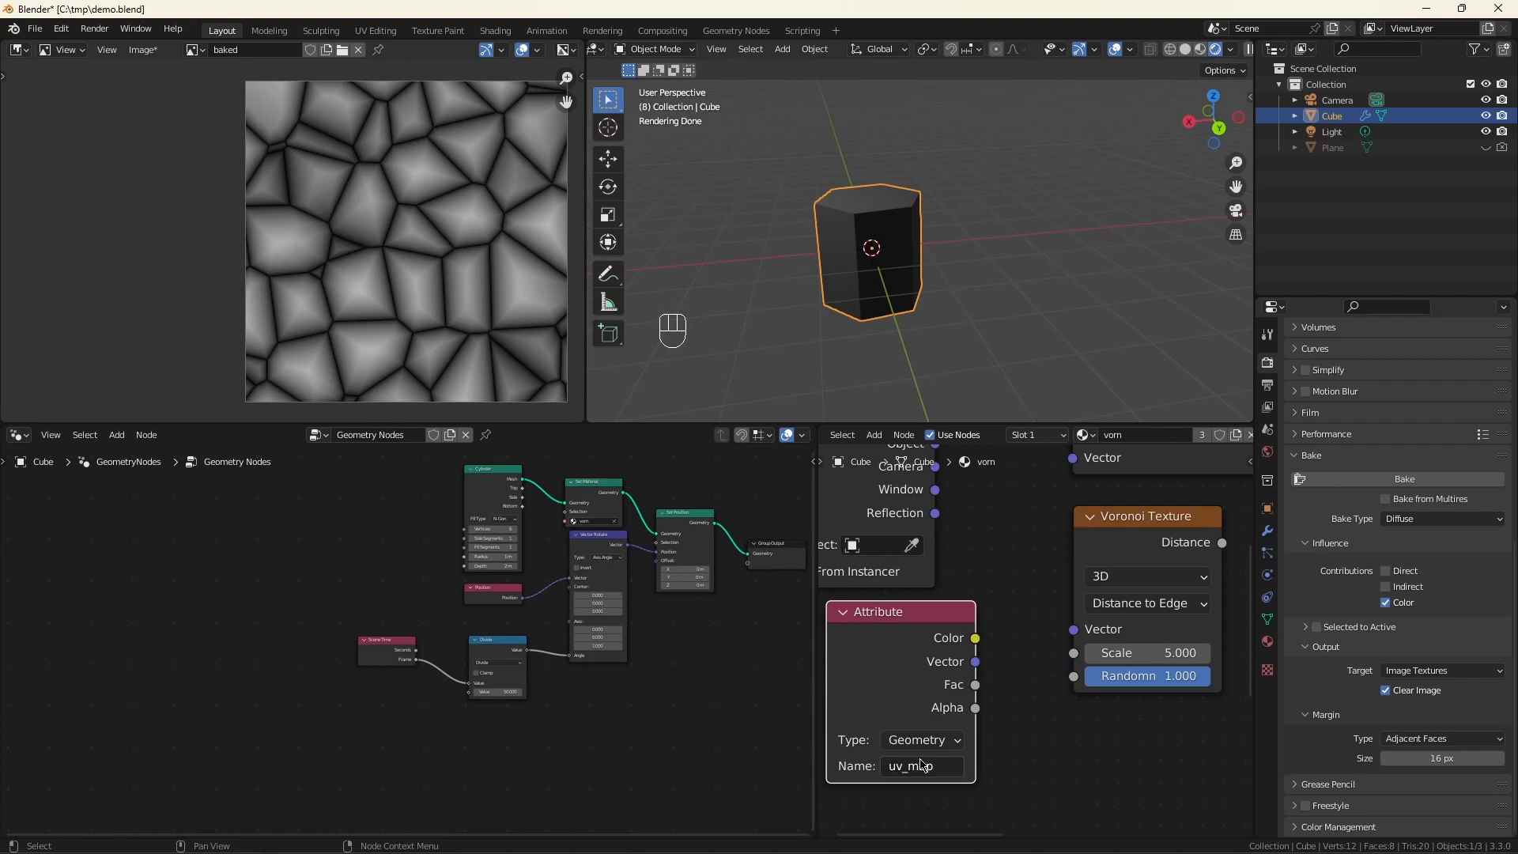
scroll("down", 3)
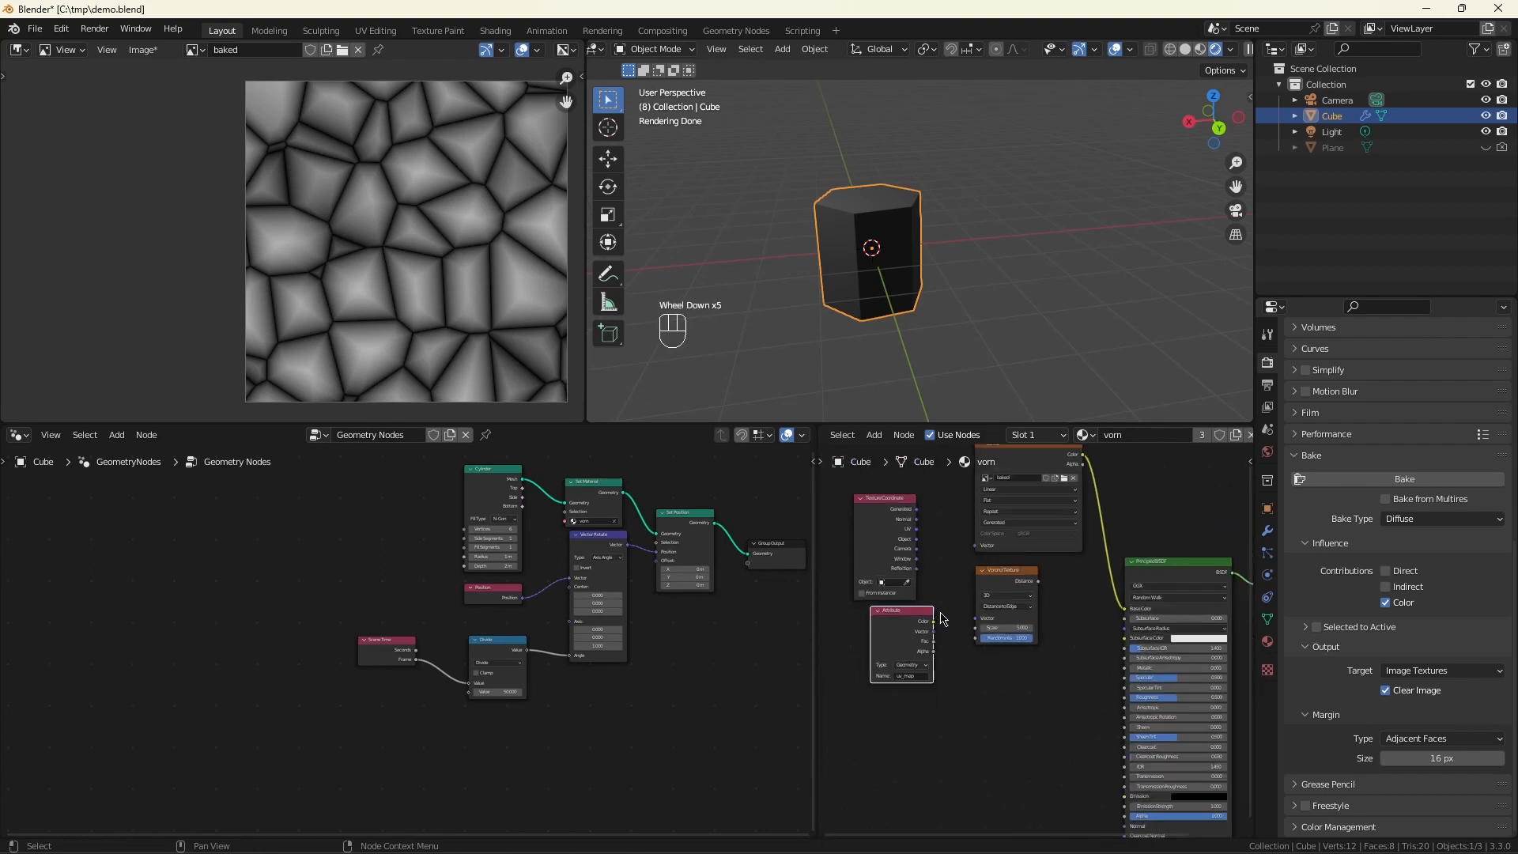
mouse_move(950, 590)
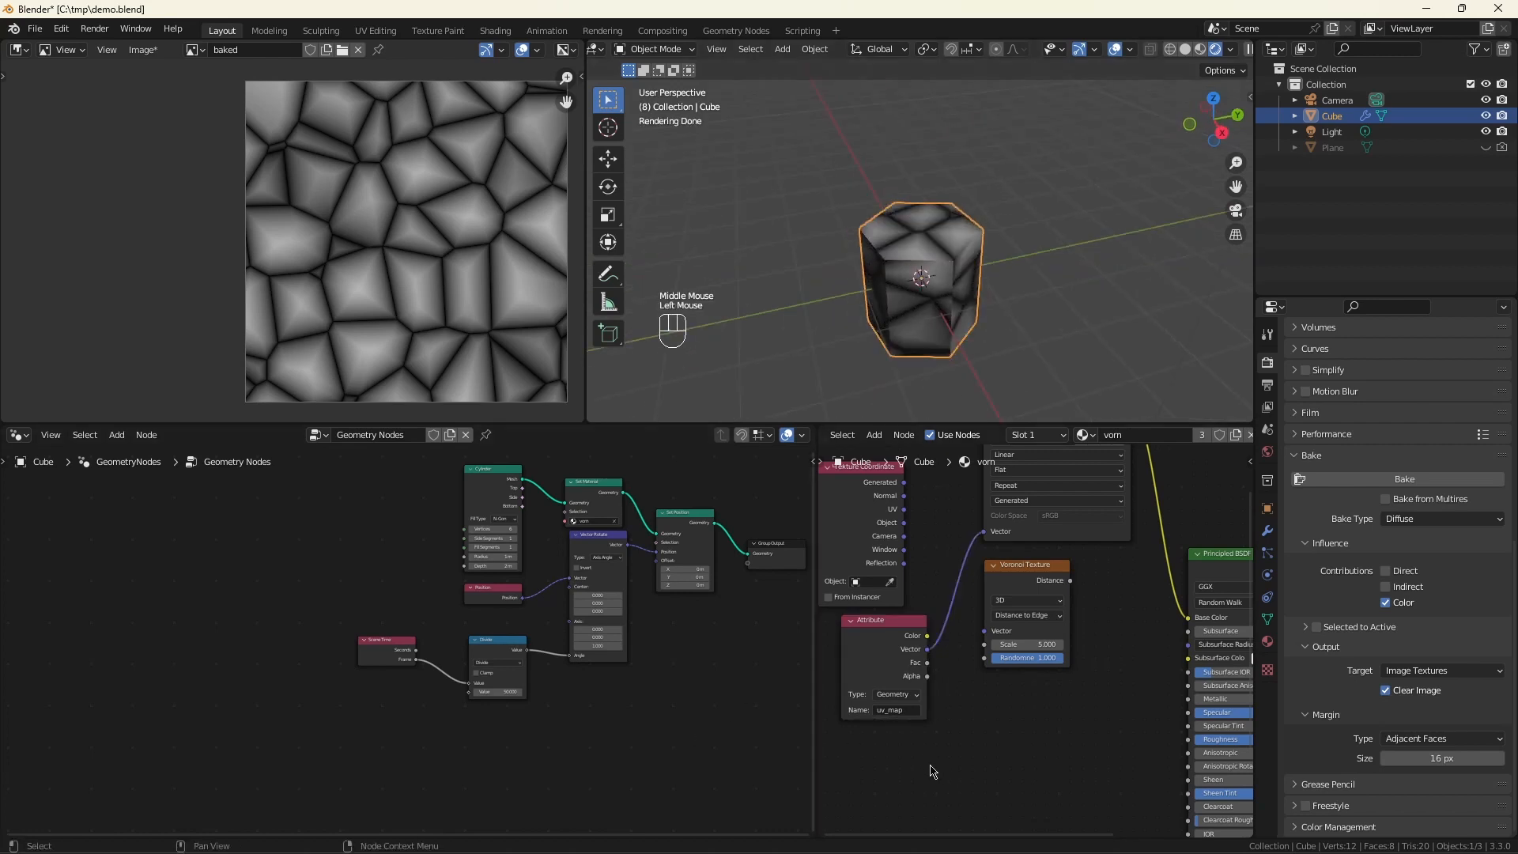
Step: Play, stop and restart the animation to watch the Voronoi-wrapped hexagonal cylinder rotate
key("space")
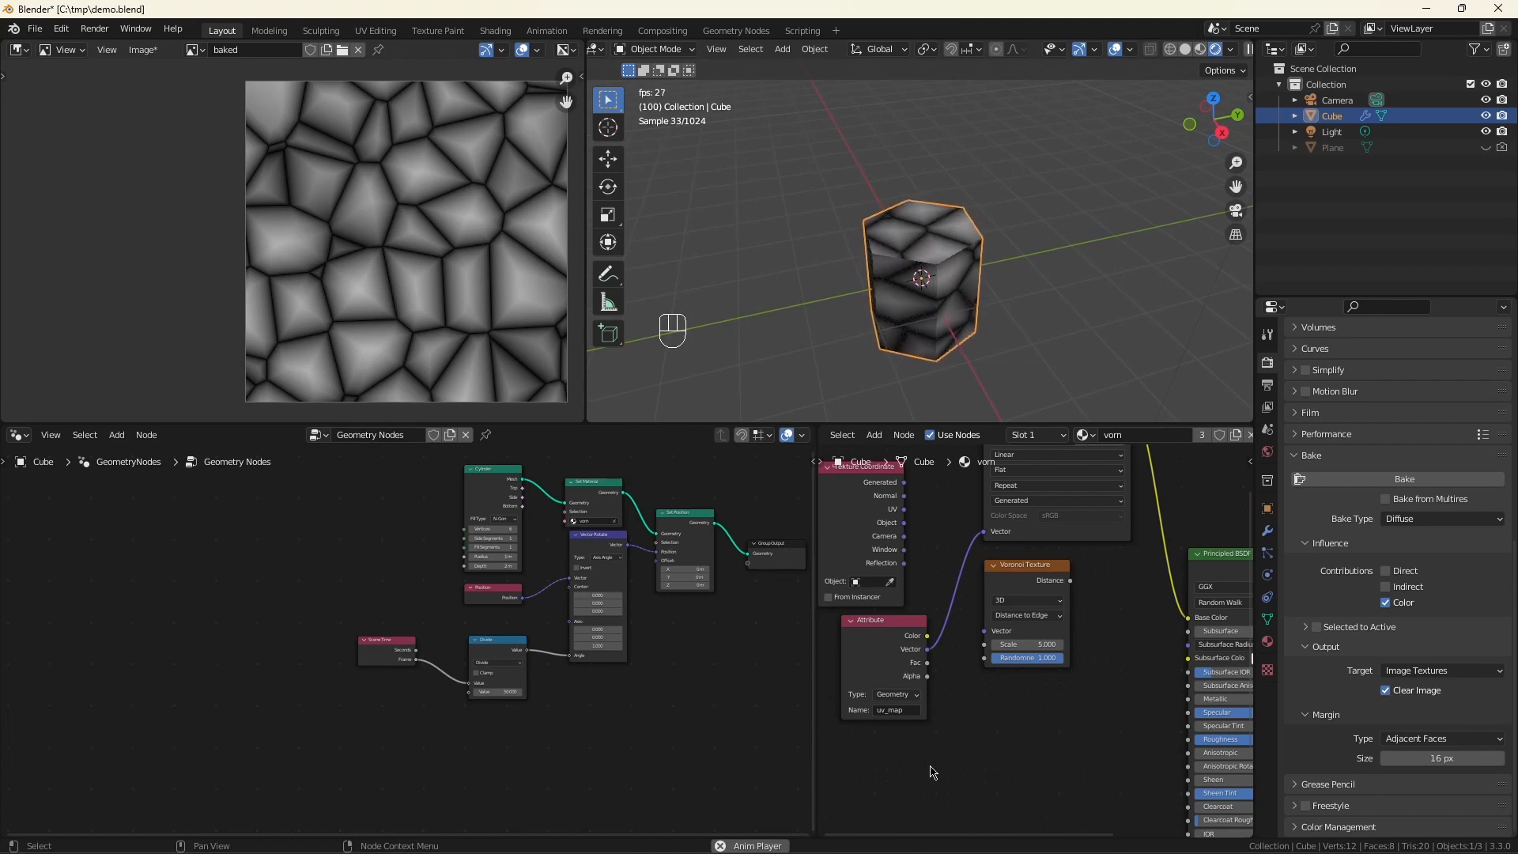
scroll("down", 3)
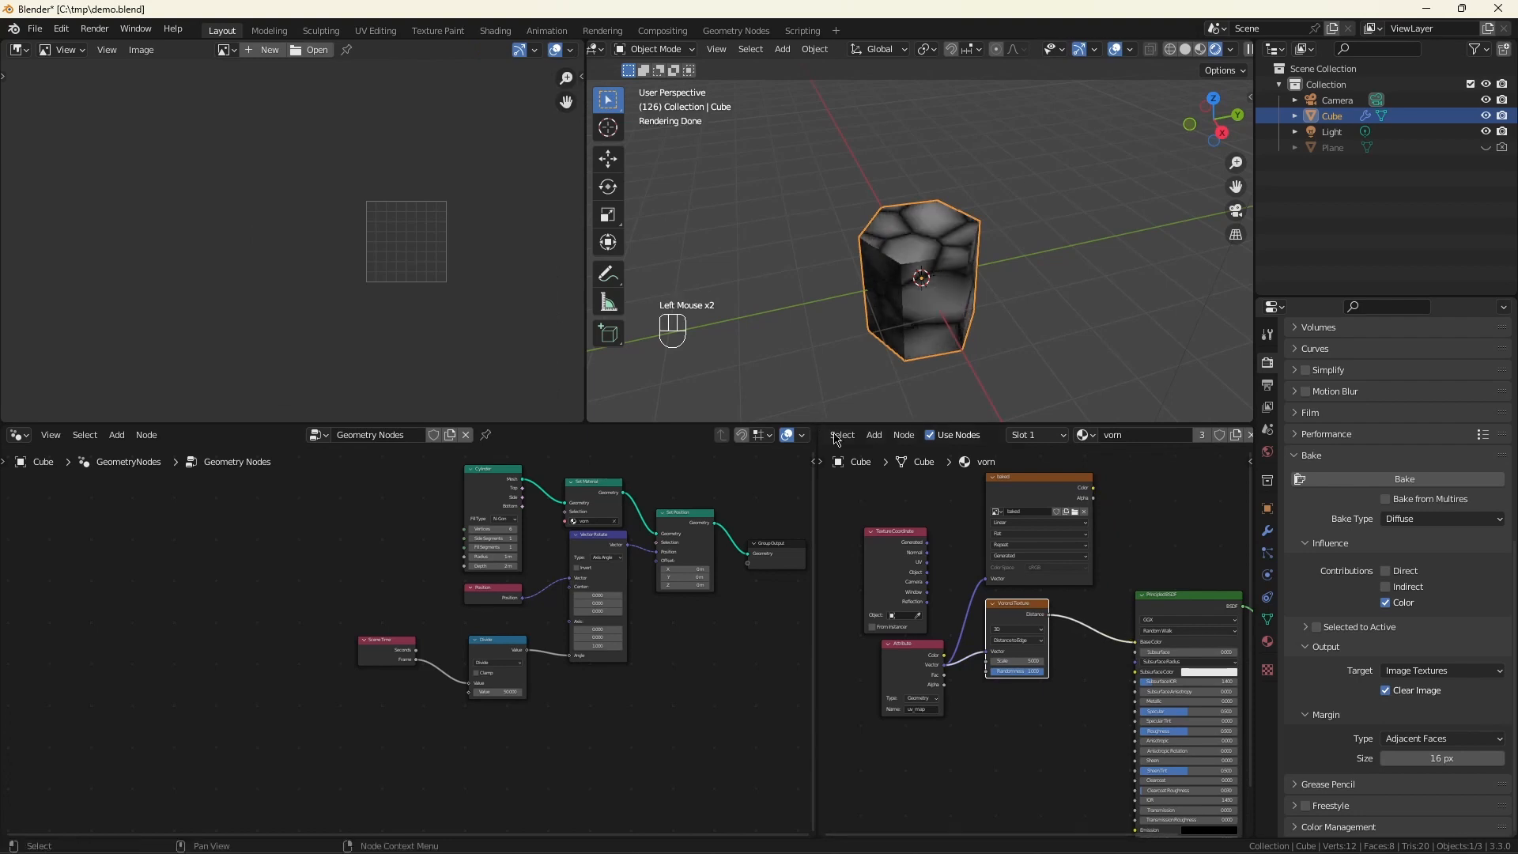
key("space")
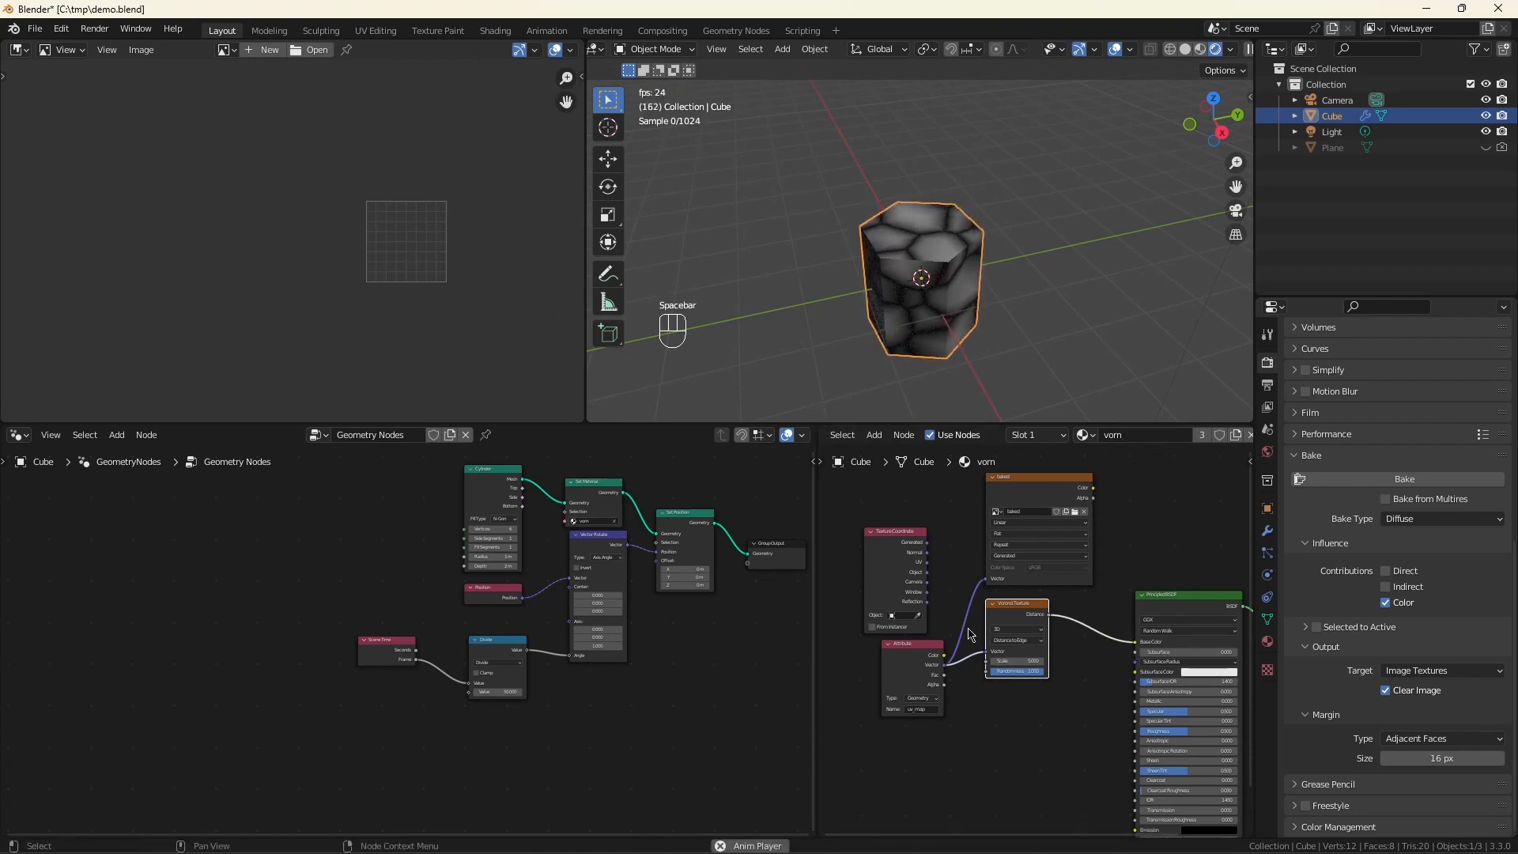